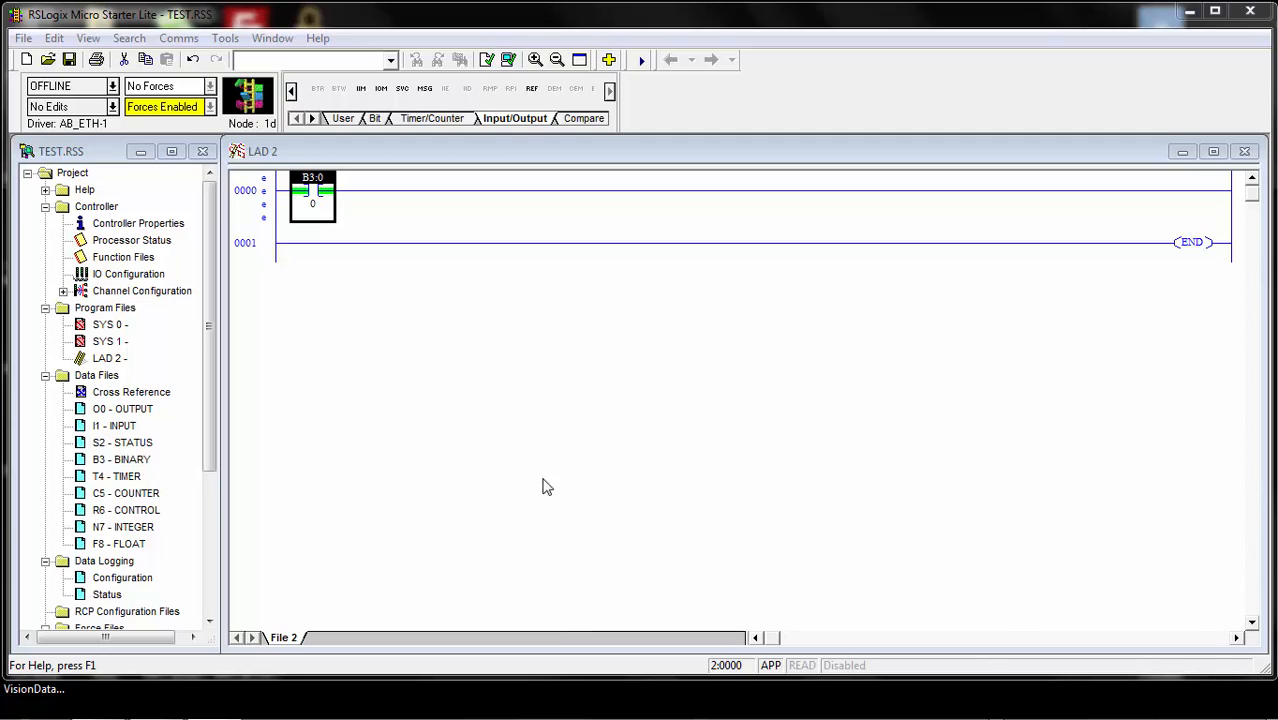
mouse_move(536, 432)
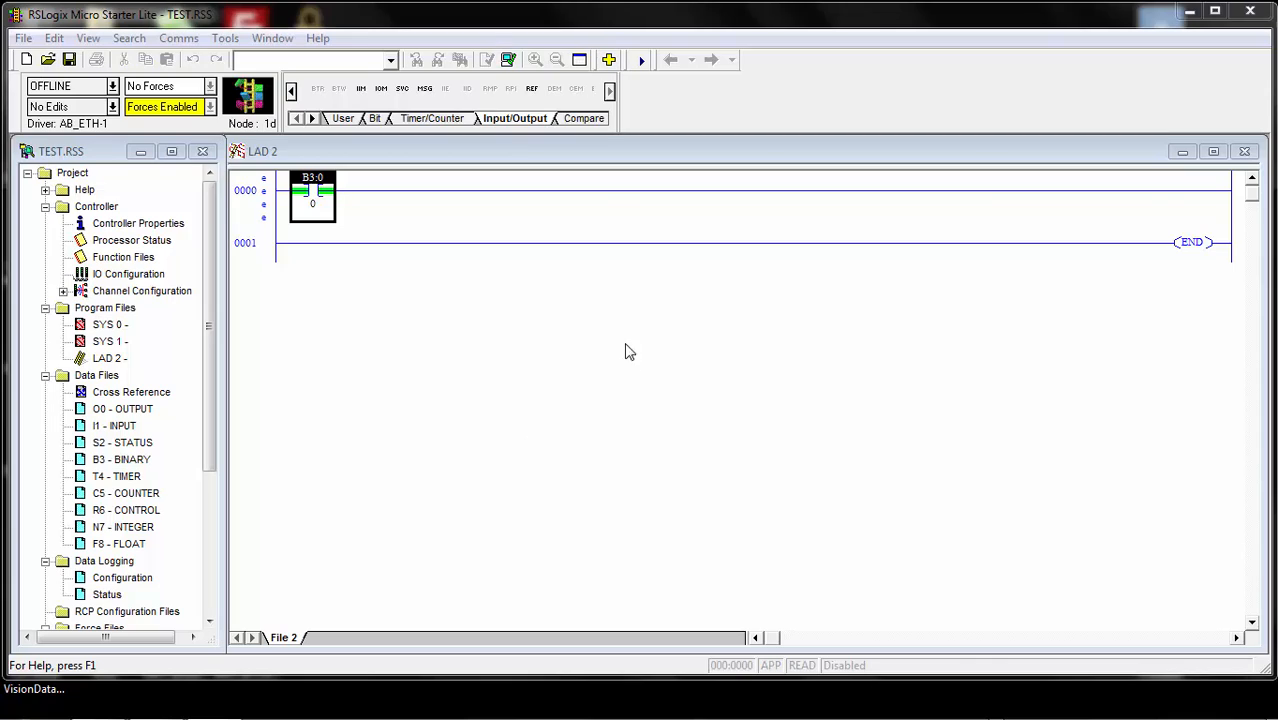
mouse_move(297, 372)
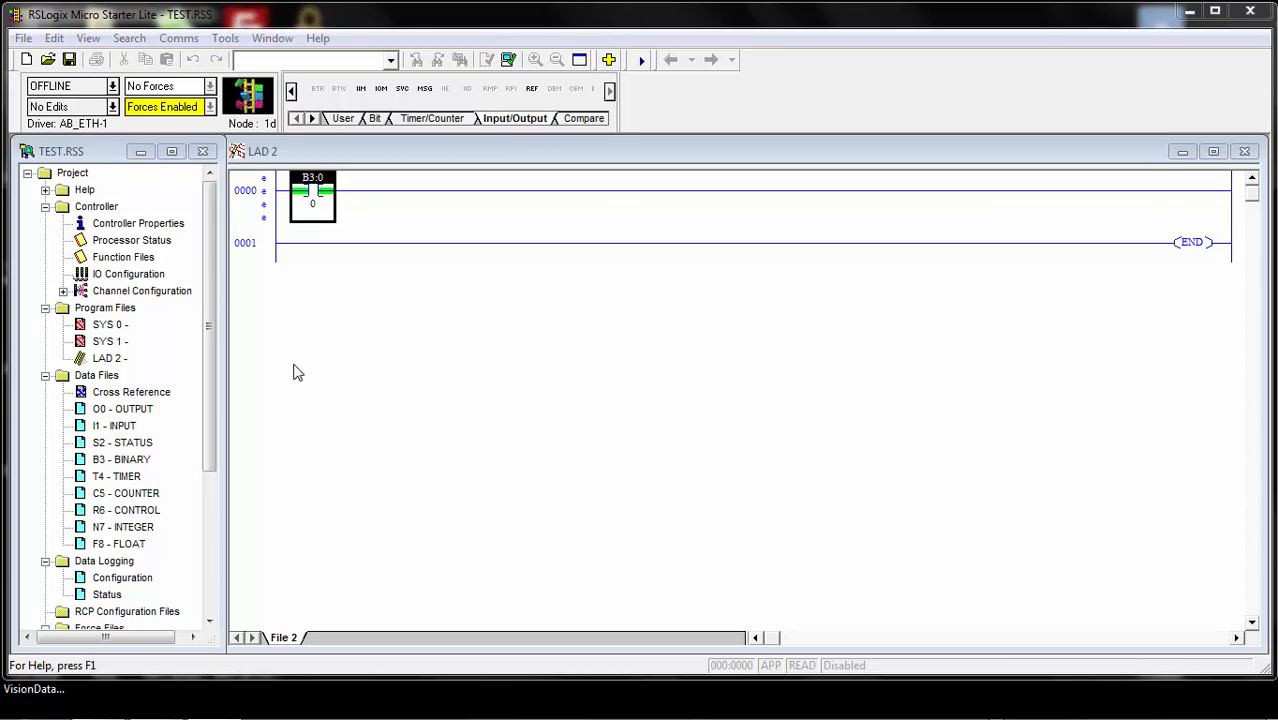
mouse_move(128, 296)
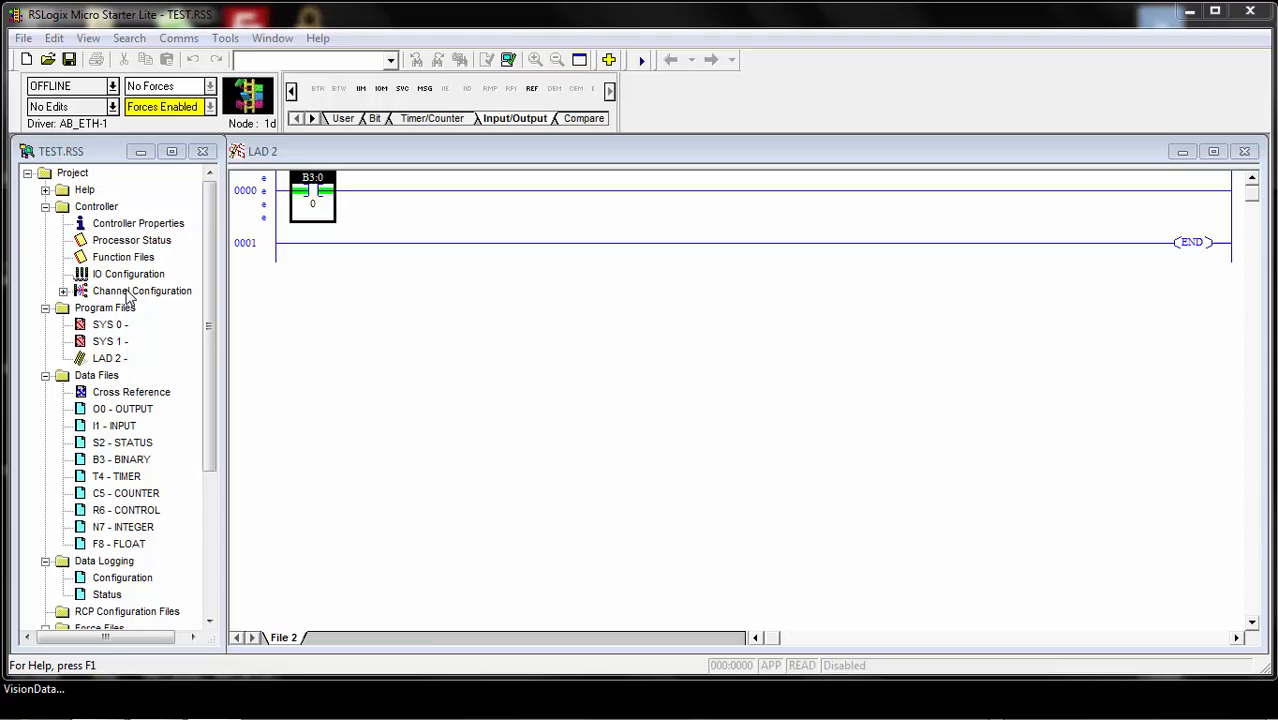
Review the controller's Ethernet channel 1 settings in Channel Configuration and close it
double_click(141, 290)
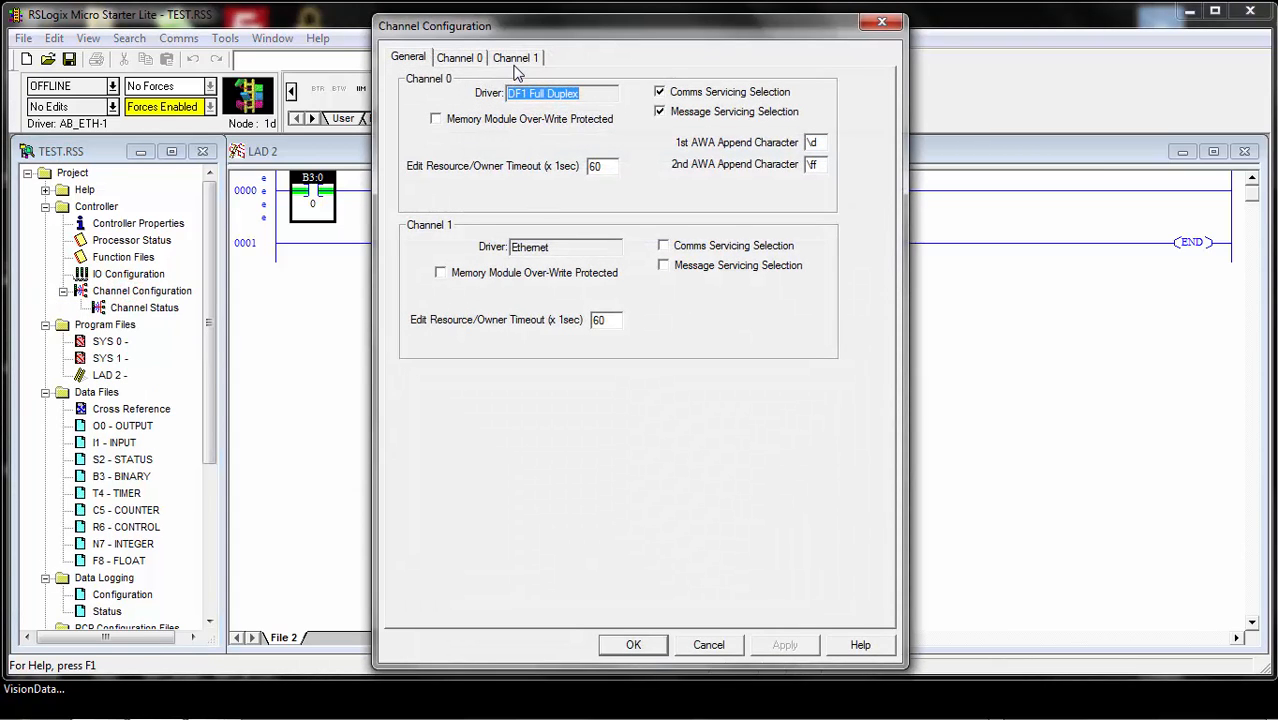
click(515, 57)
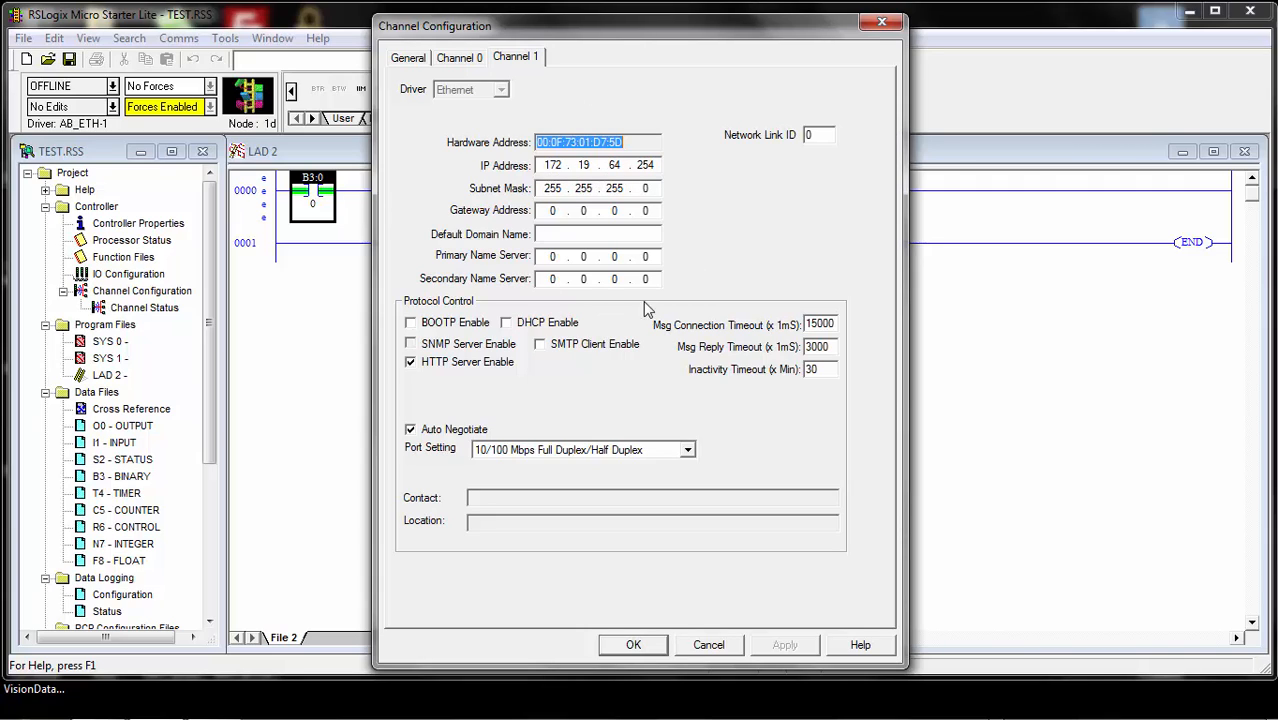
mouse_move(518, 315)
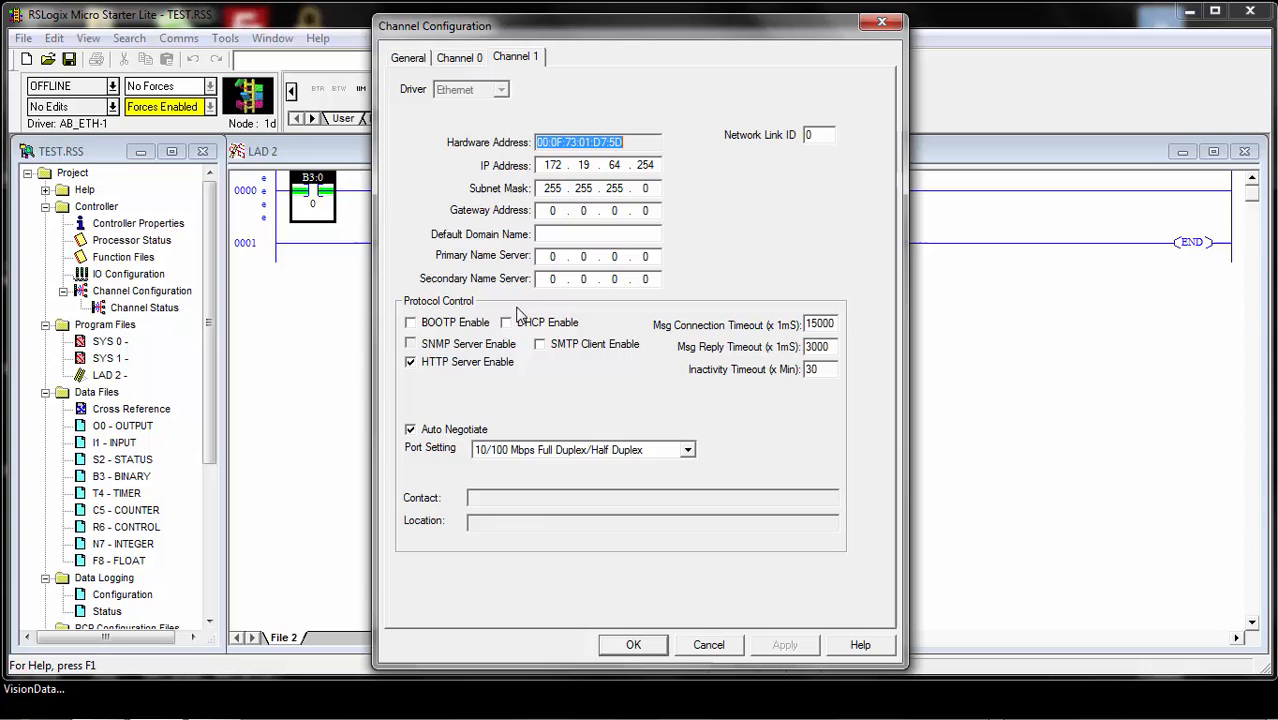
mouse_move(603, 432)
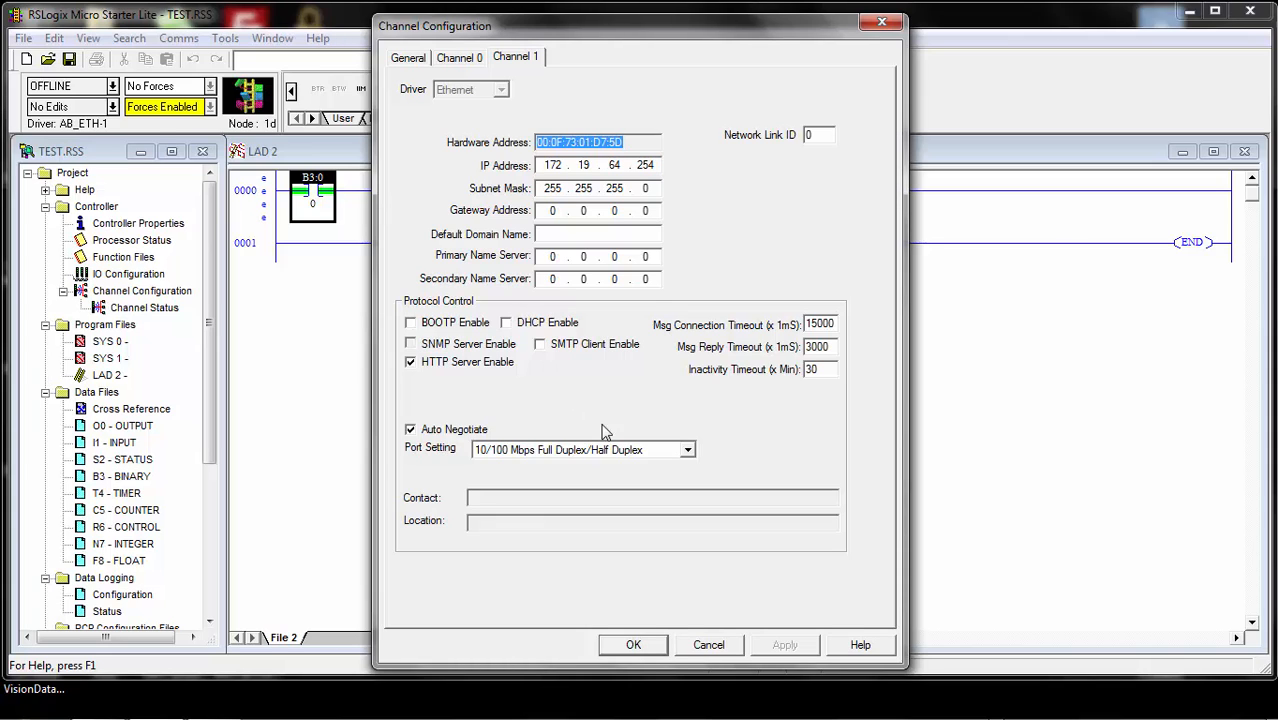
click(633, 643)
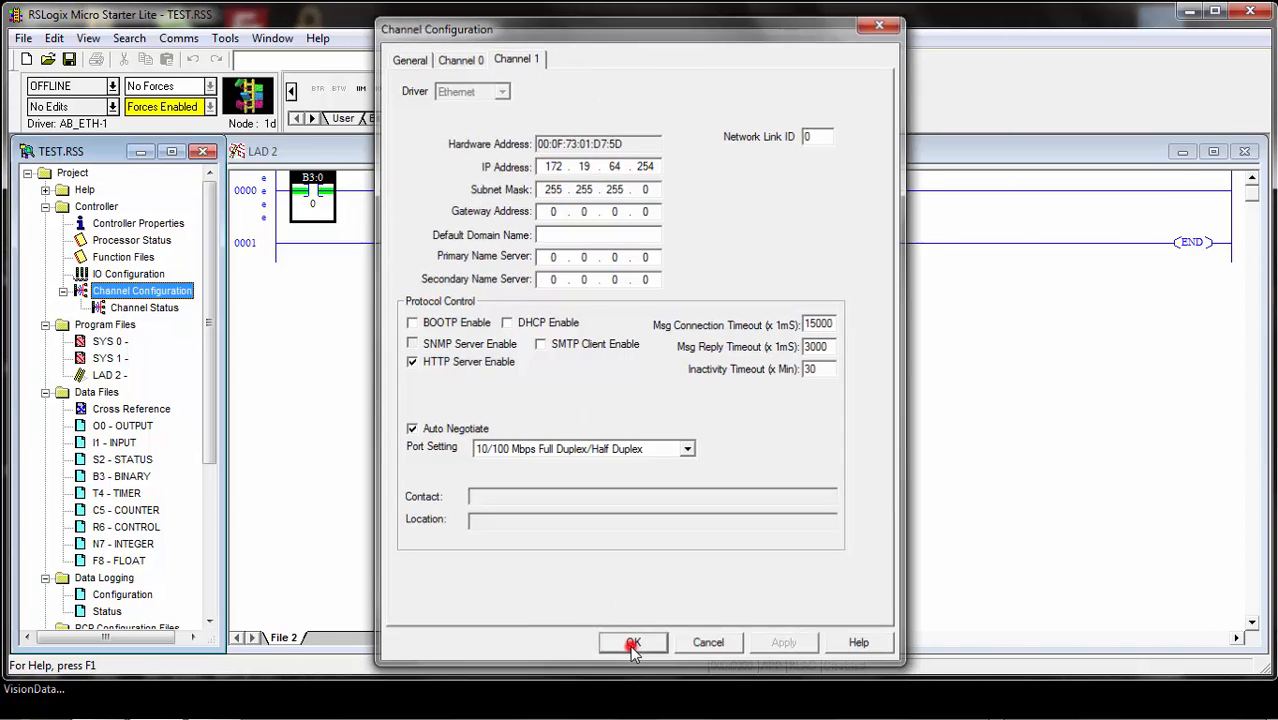
click(633, 642)
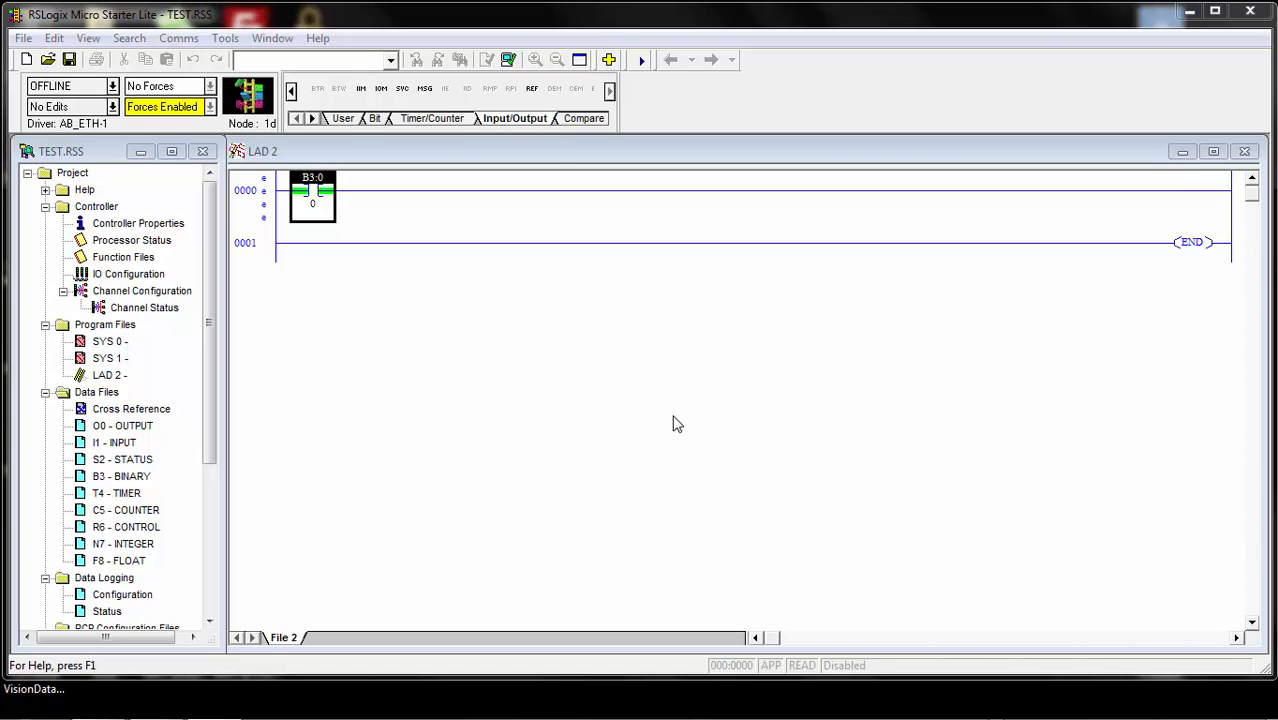
mouse_move(108, 391)
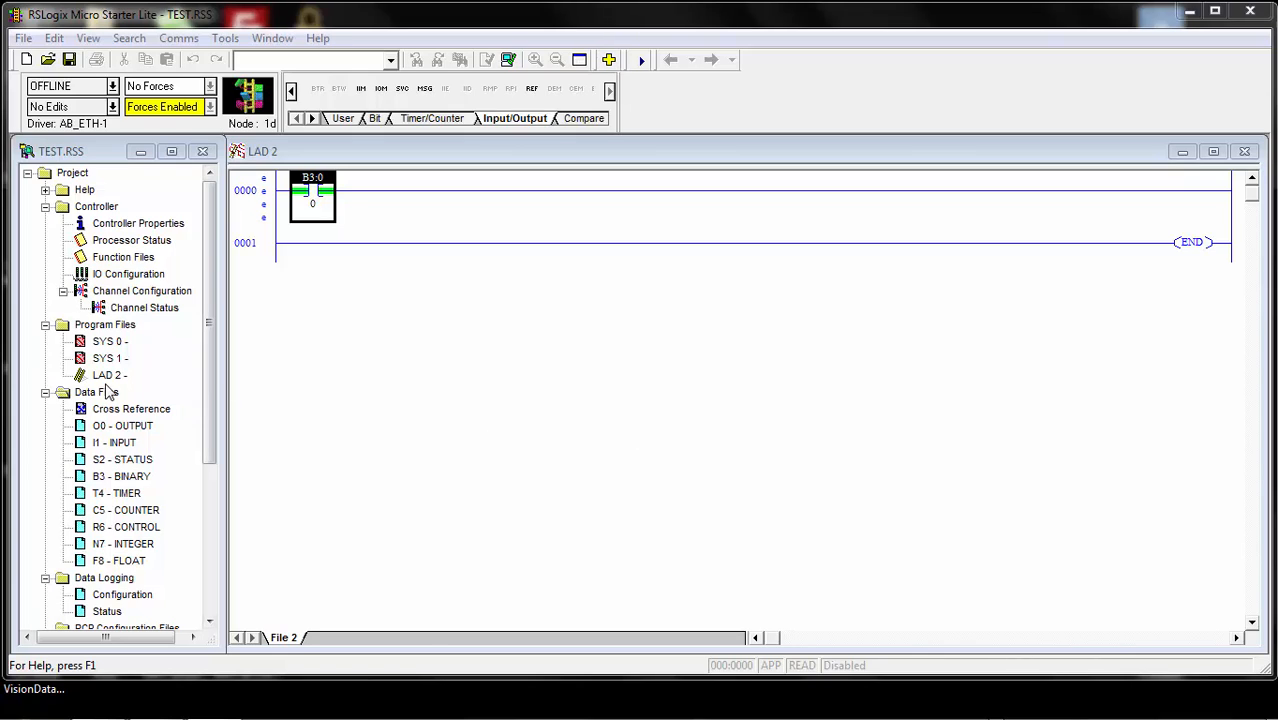
Create data file 9 of type Message named EIP_MSG
click(95, 391)
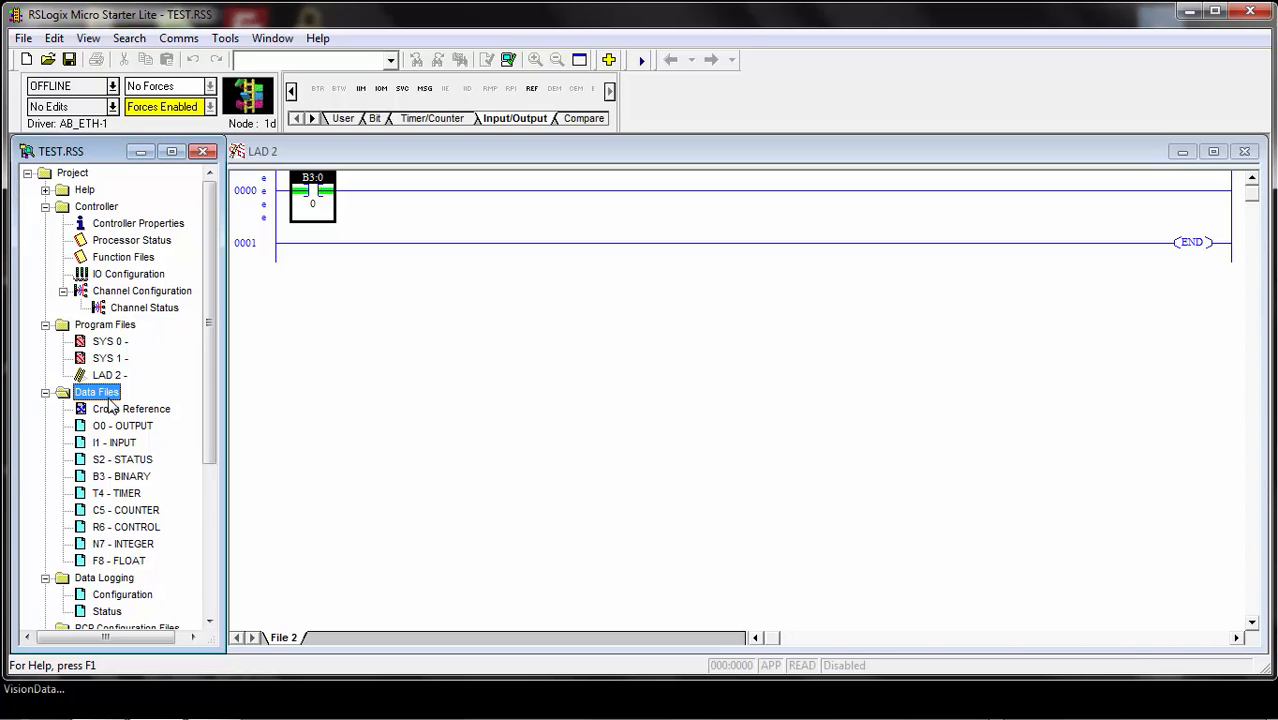
right_click(96, 391)
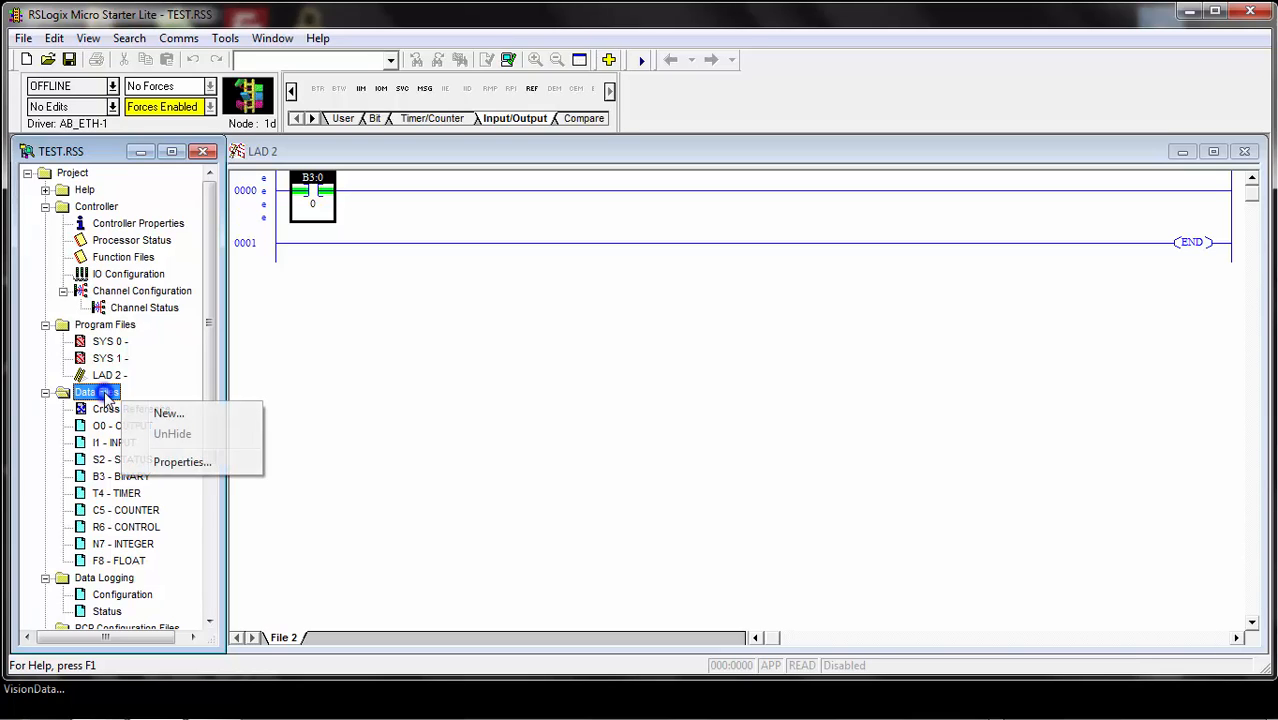
click(167, 413)
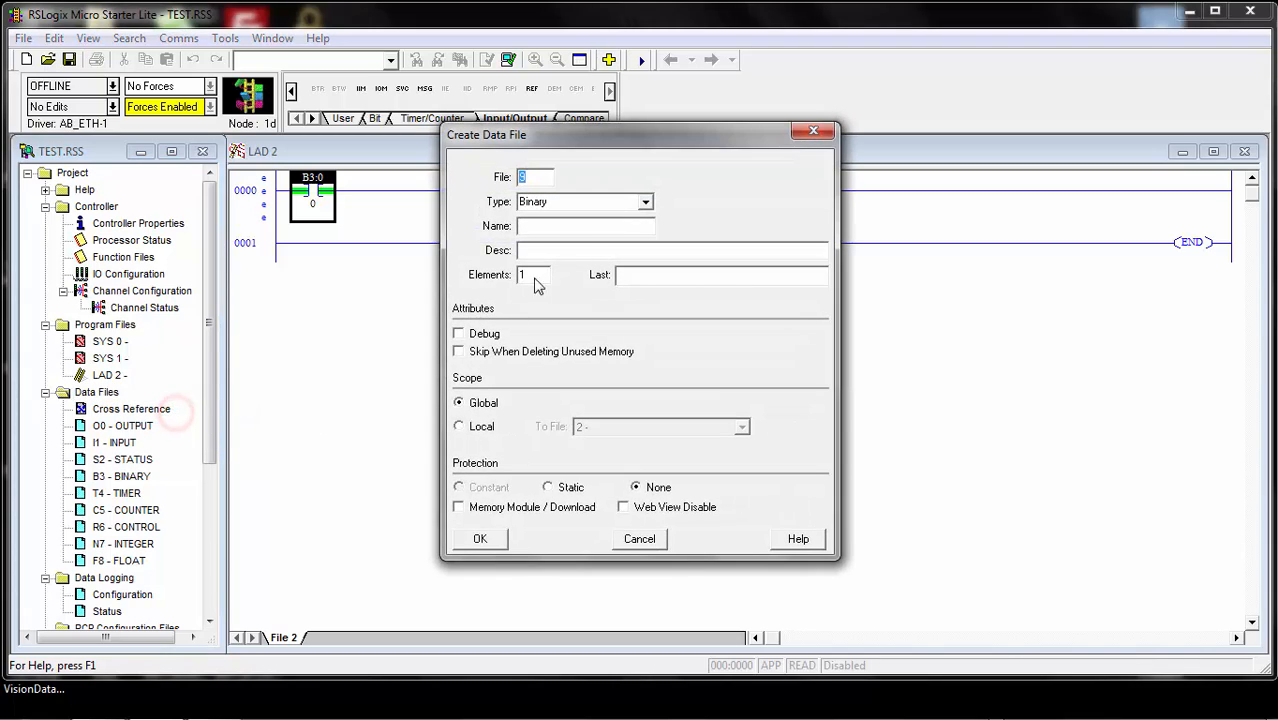
click(645, 202)
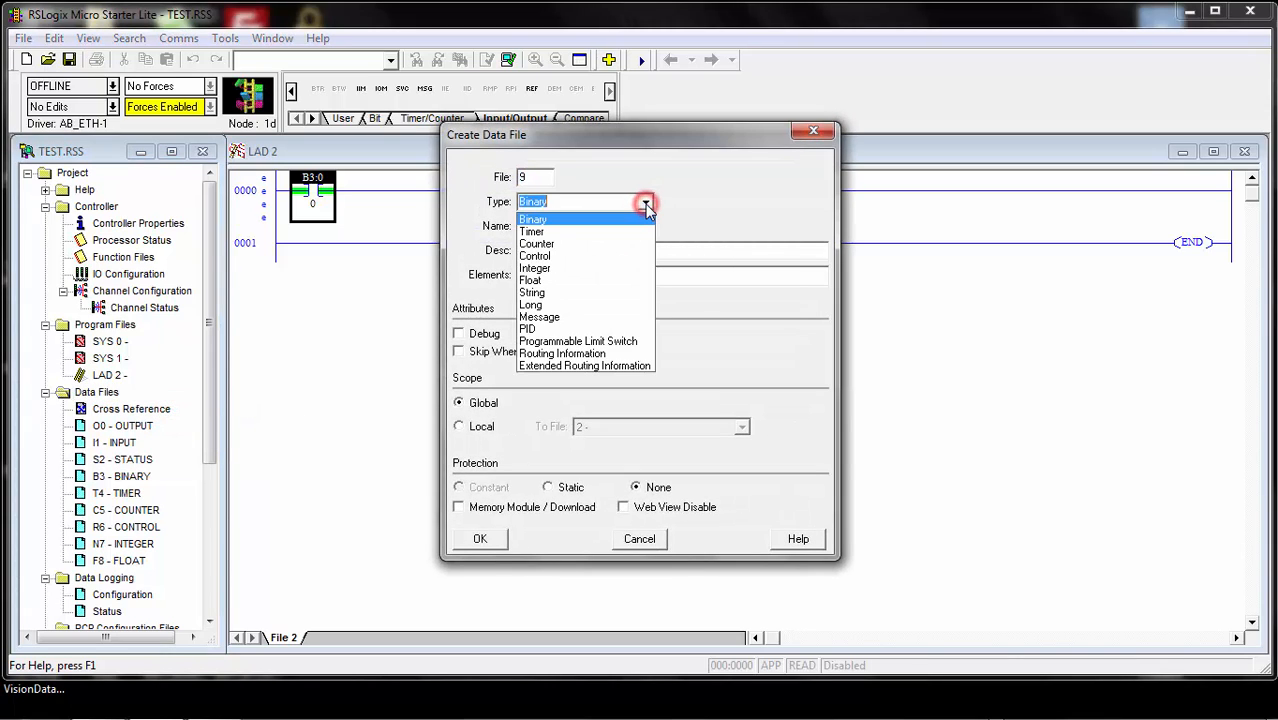
click(539, 317)
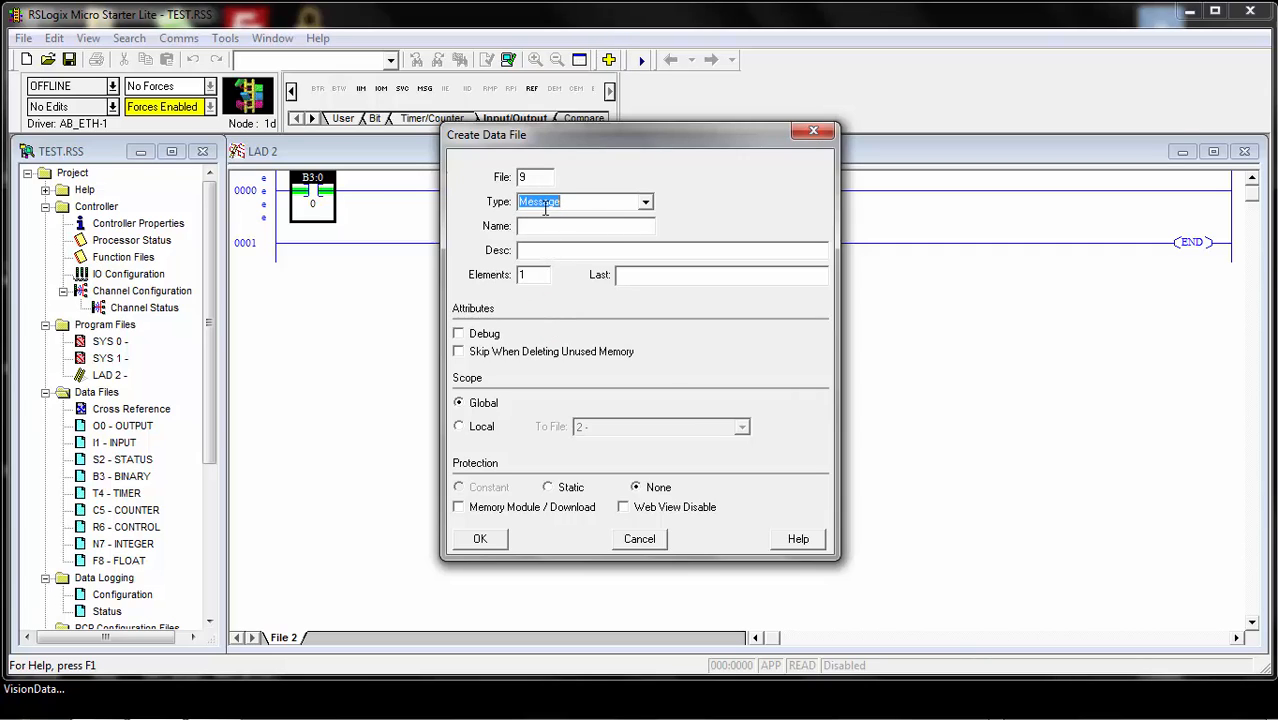
click(585, 225)
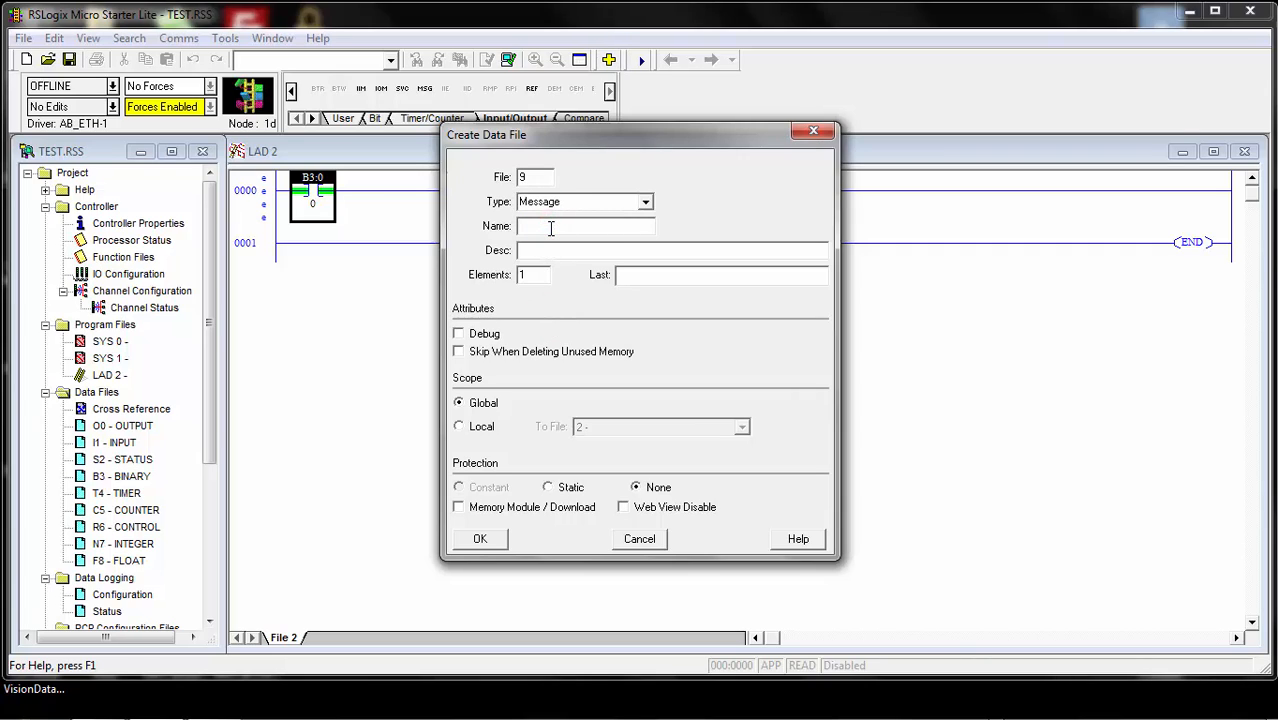
text(E)
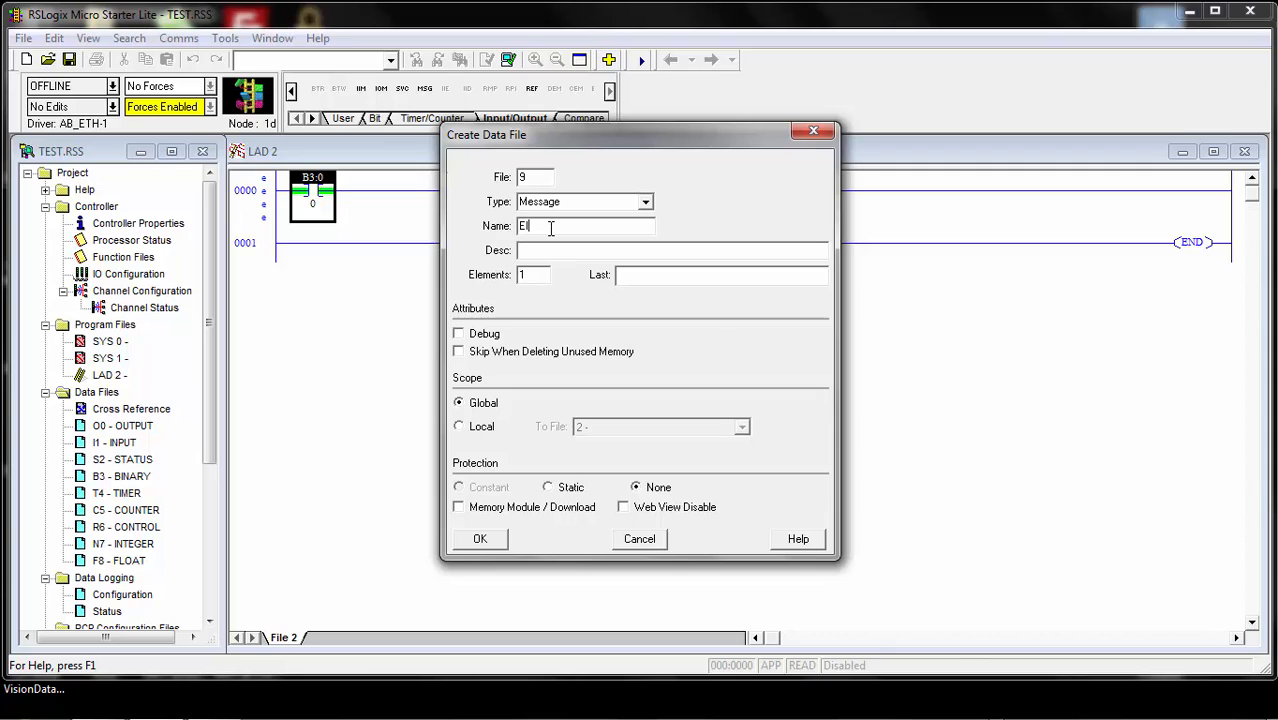
text(IP_MSG)
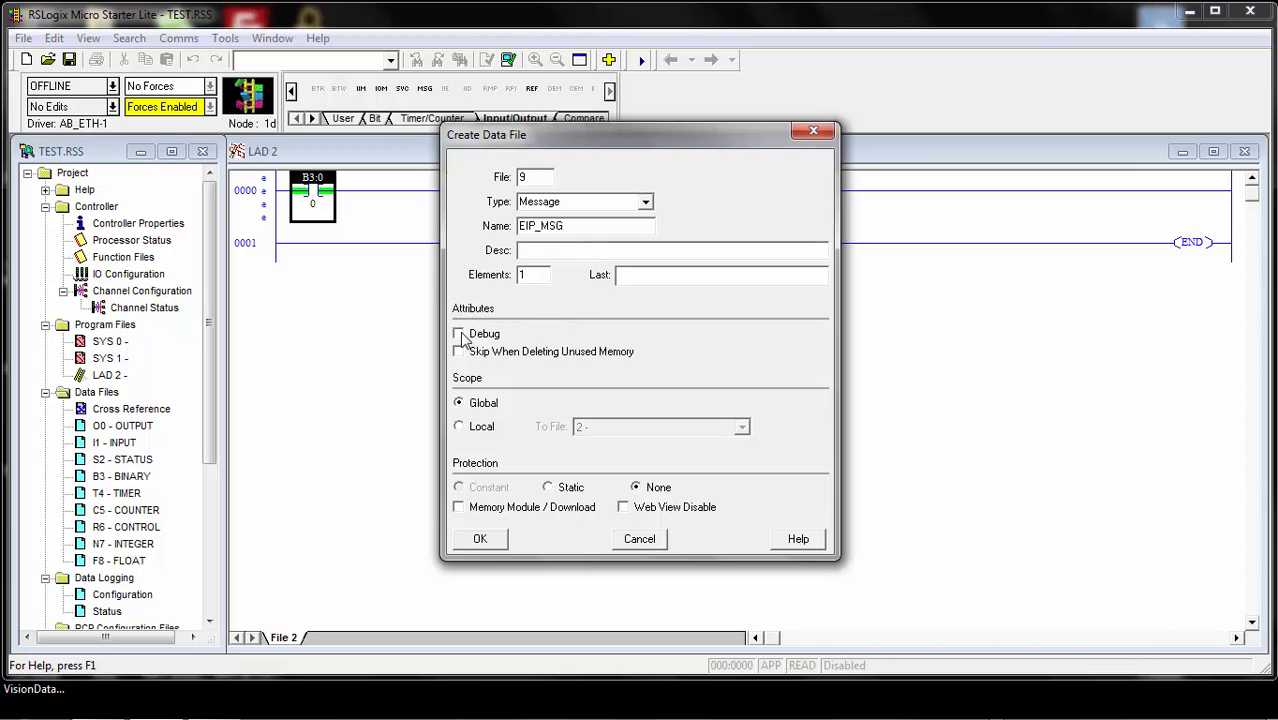
click(479, 538)
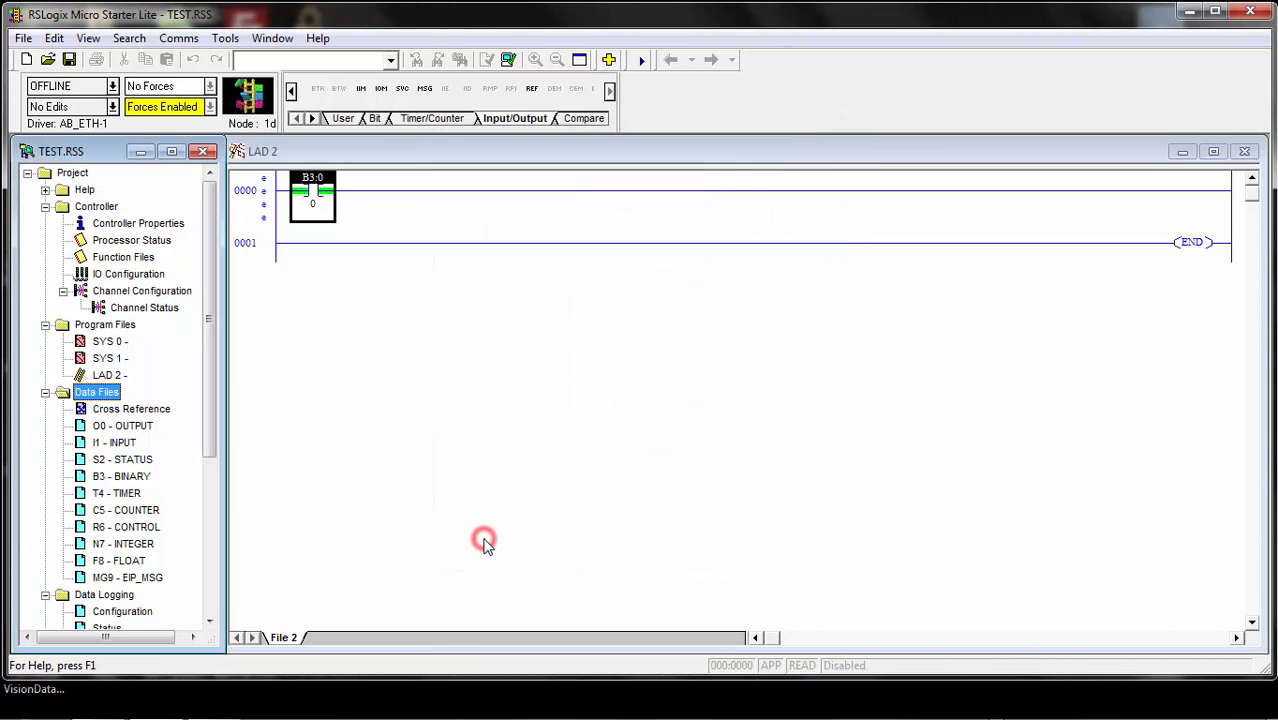
Create Extended Routing Information file RIX10 named EIP_MSG, then collapse the Channel Configuration branch
right_click(96, 391)
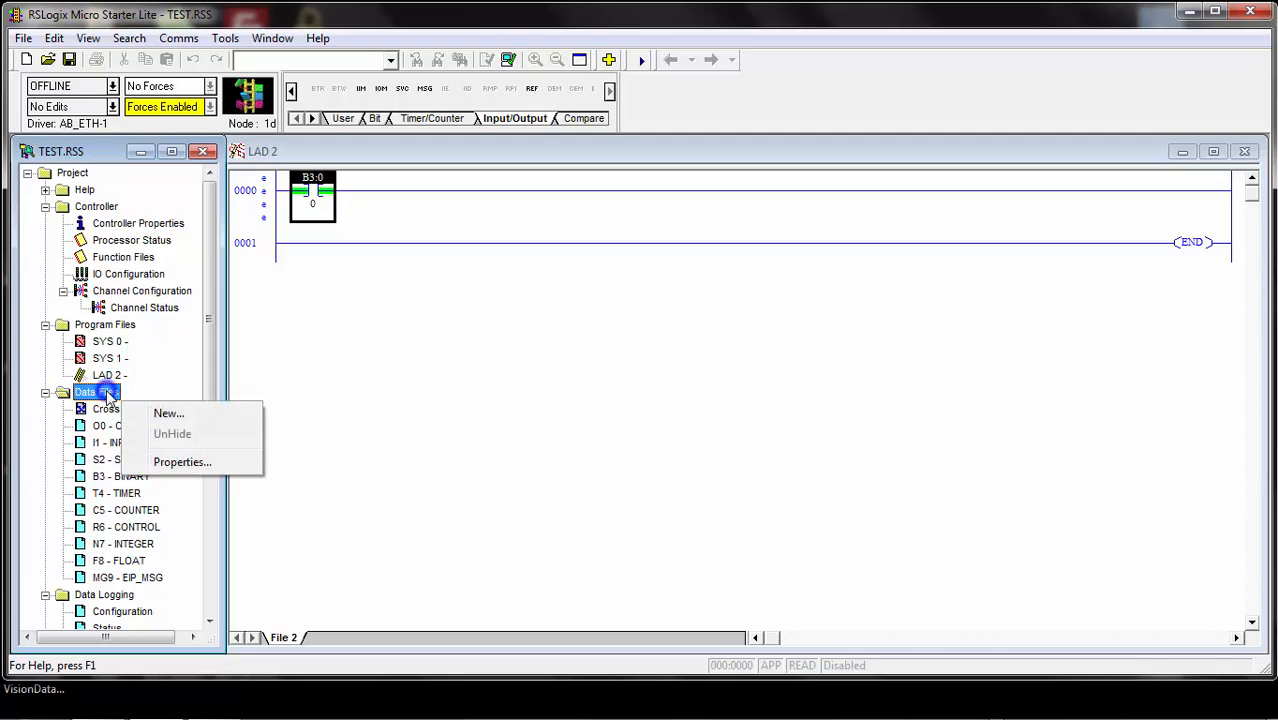
mouse_move(168, 413)
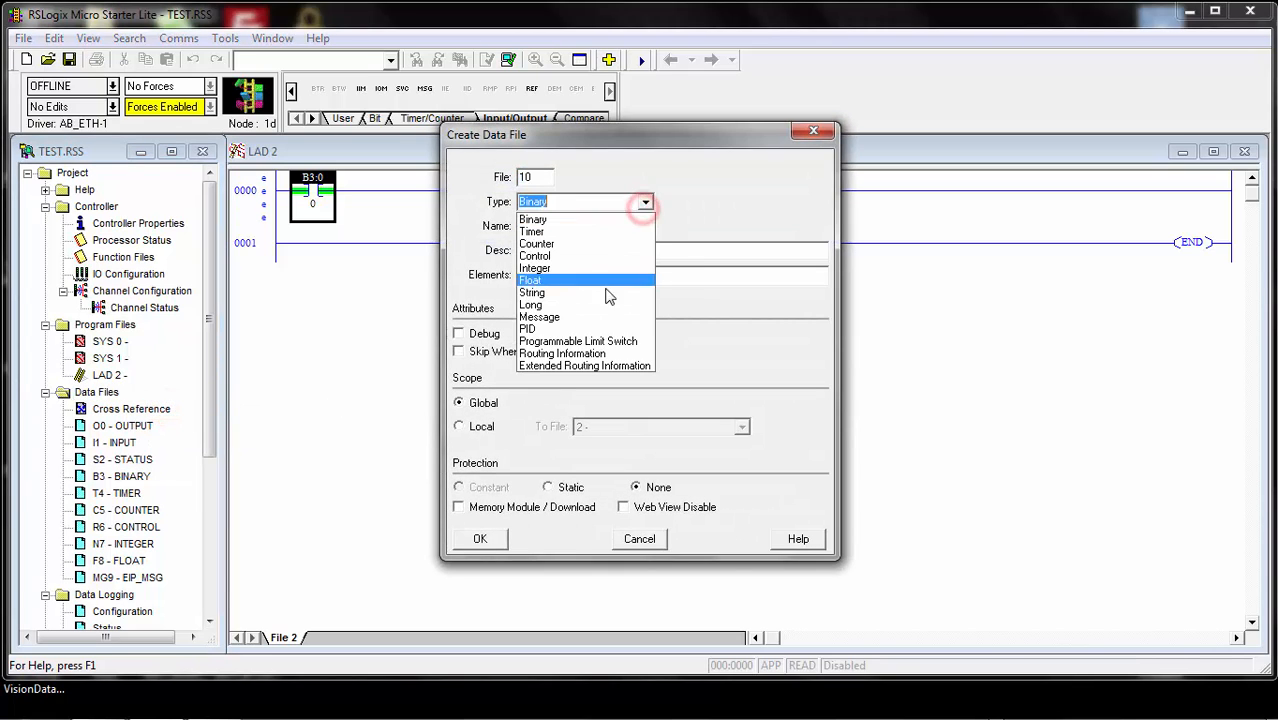
click(585, 365)
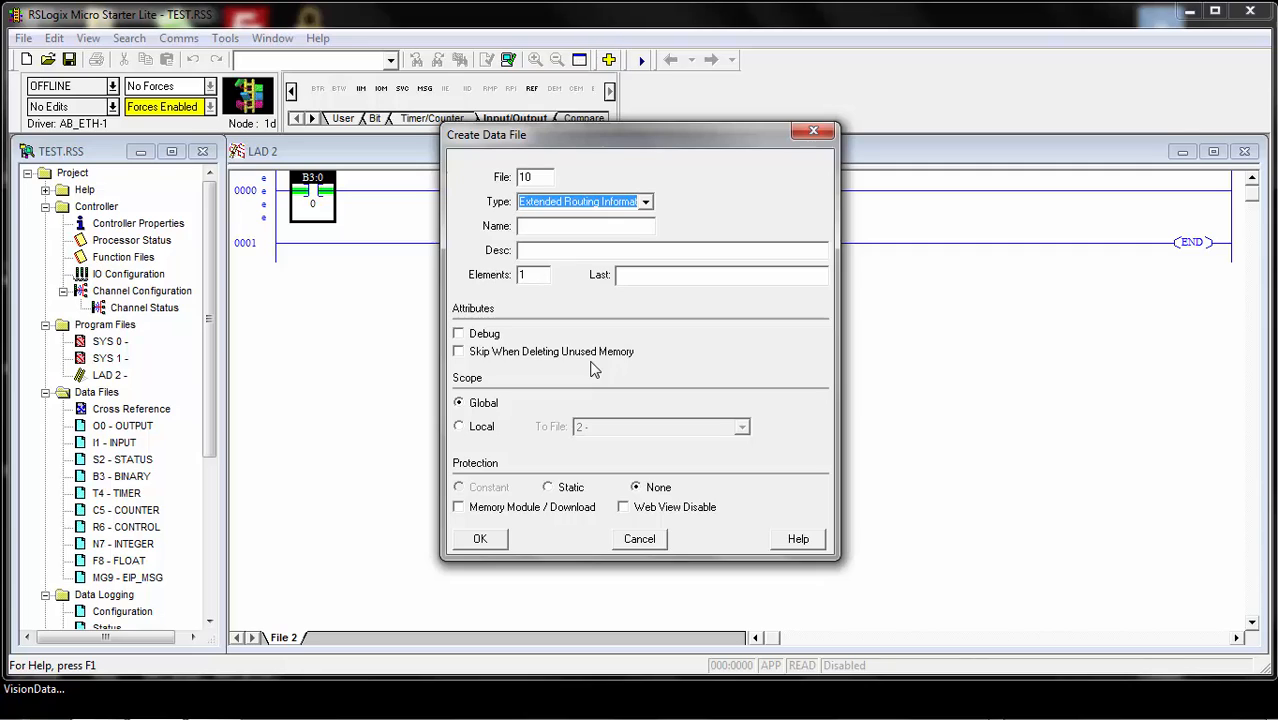
click(585, 225)
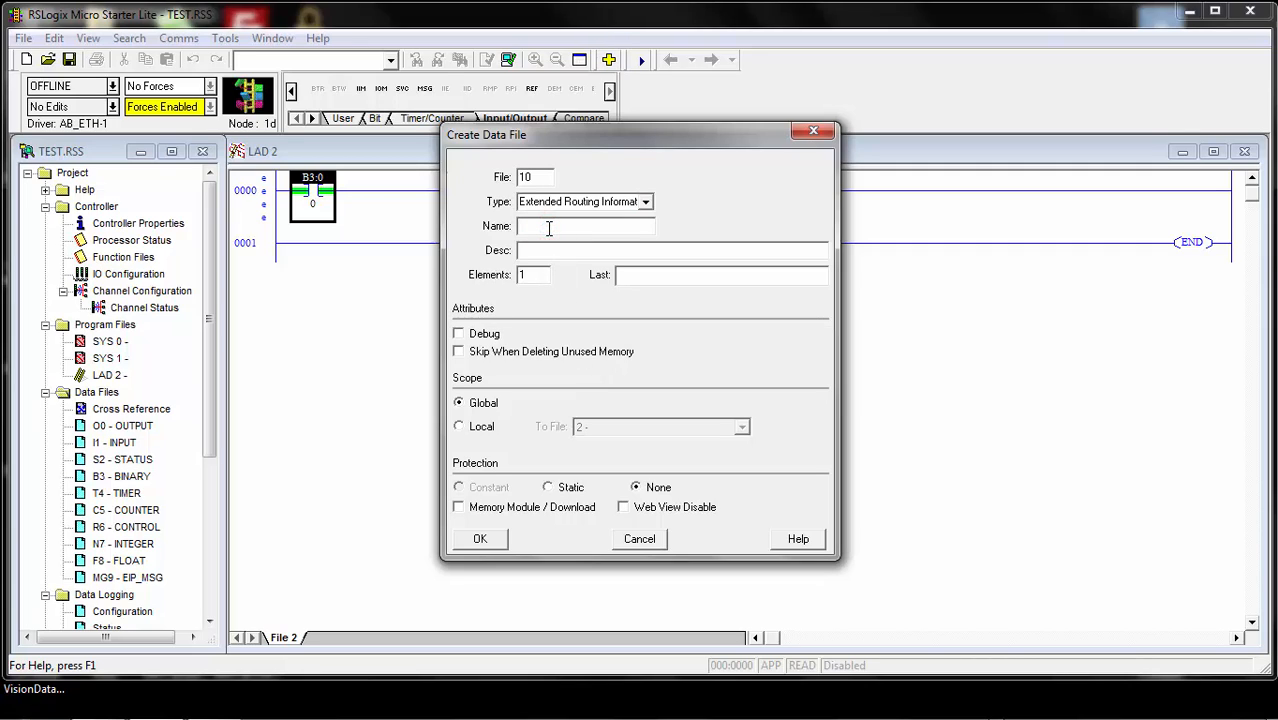
text(EIP_MSG)
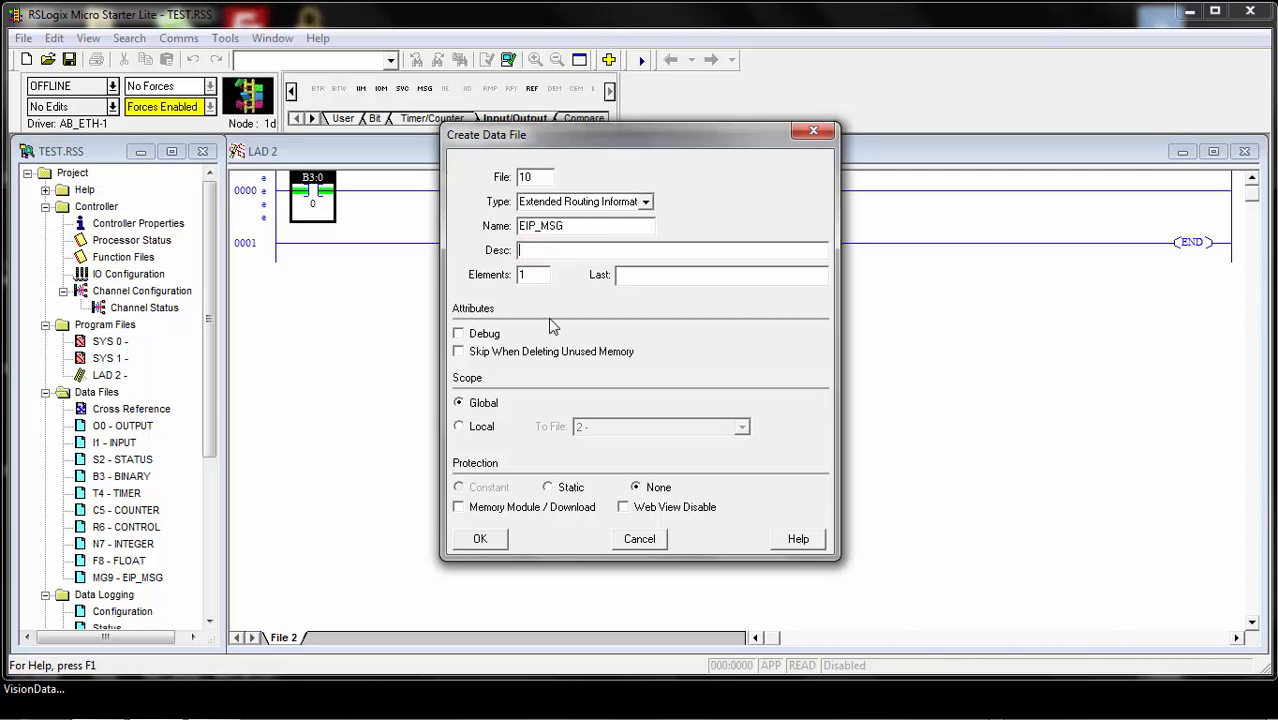
click(480, 538)
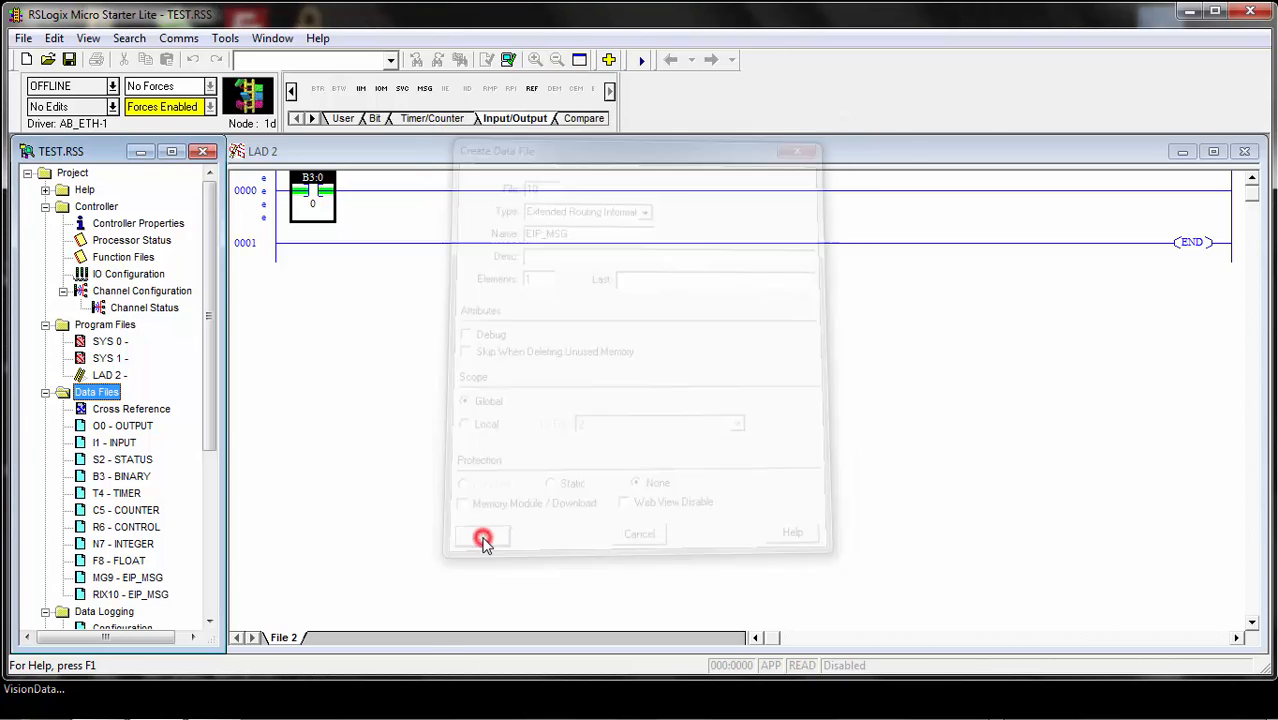
click(483, 535)
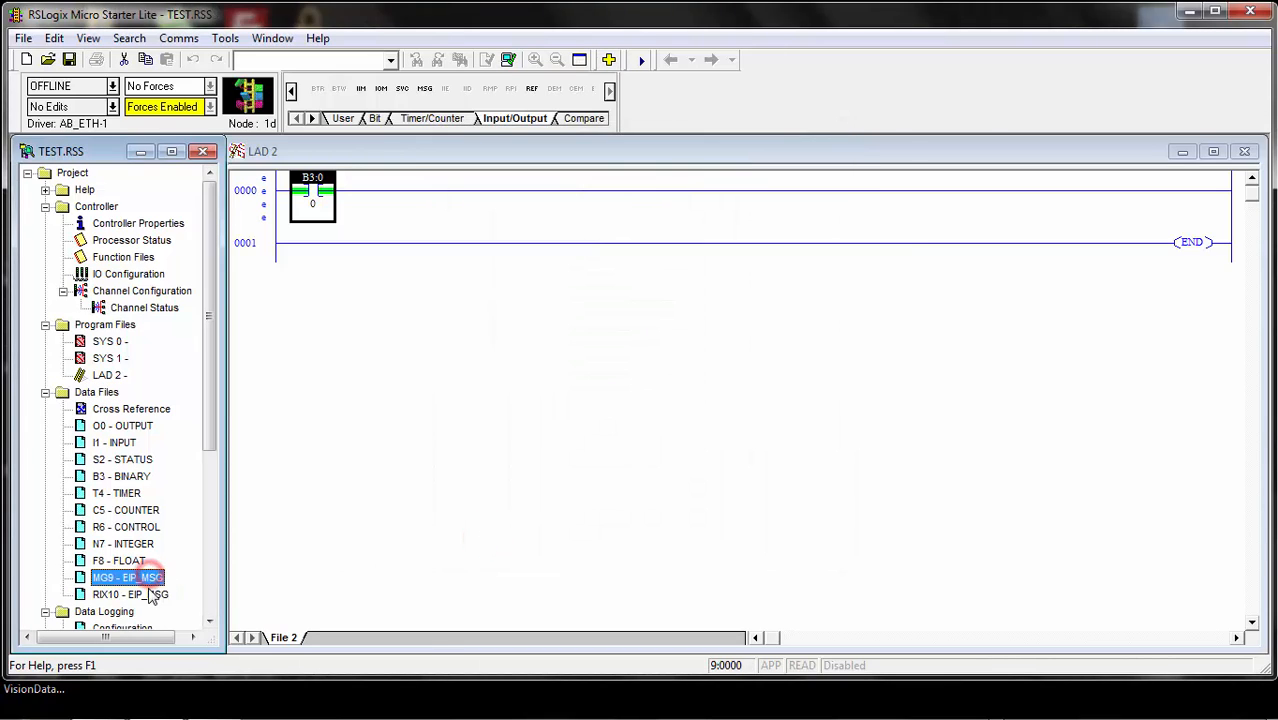
click(130, 594)
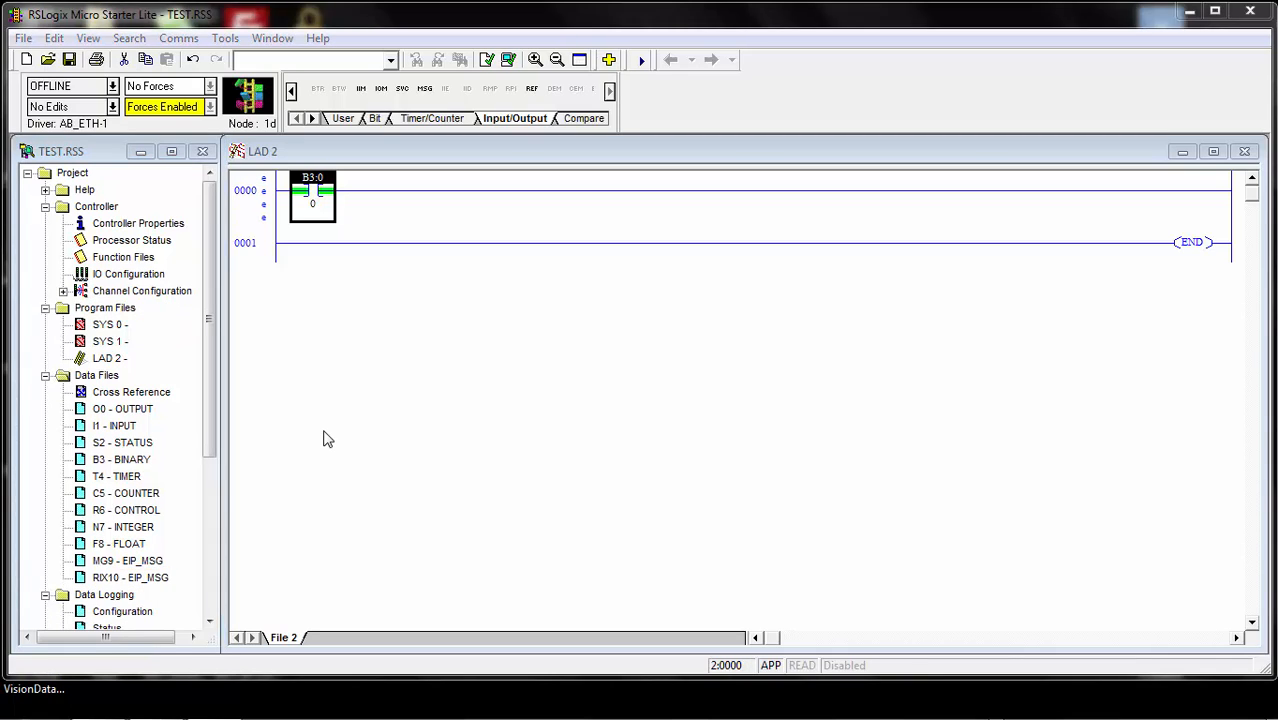
Create Long data file L11 named SEND with 128 elements
click(97, 374)
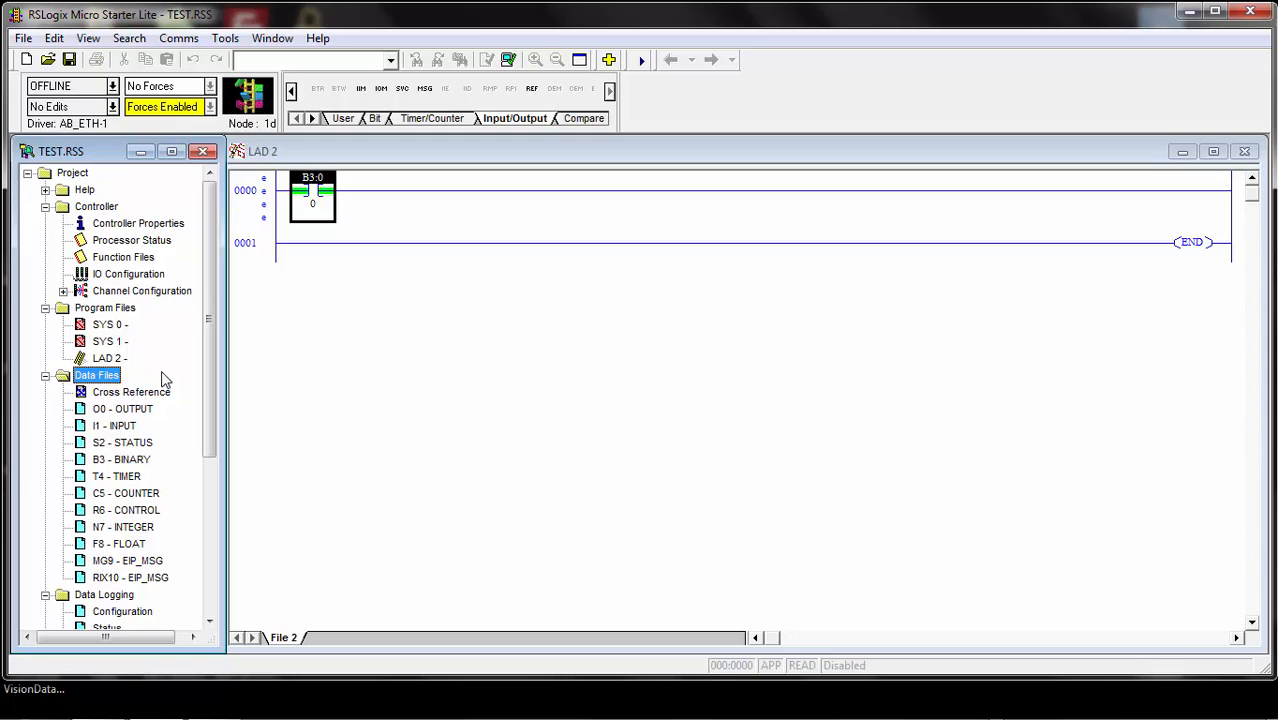
mouse_move(198, 378)
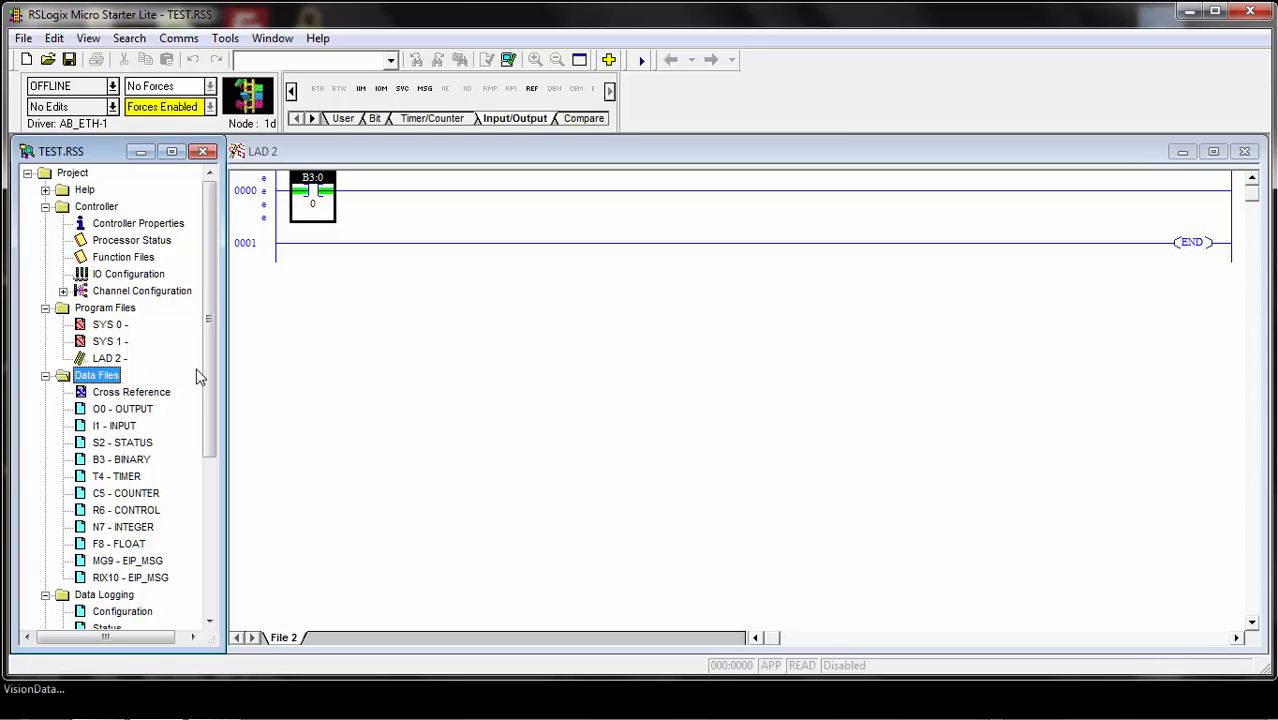
right_click(96, 374)
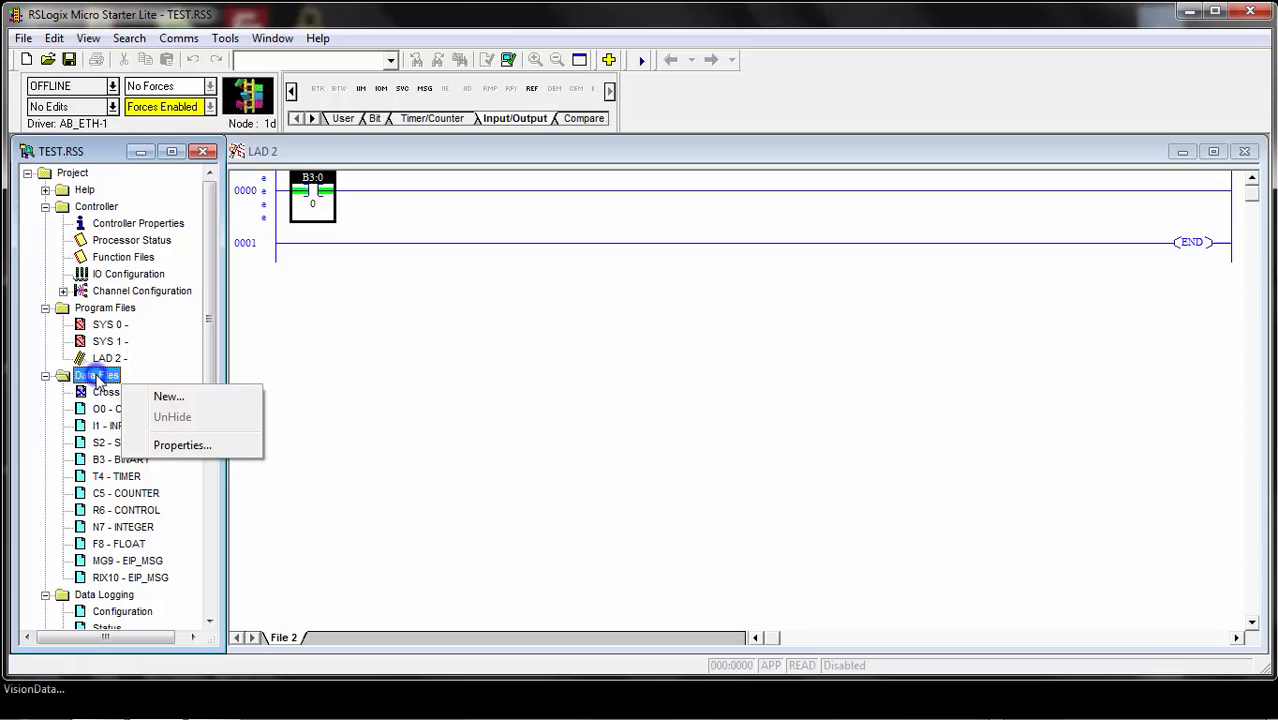
click(168, 396)
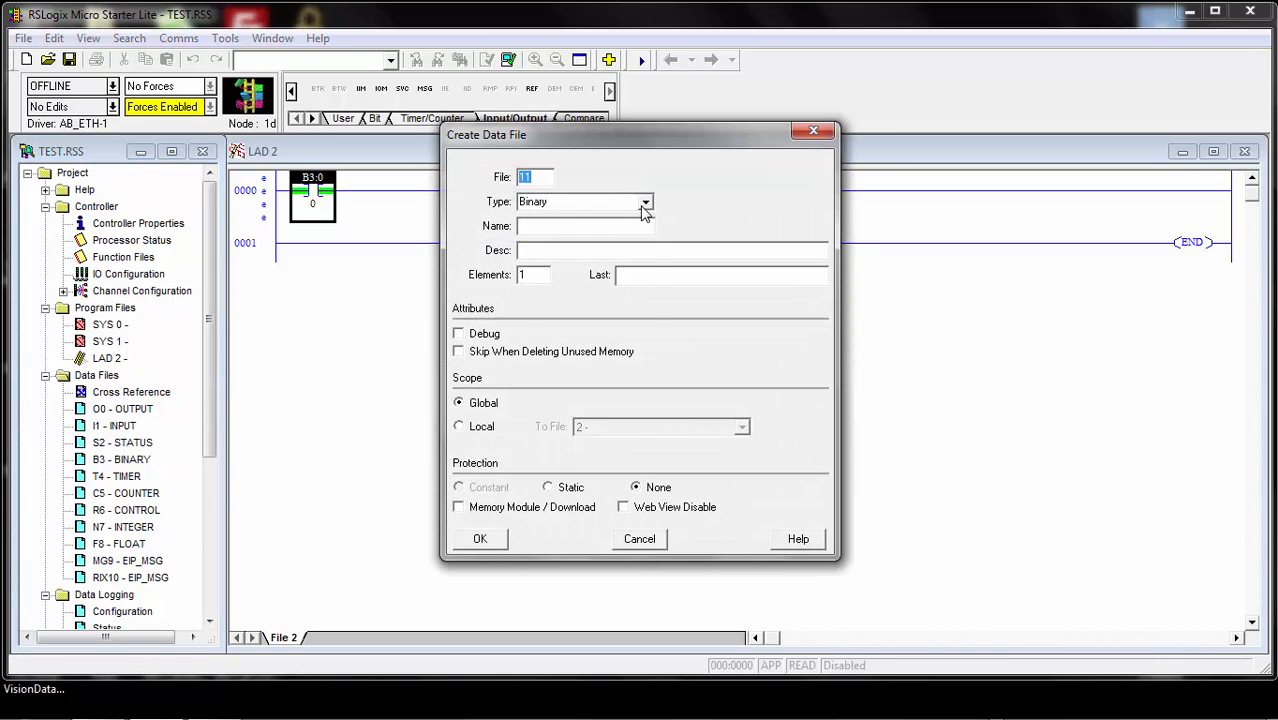
click(646, 201)
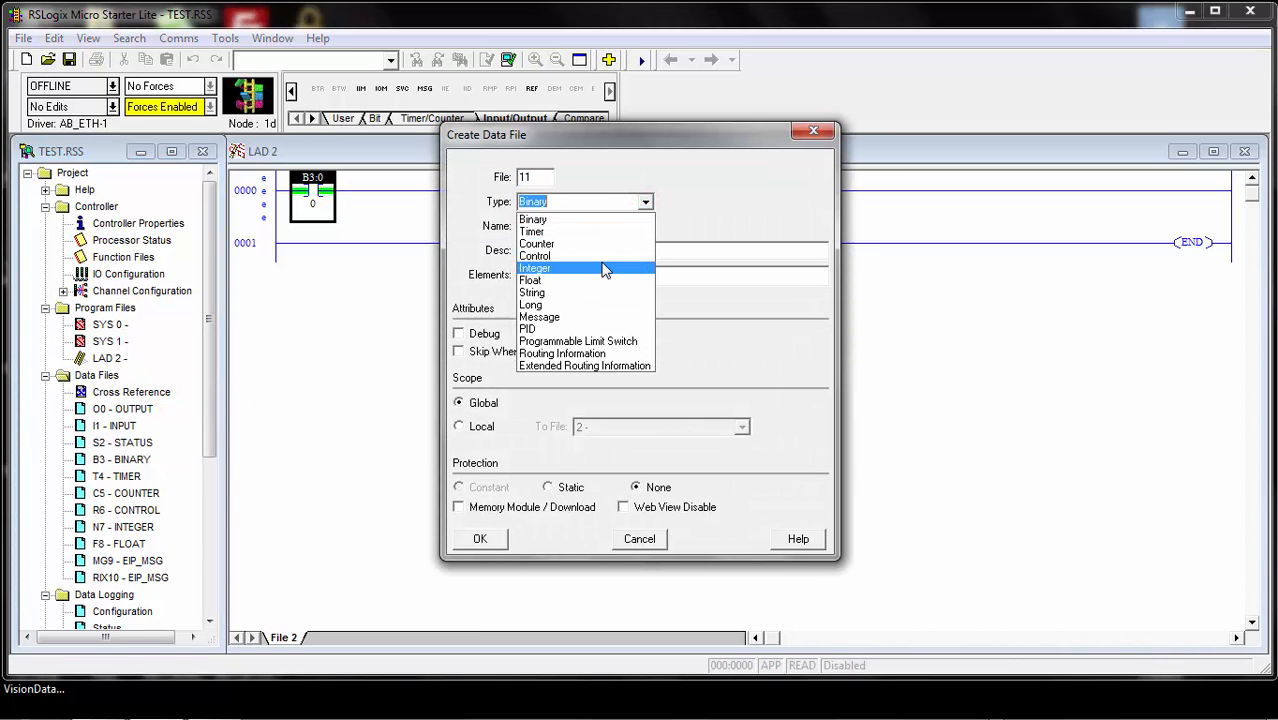
mouse_move(590, 270)
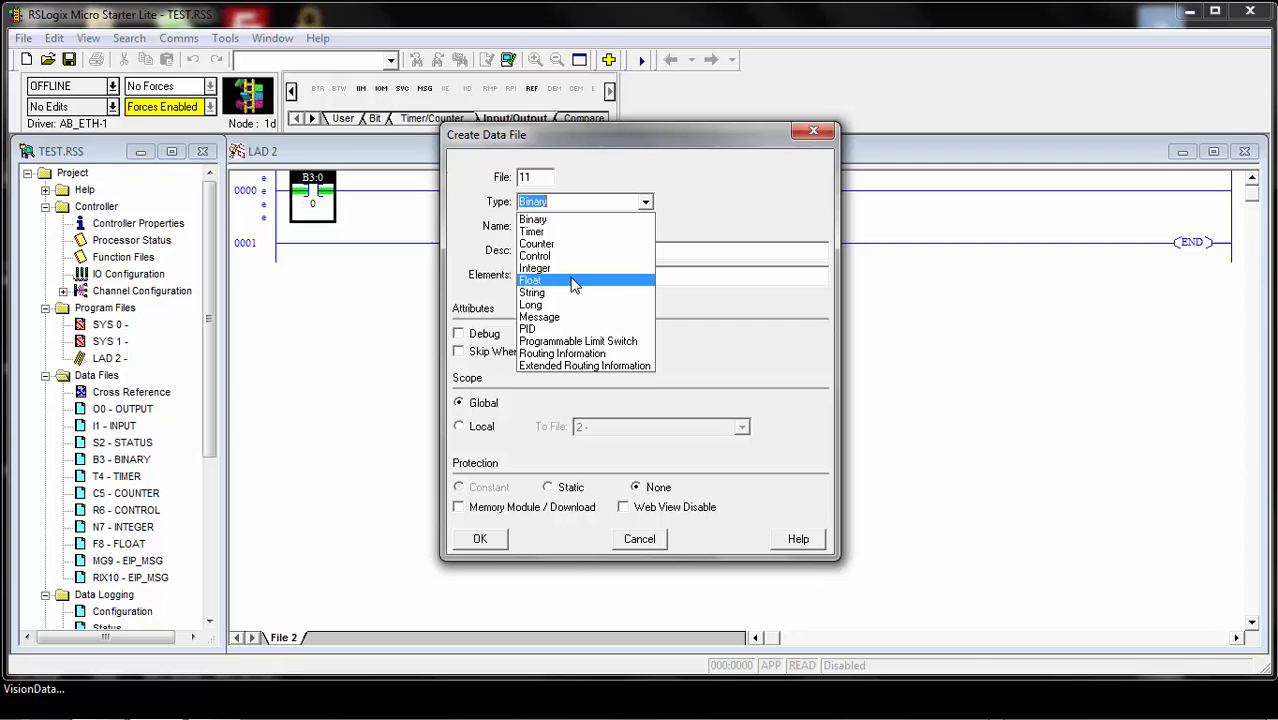
mouse_move(558, 305)
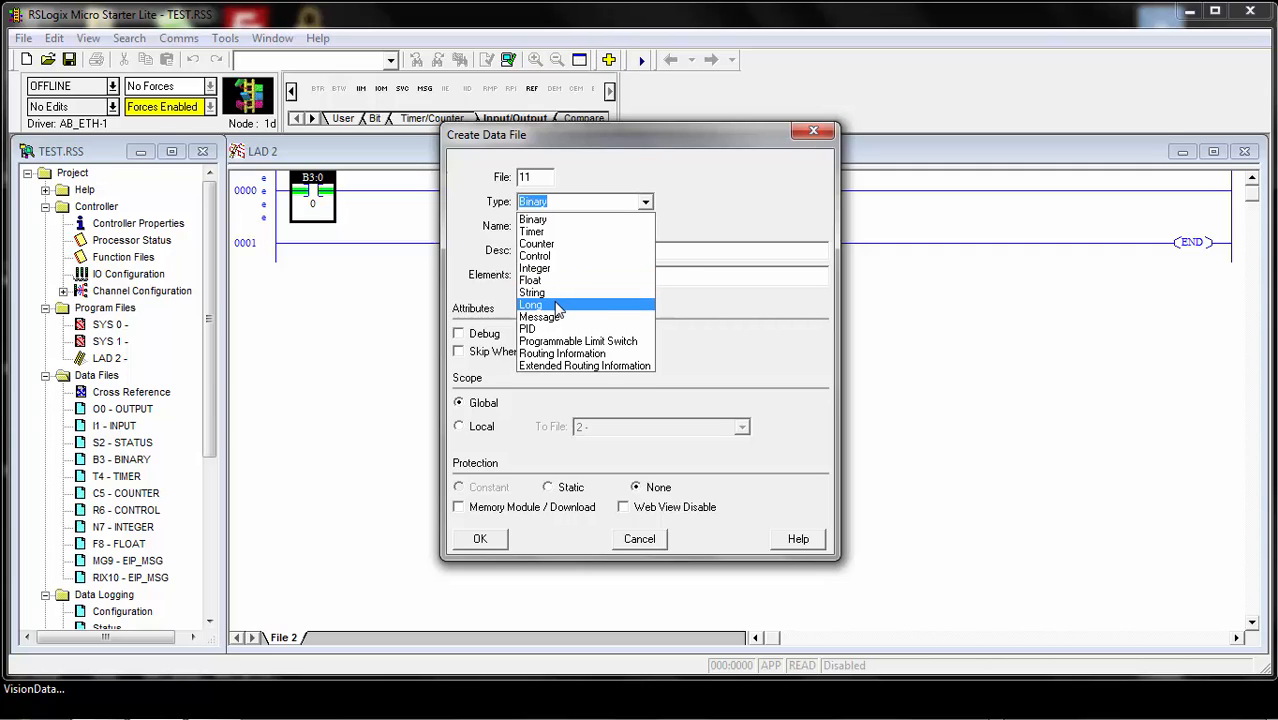
click(530, 305)
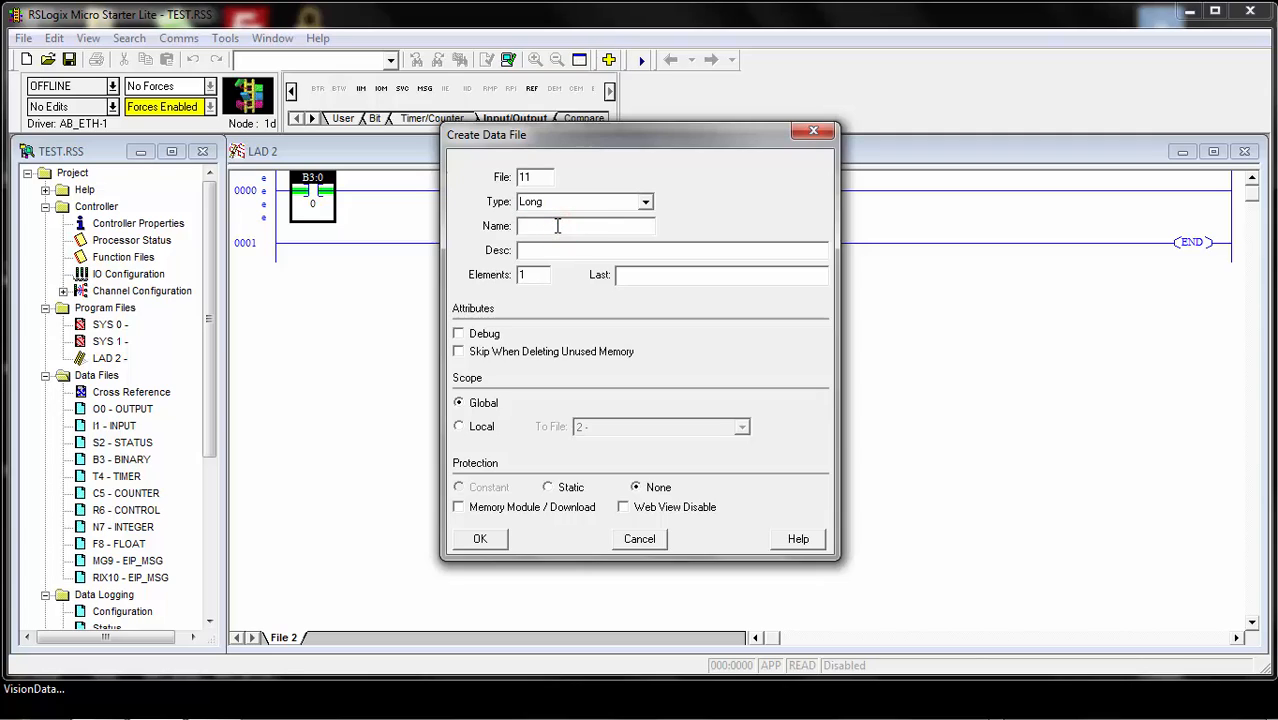
text(S)
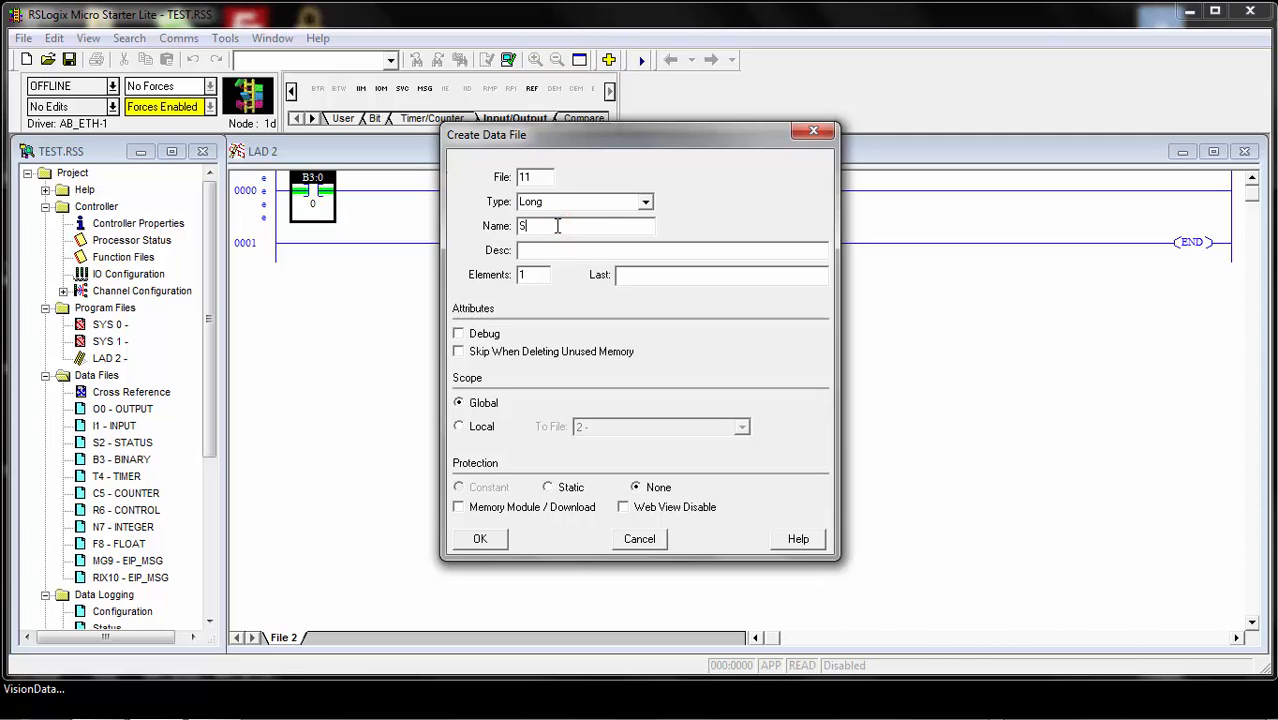
text(END)
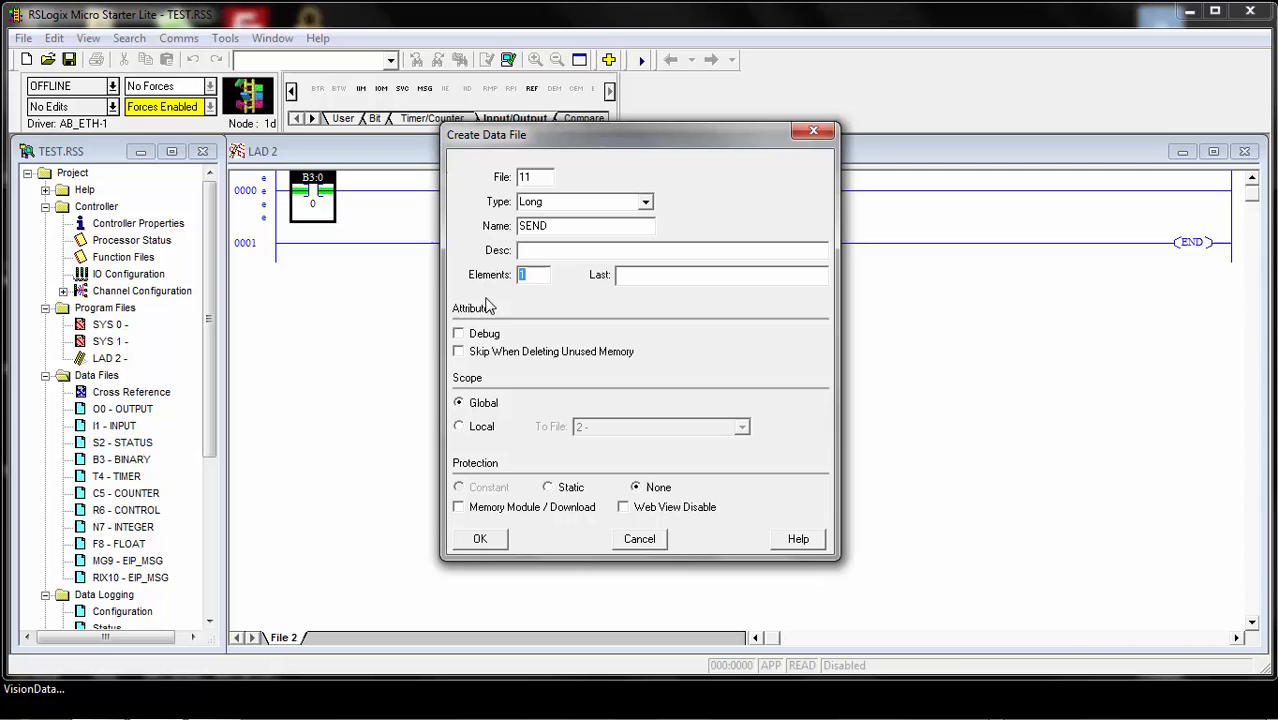
text(128)
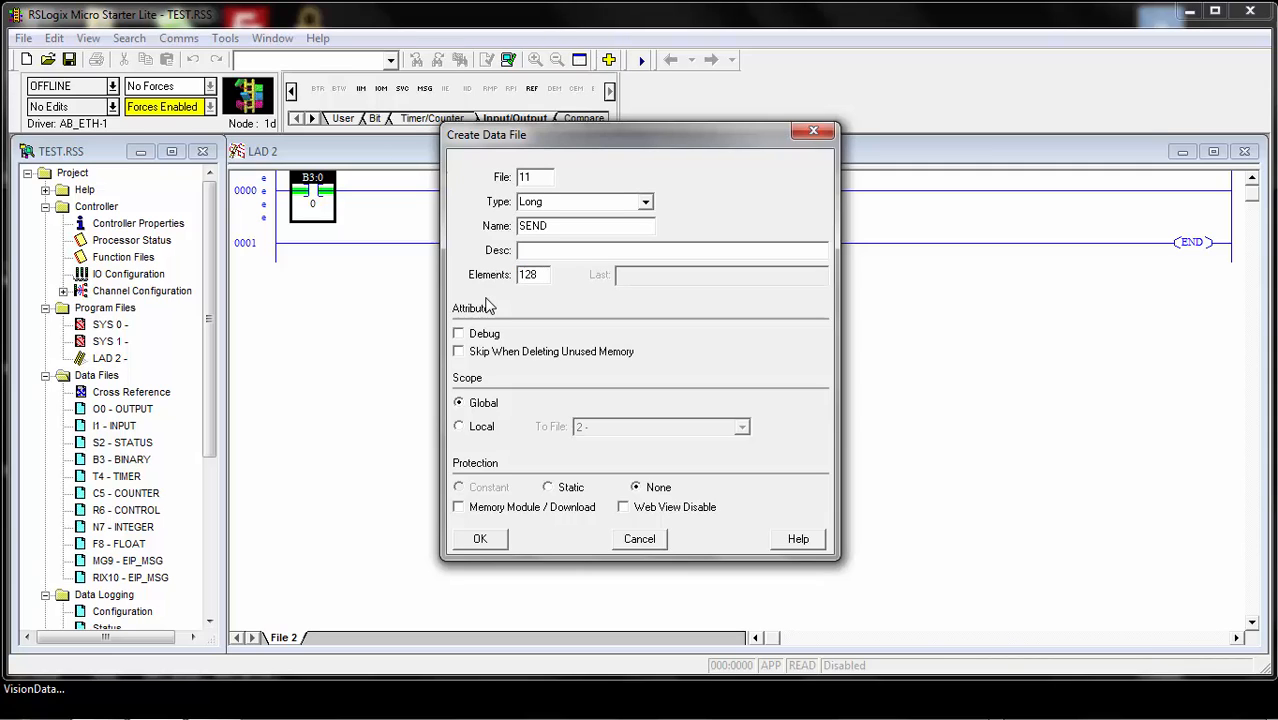
mouse_move(527, 510)
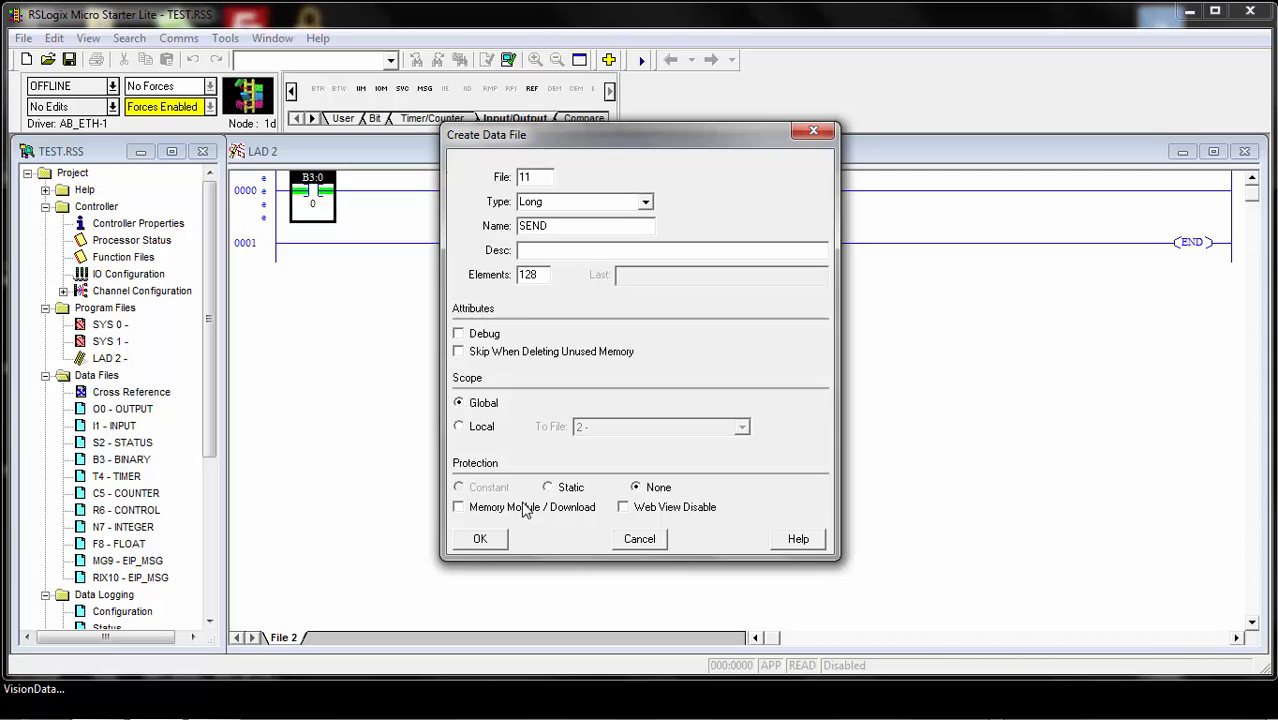
click(479, 538)
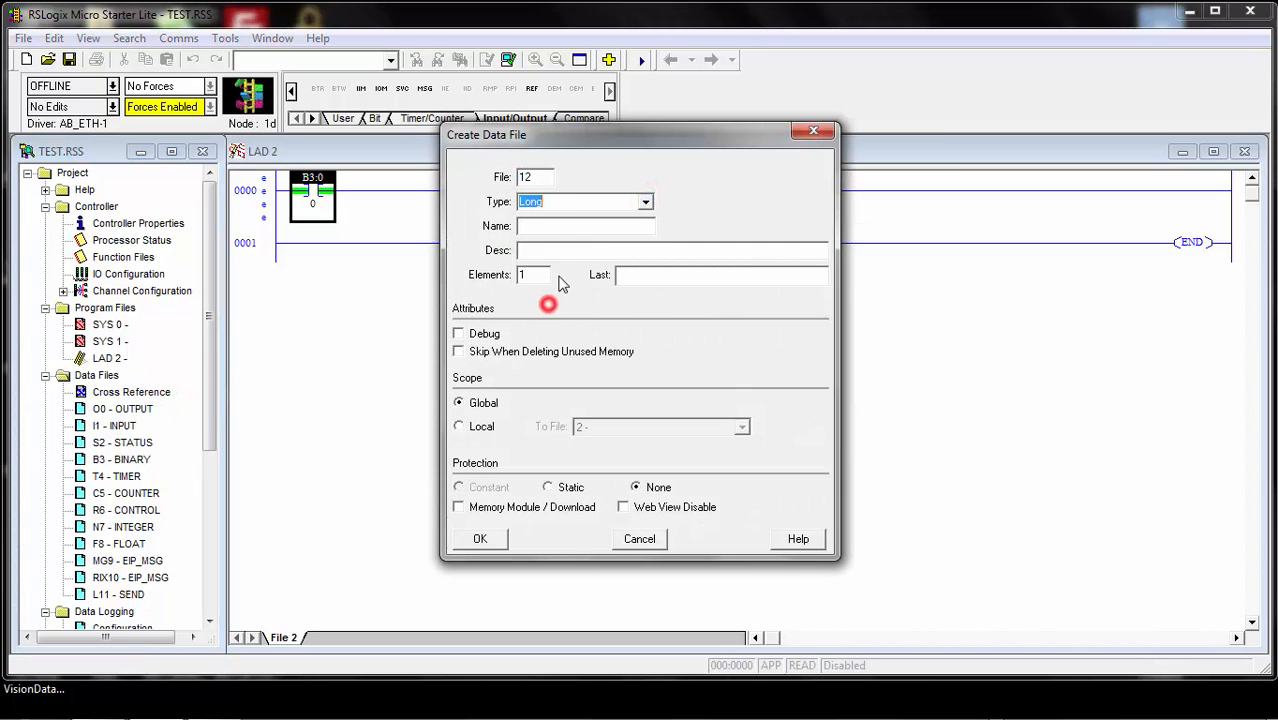
Create Long data file L12 named REC with 128 elements
text(REC)
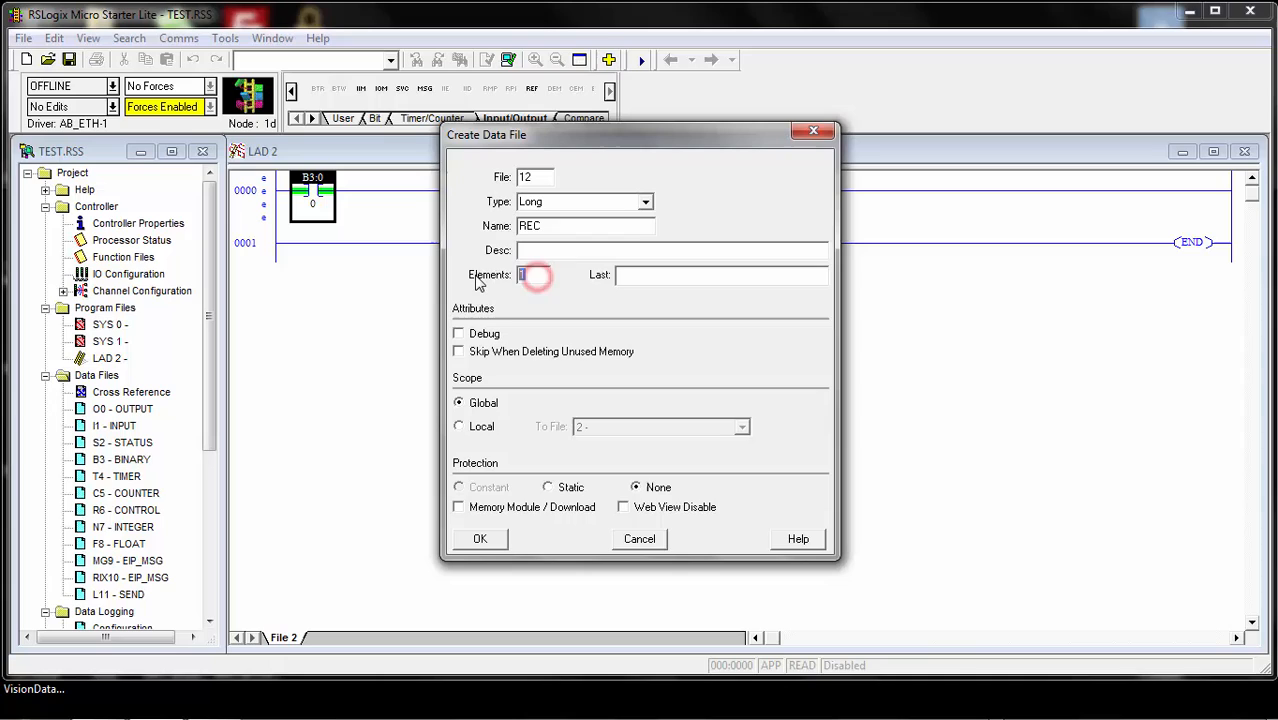
text(128)
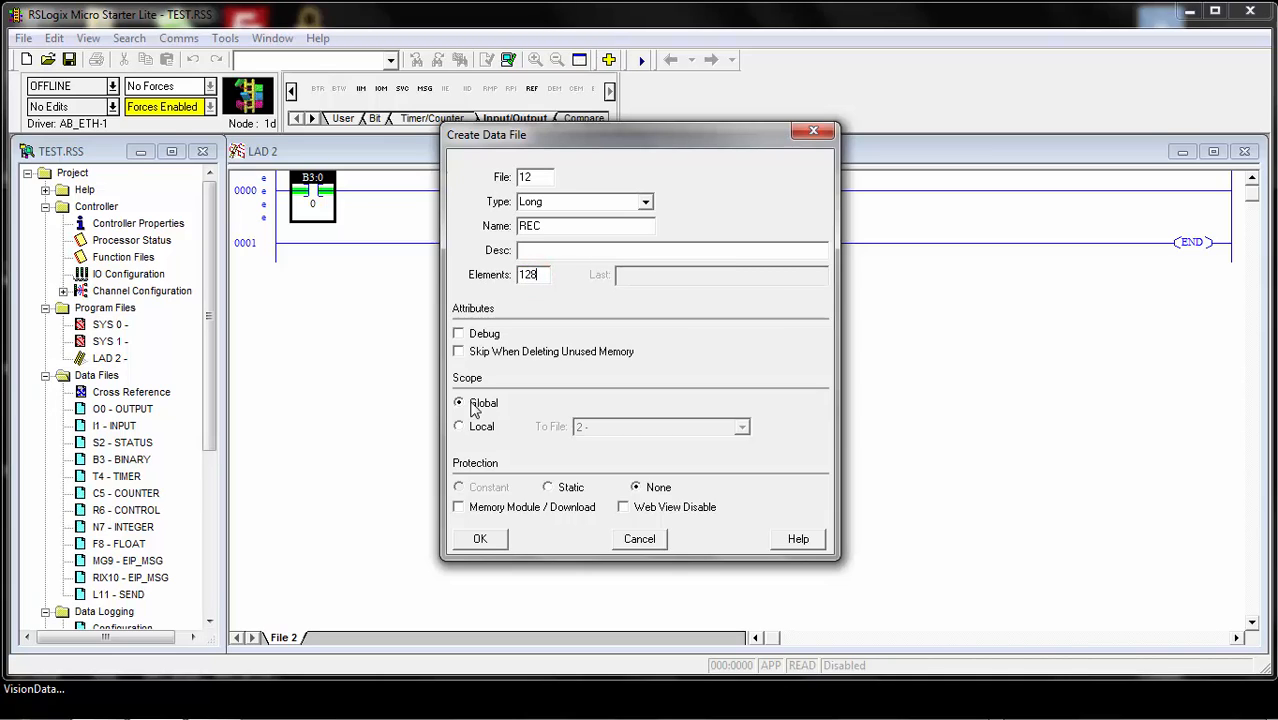
click(479, 538)
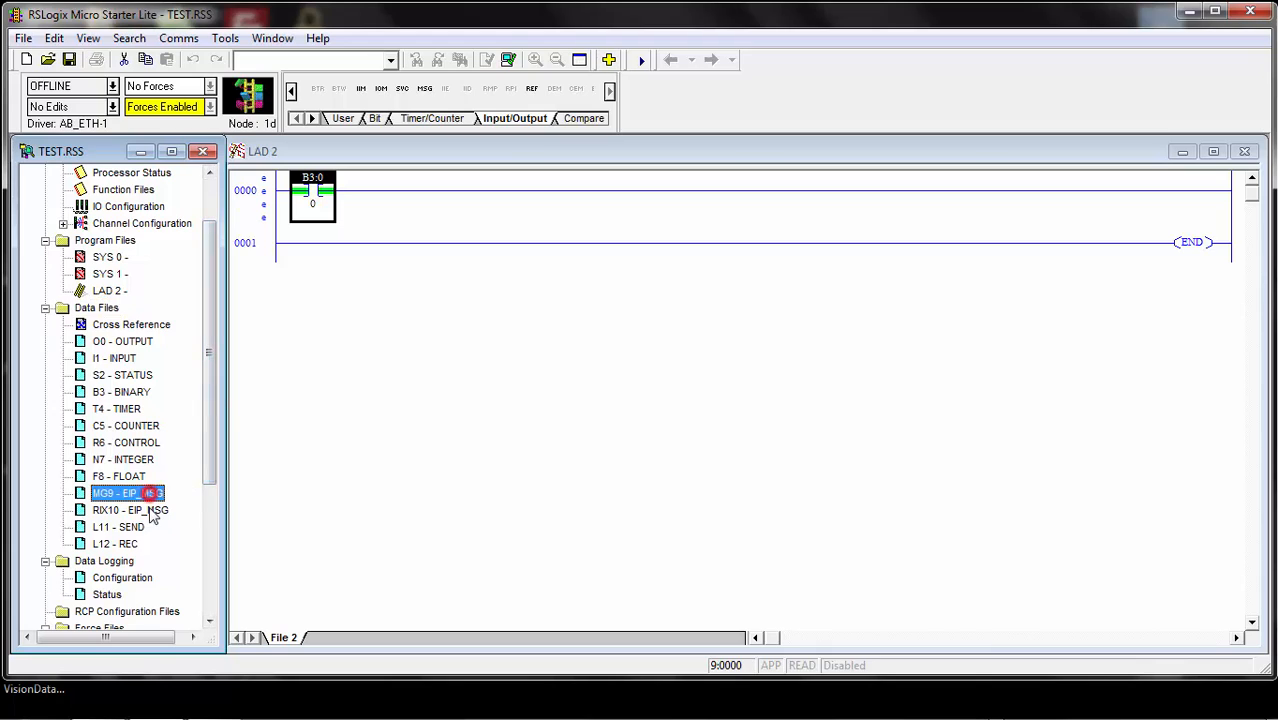
click(130, 510)
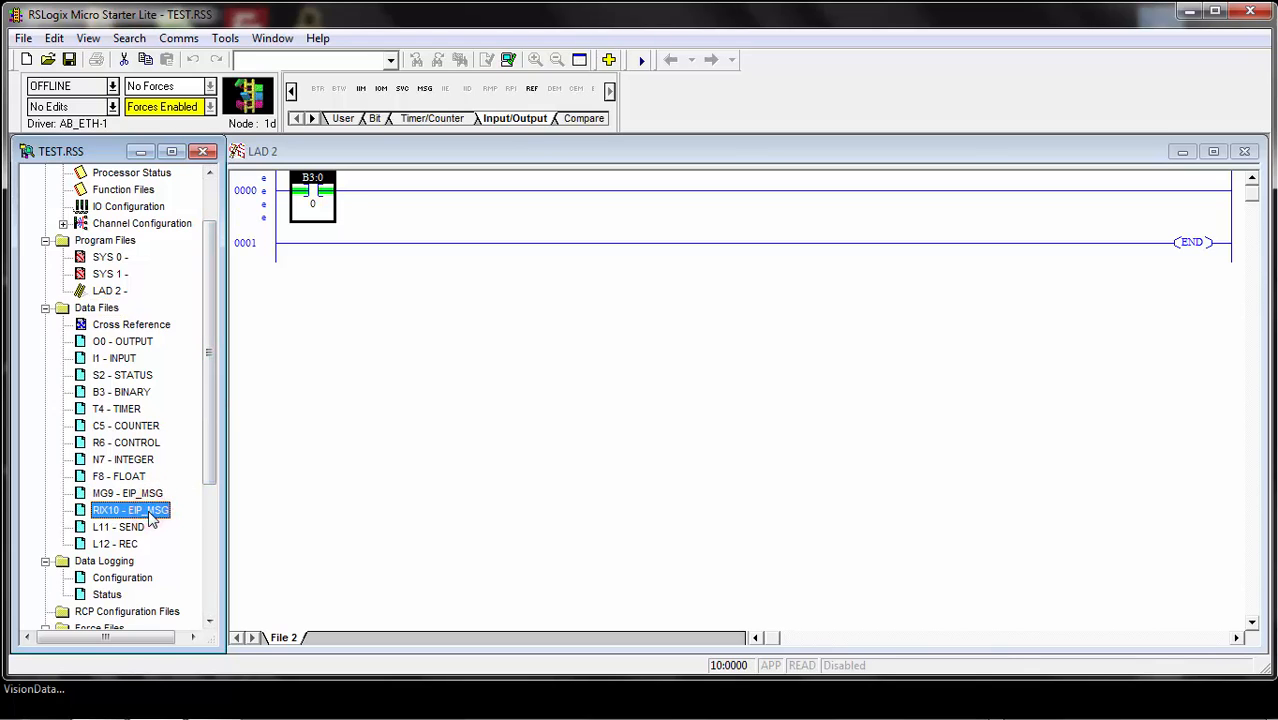
click(114, 543)
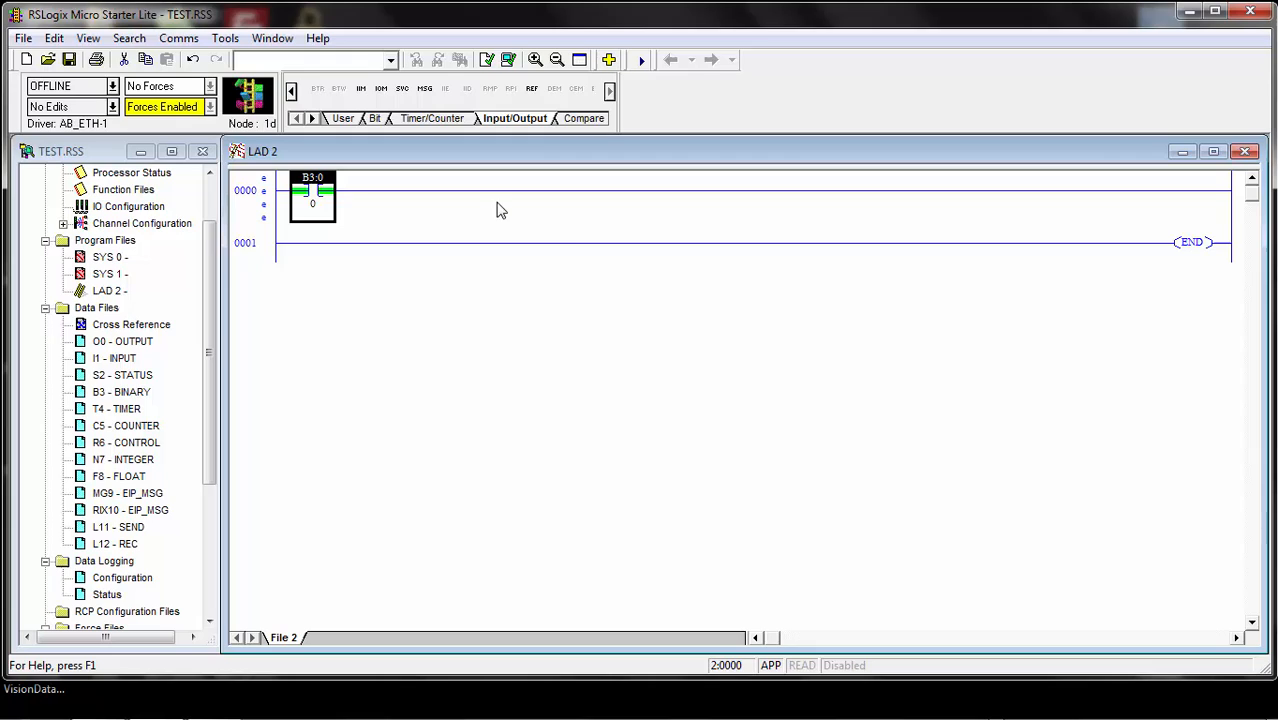
mouse_move(368, 247)
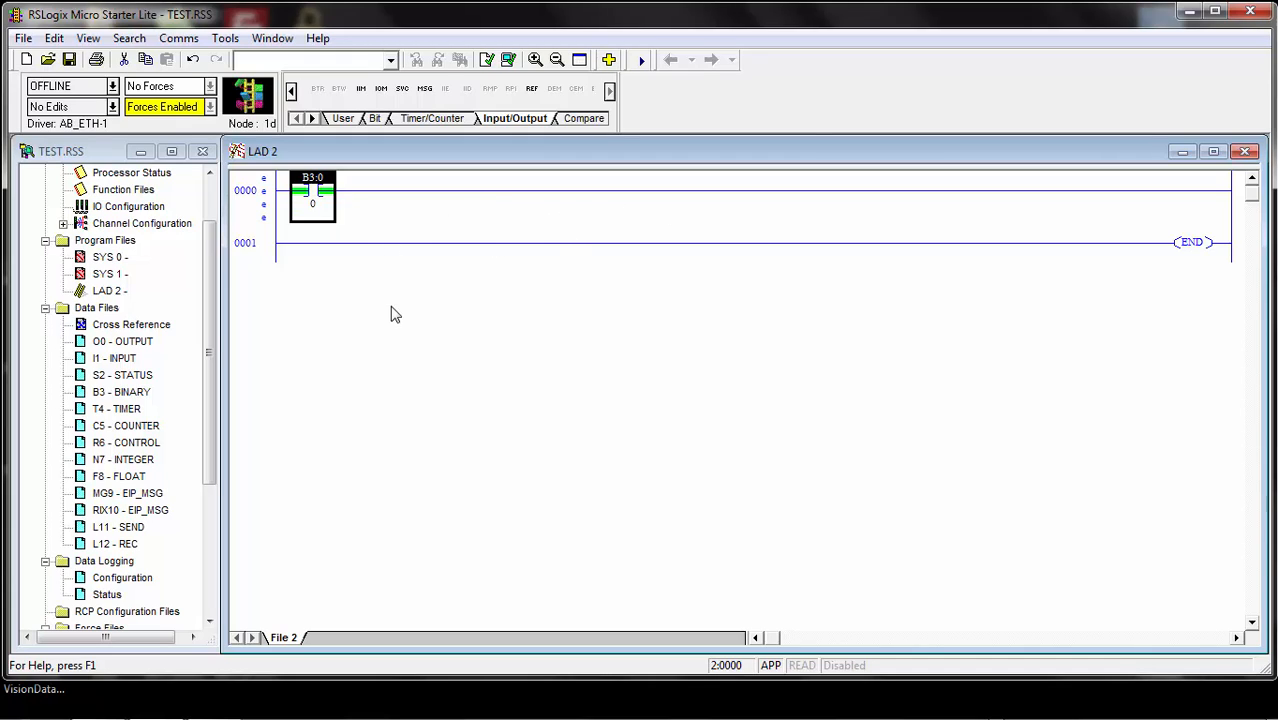
mouse_move(531, 175)
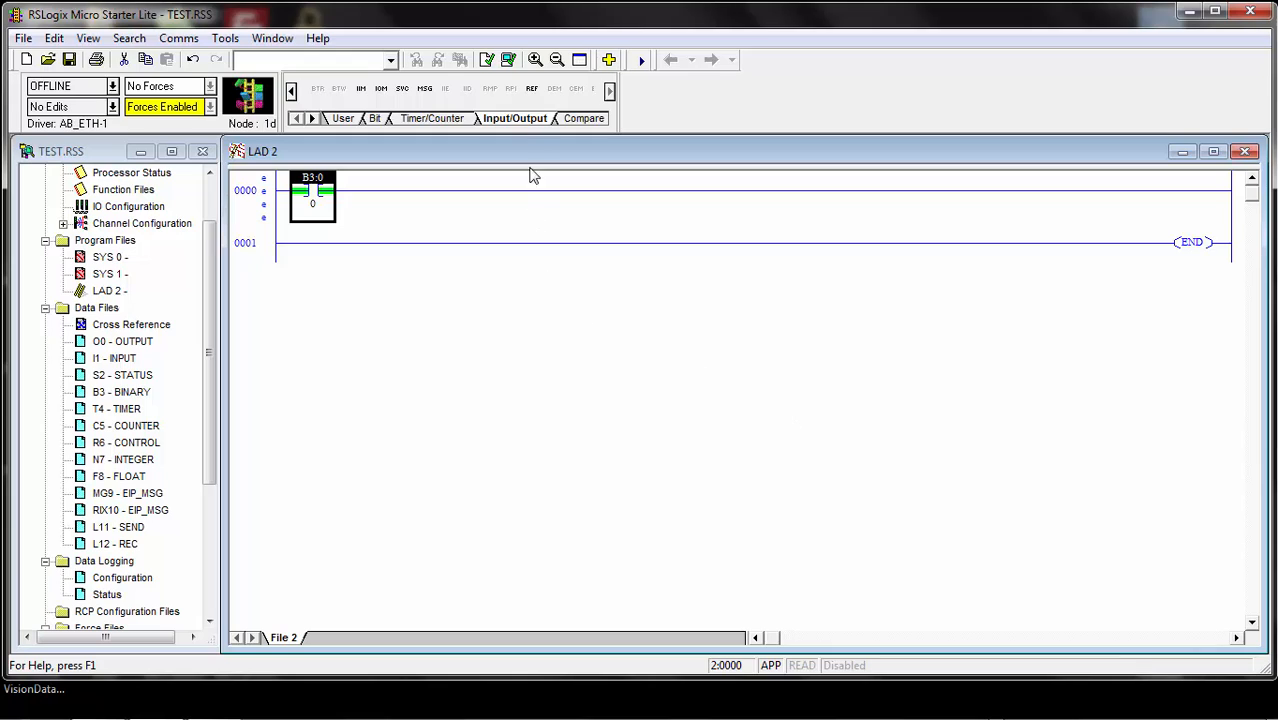
mouse_move(440, 107)
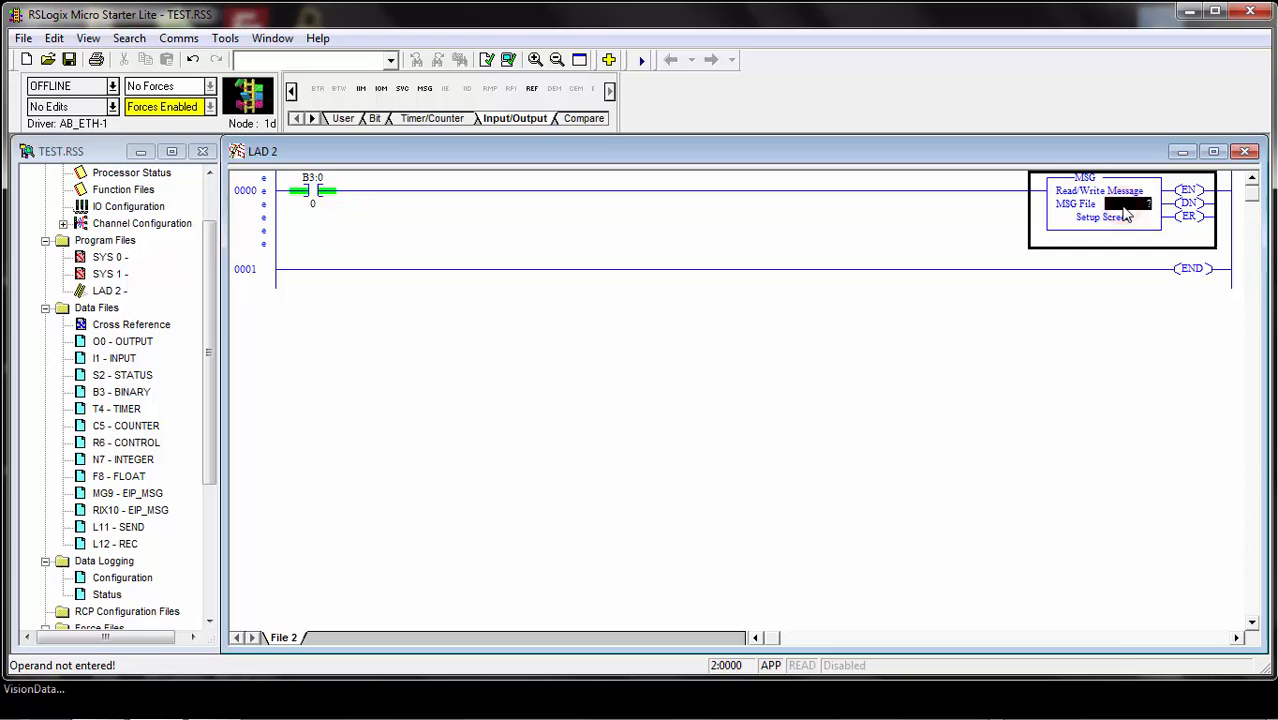
Assign message file MG9:0 to the MSG instruction on rung 0000
click(127, 493)
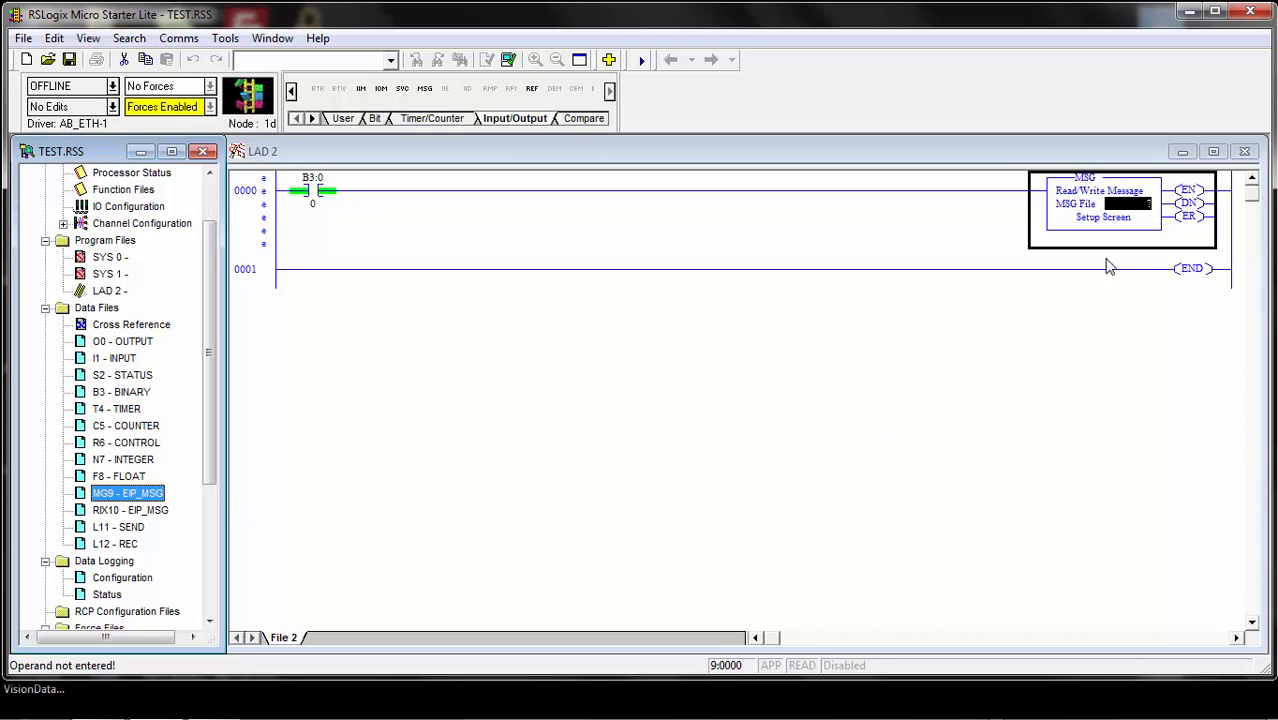
text(MG9:0)
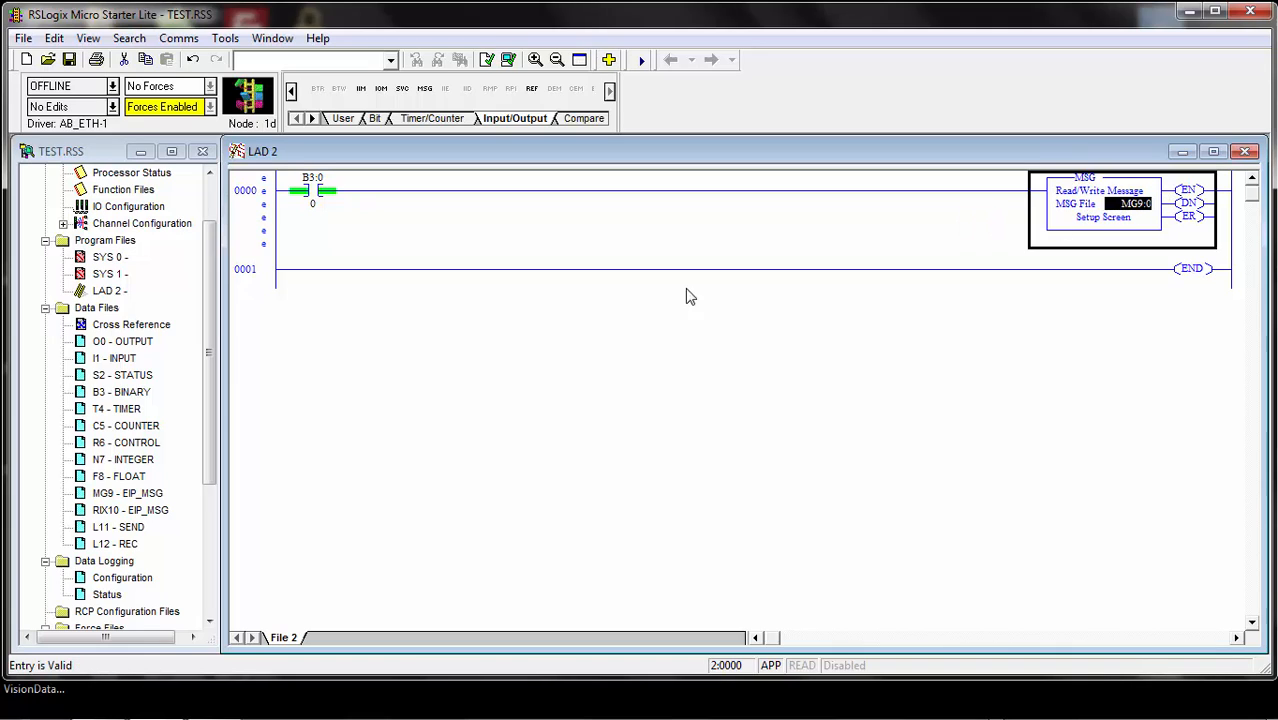
mouse_move(766, 394)
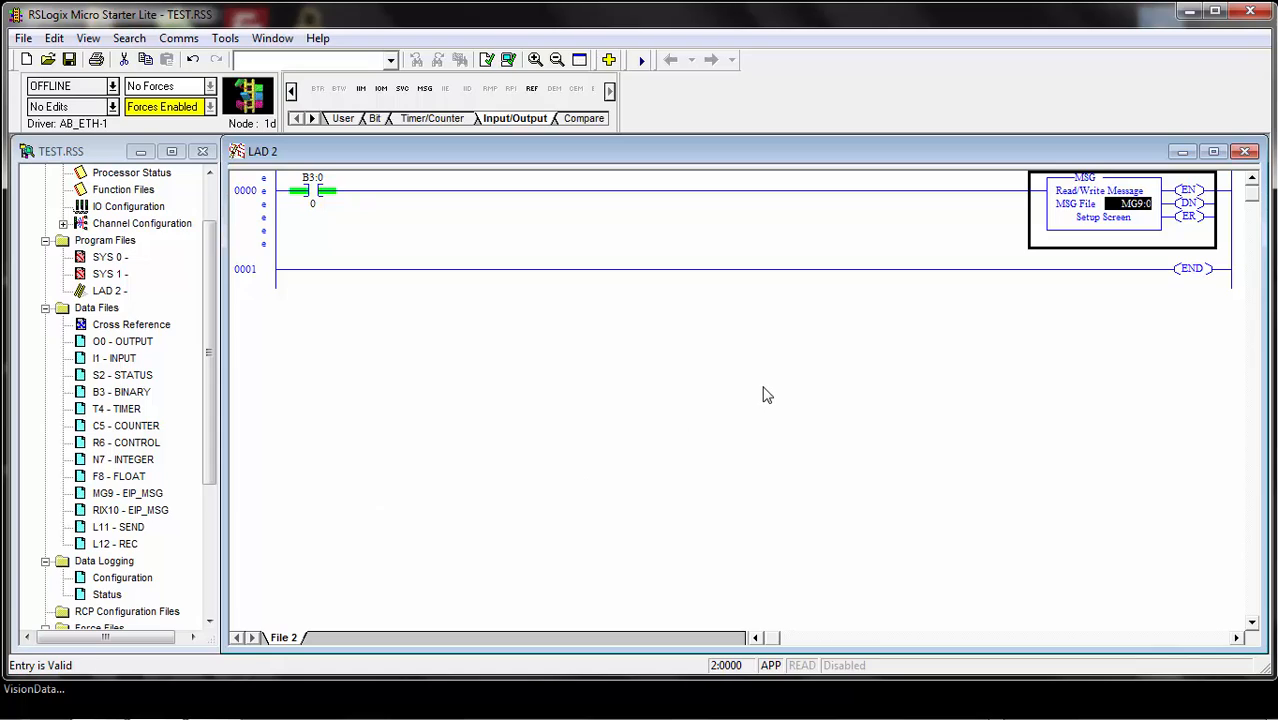
mouse_move(972, 257)
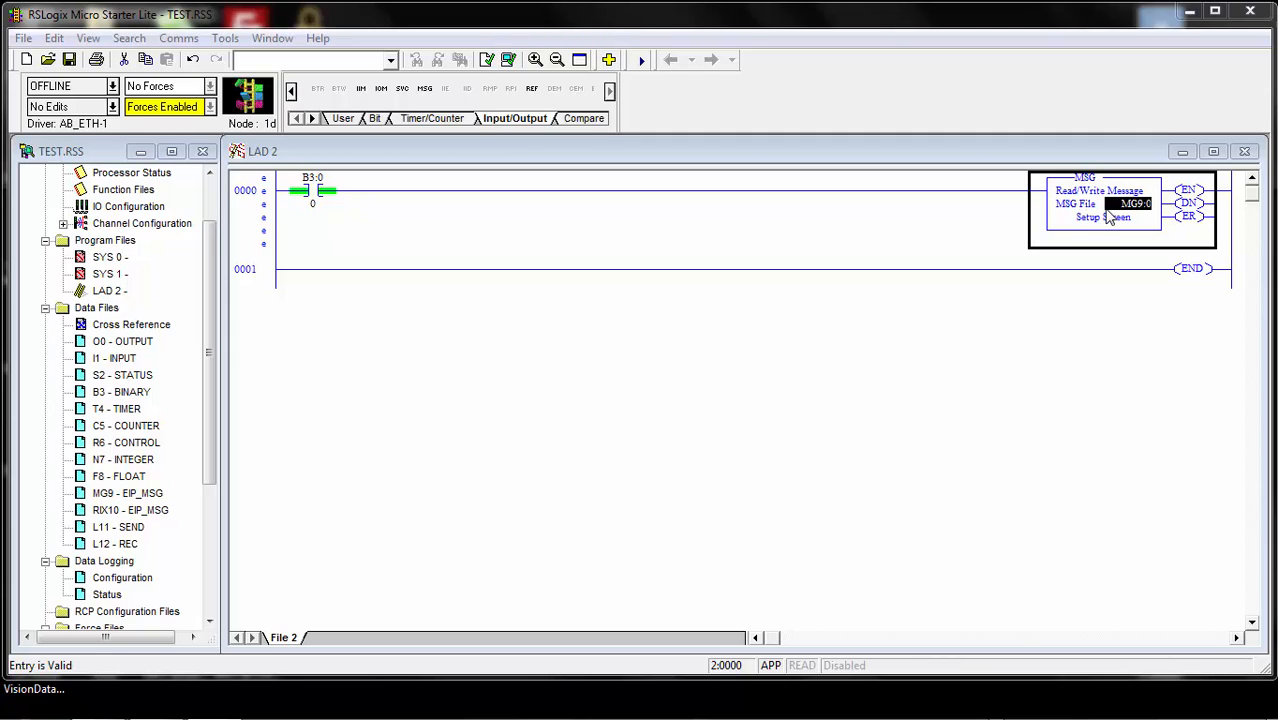
mouse_move(1088, 223)
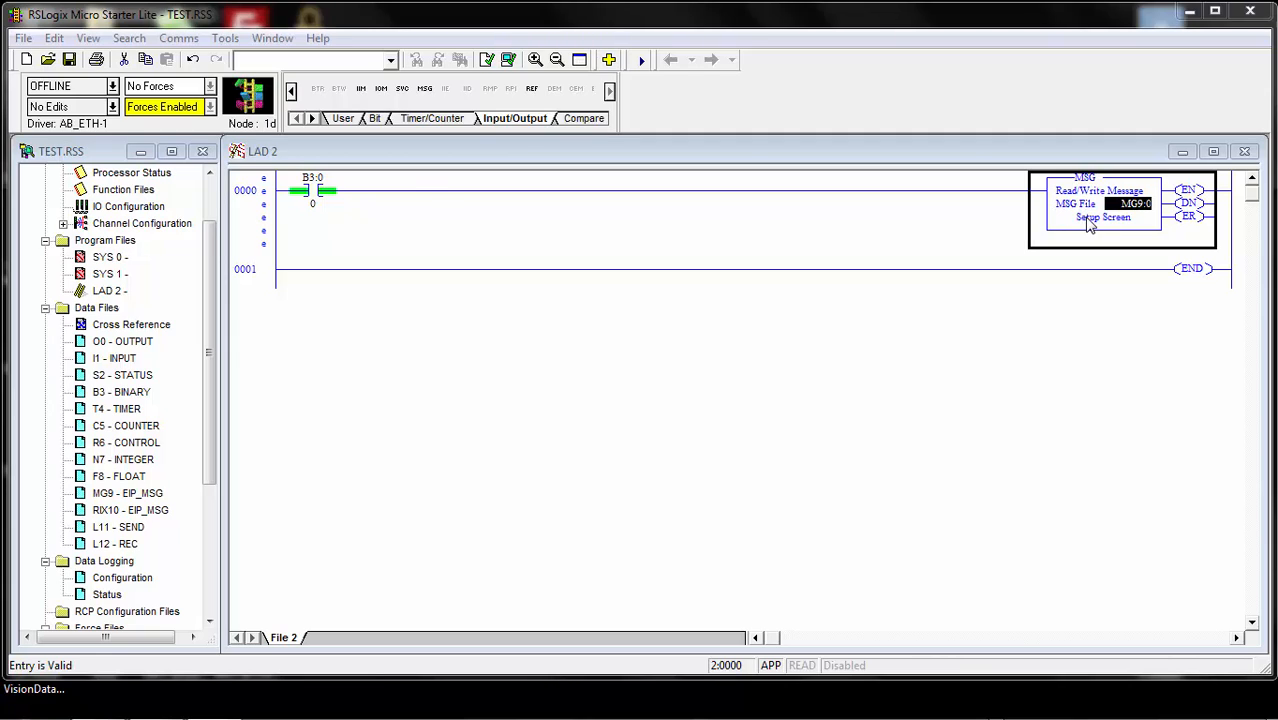
In the MG9:0 setup screen, choose Channel 1 (Integral) and the CIP Generic communication command
click(1103, 217)
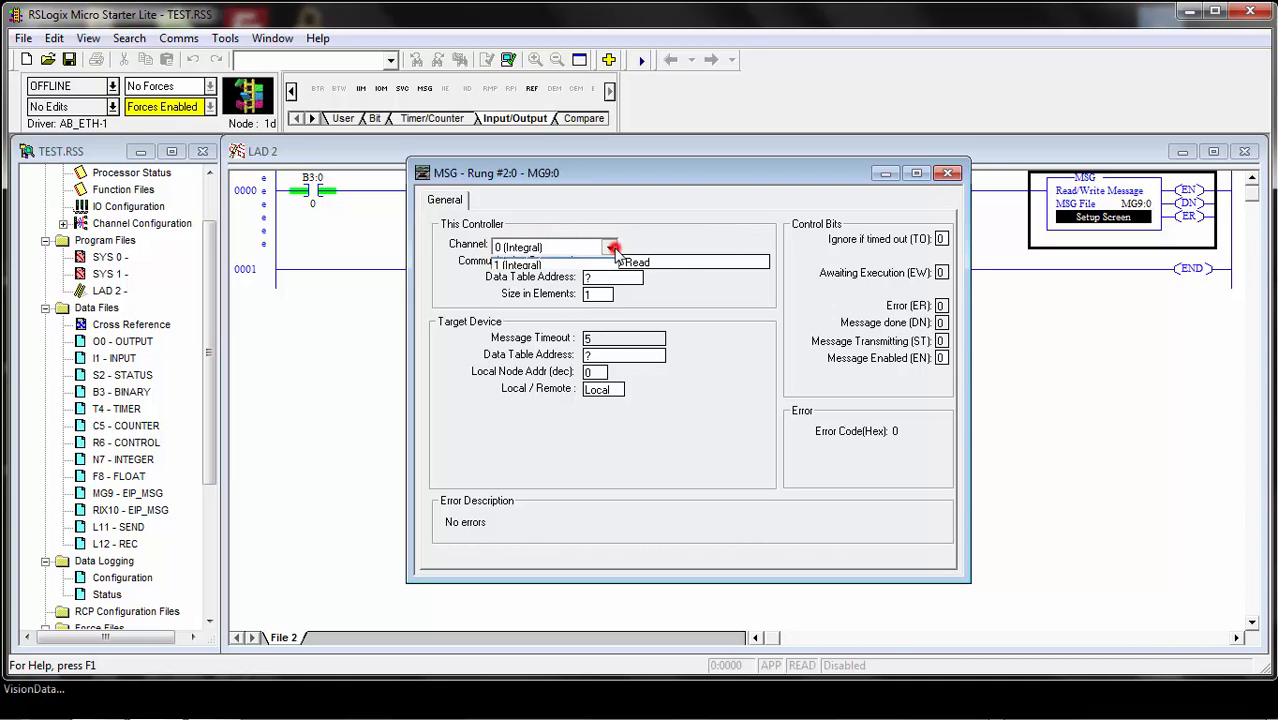
click(517, 265)
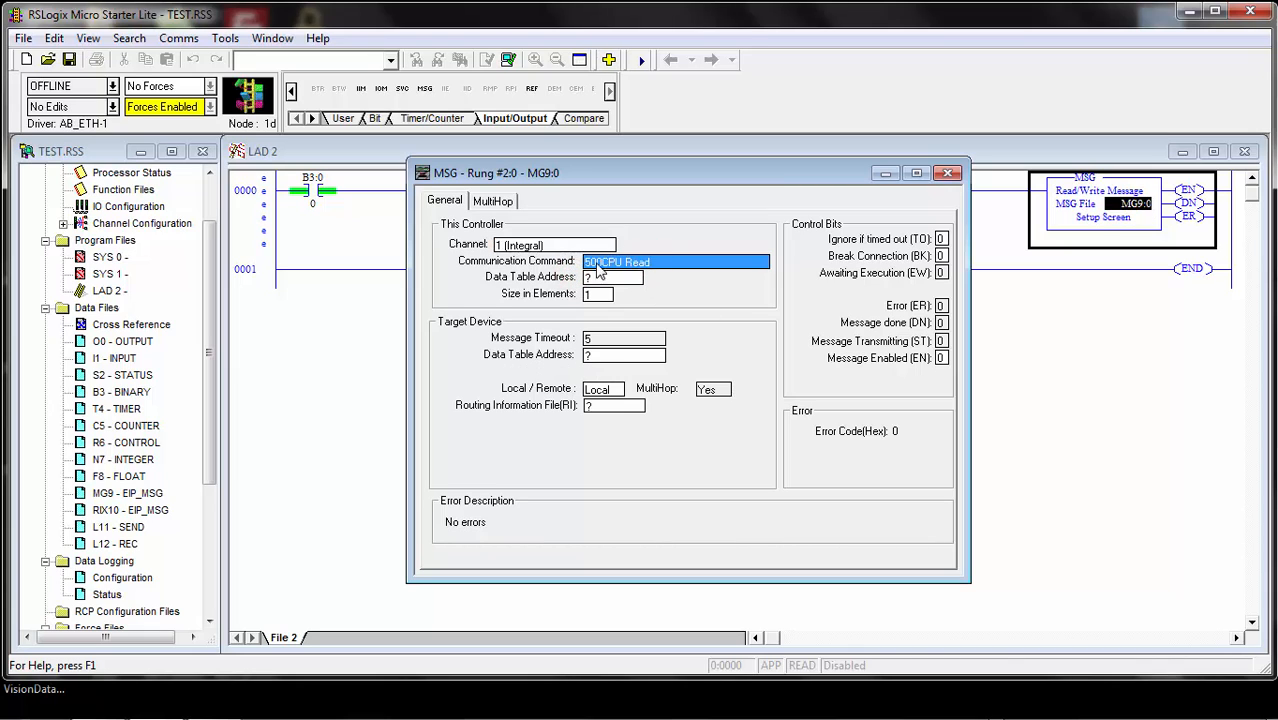
click(762, 263)
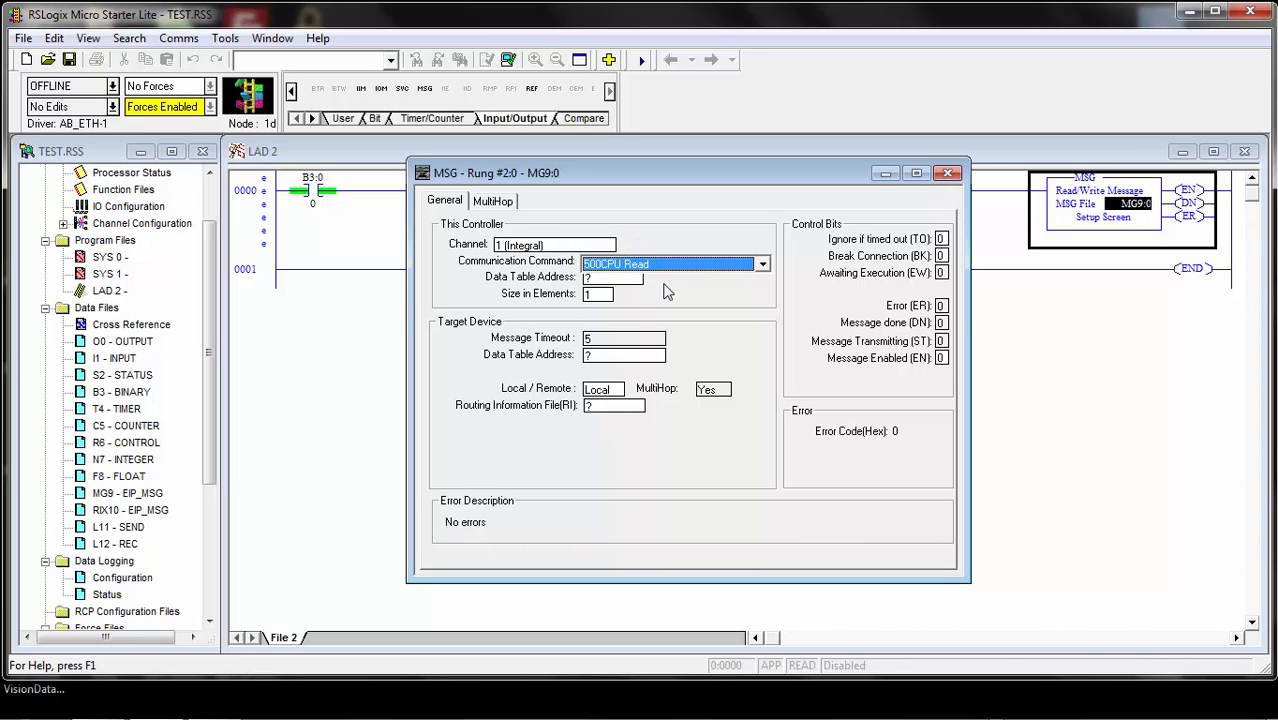
click(761, 264)
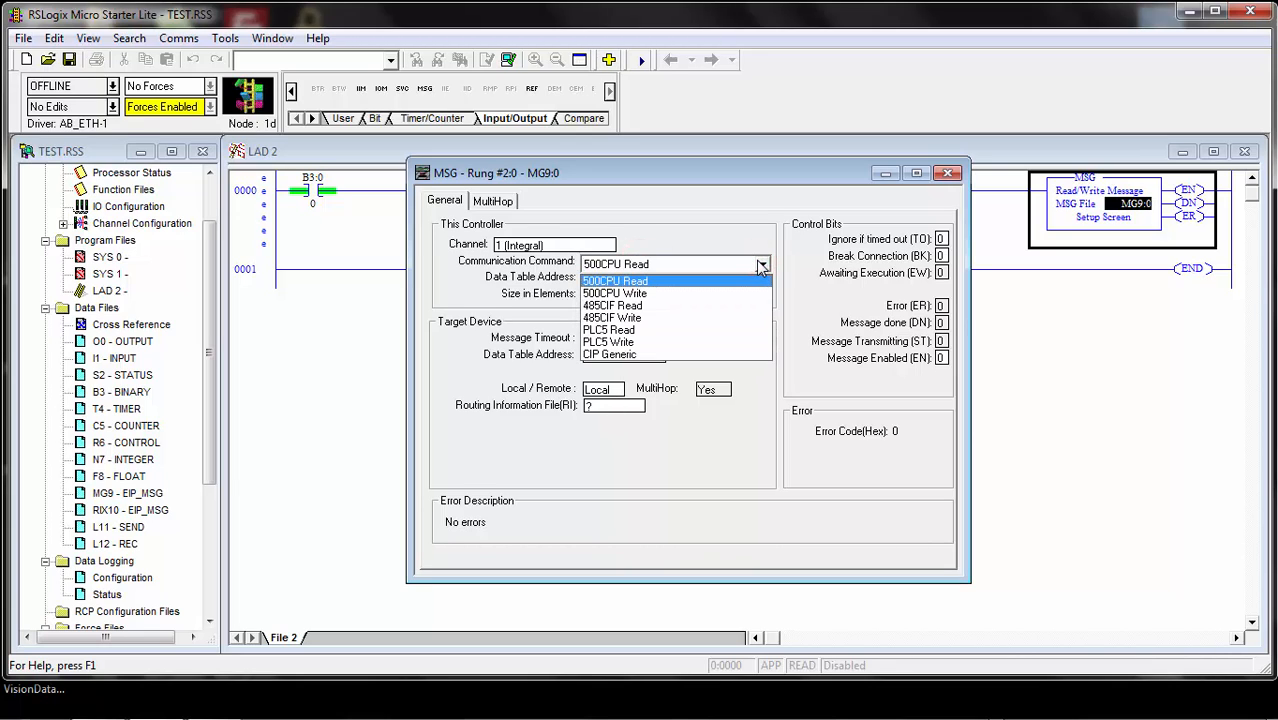
click(610, 354)
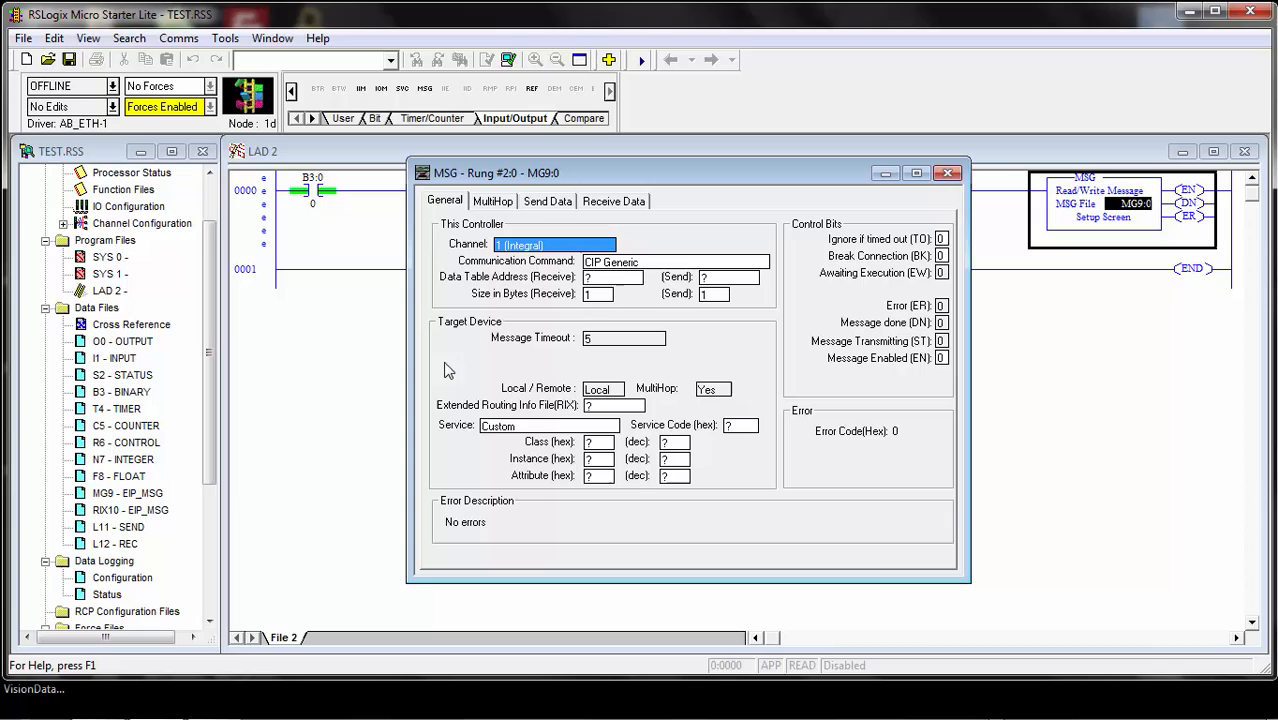
click(610, 425)
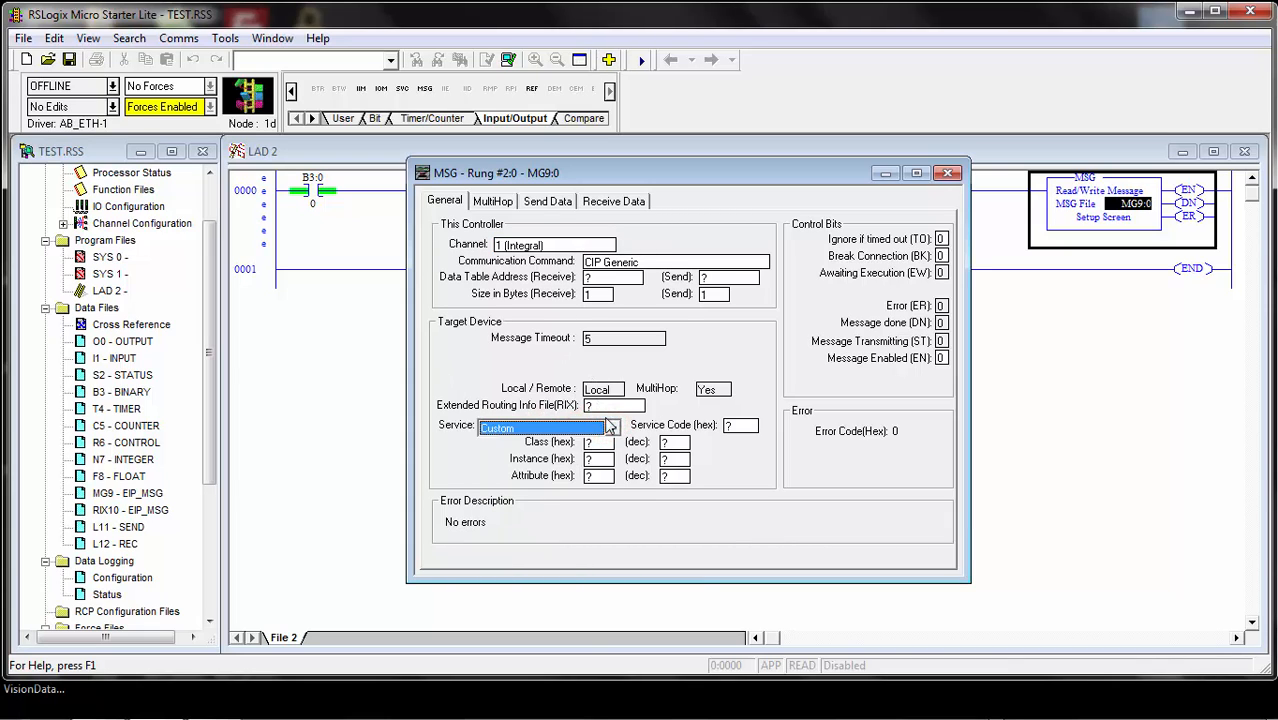
click(613, 427)
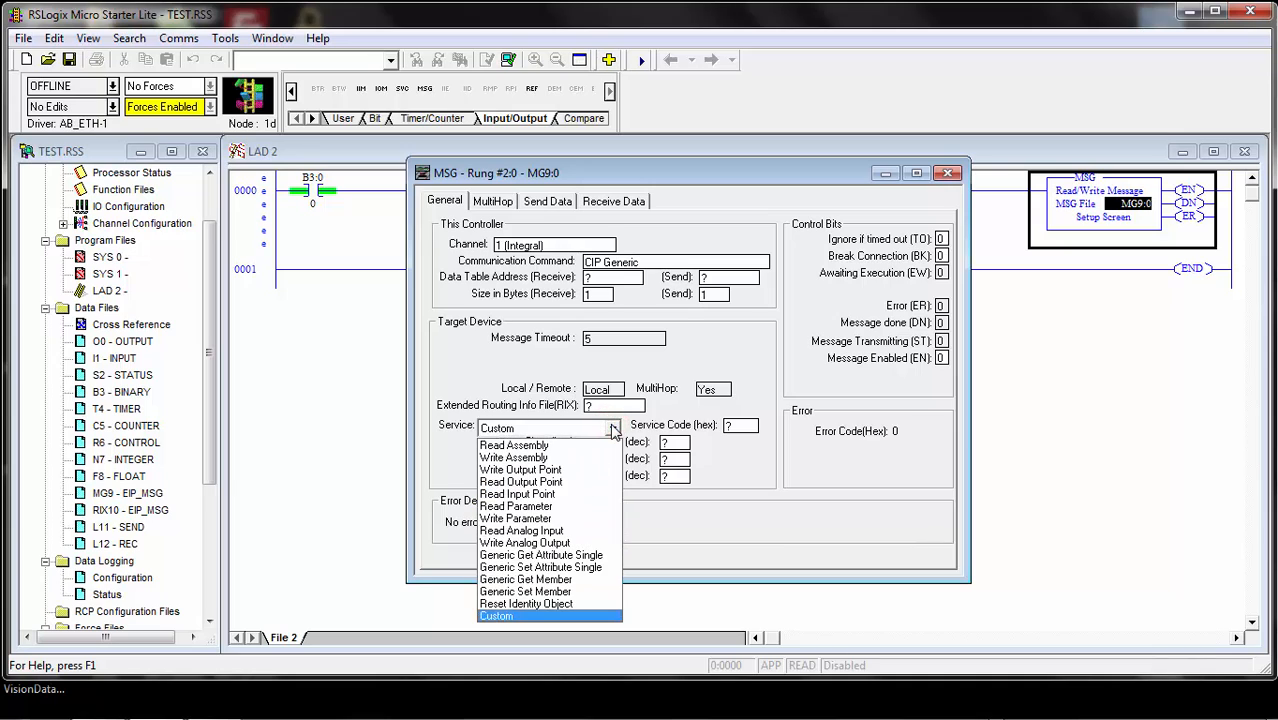
mouse_move(545, 458)
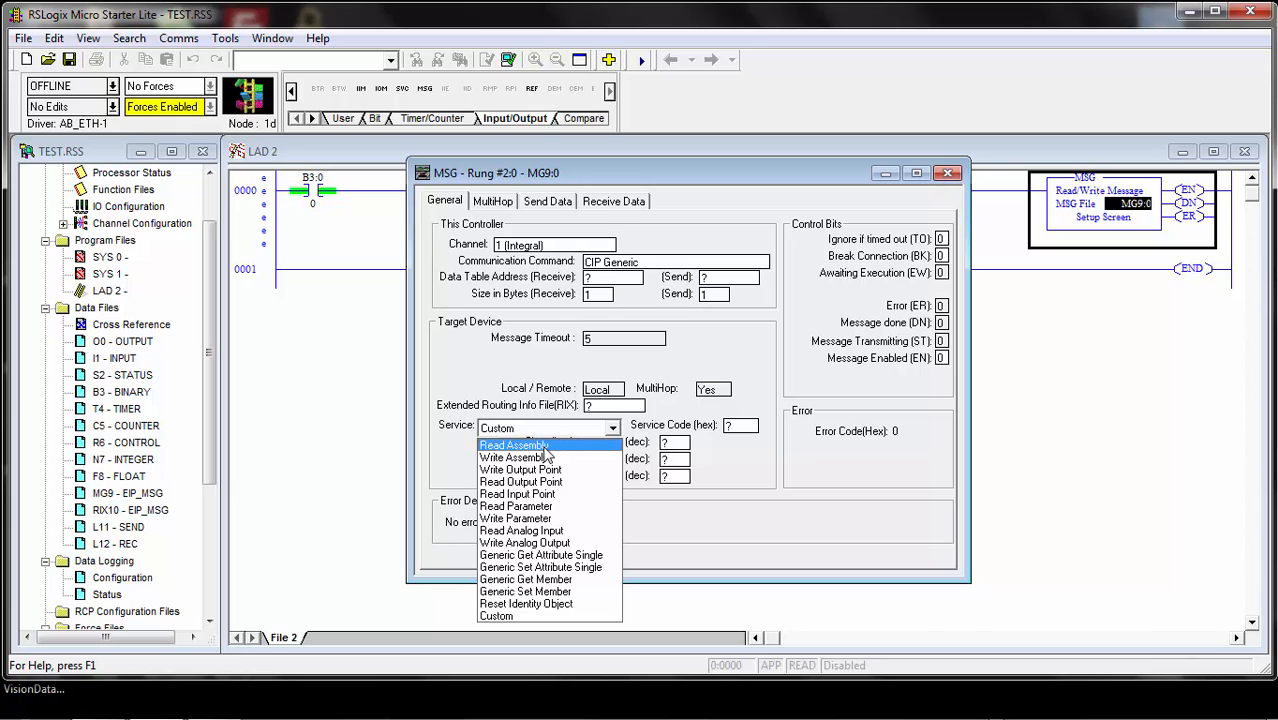
mouse_move(550, 567)
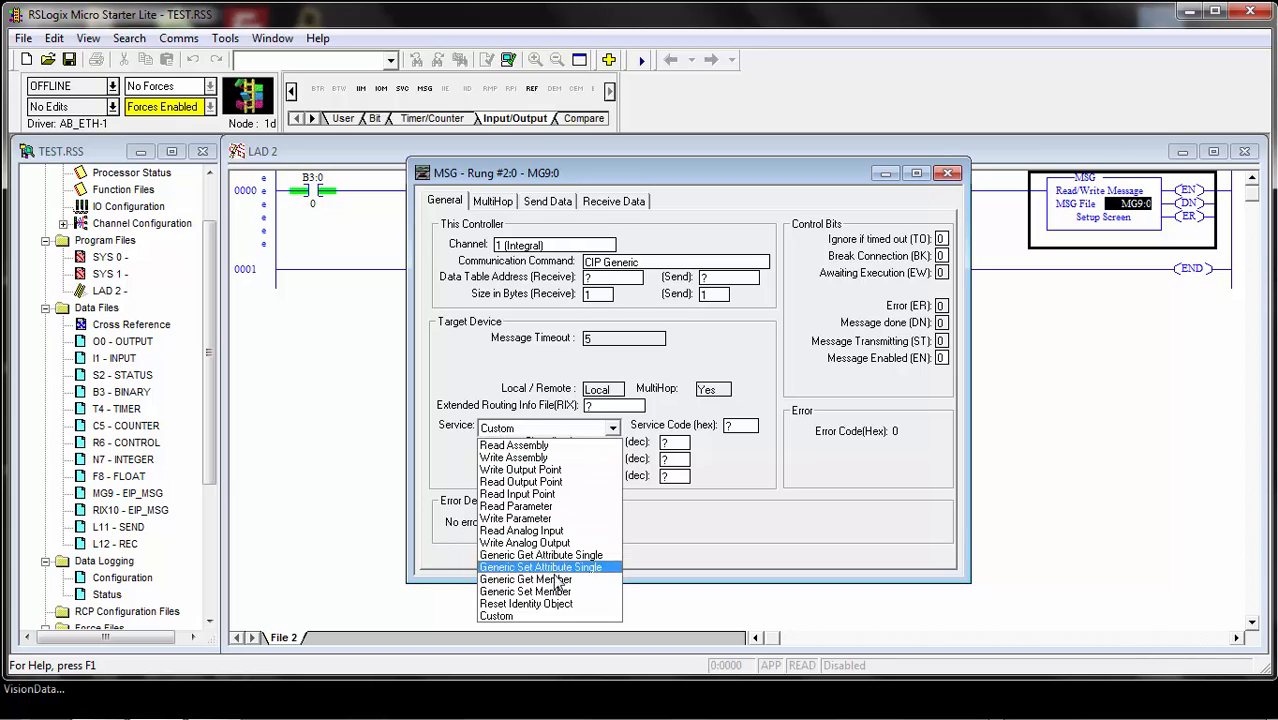
mouse_move(541, 555)
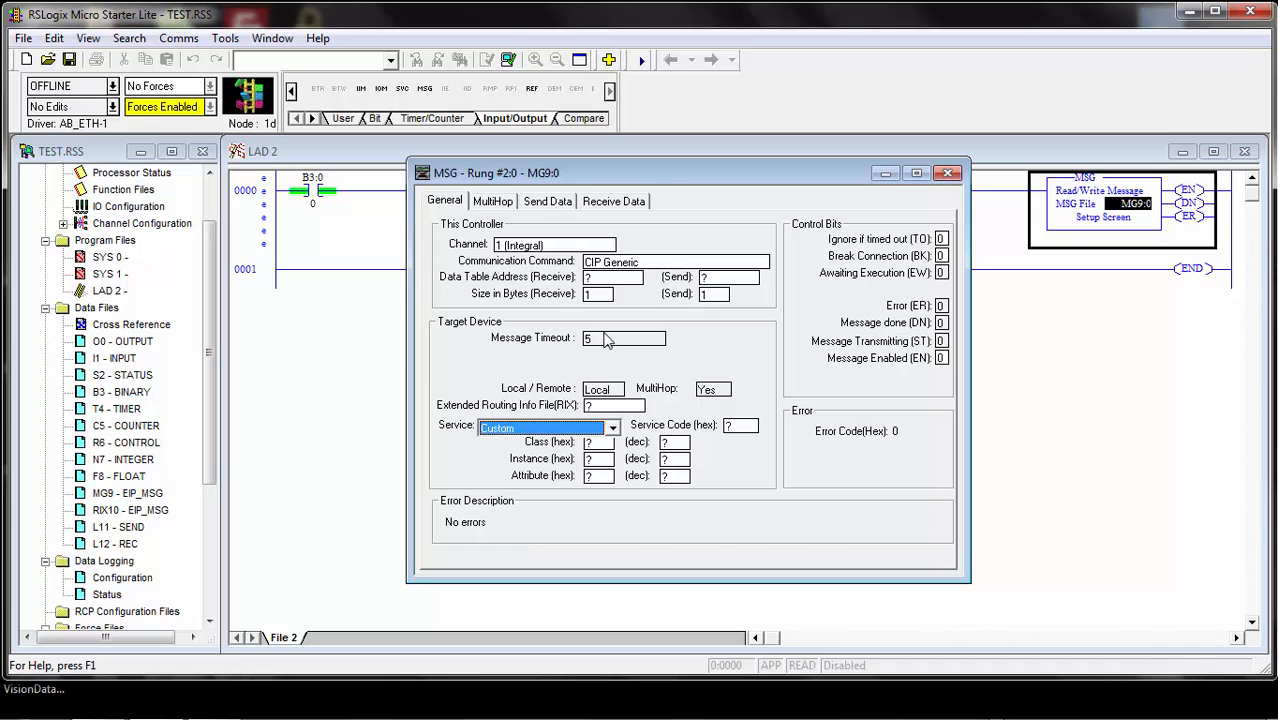
mouse_move(608, 474)
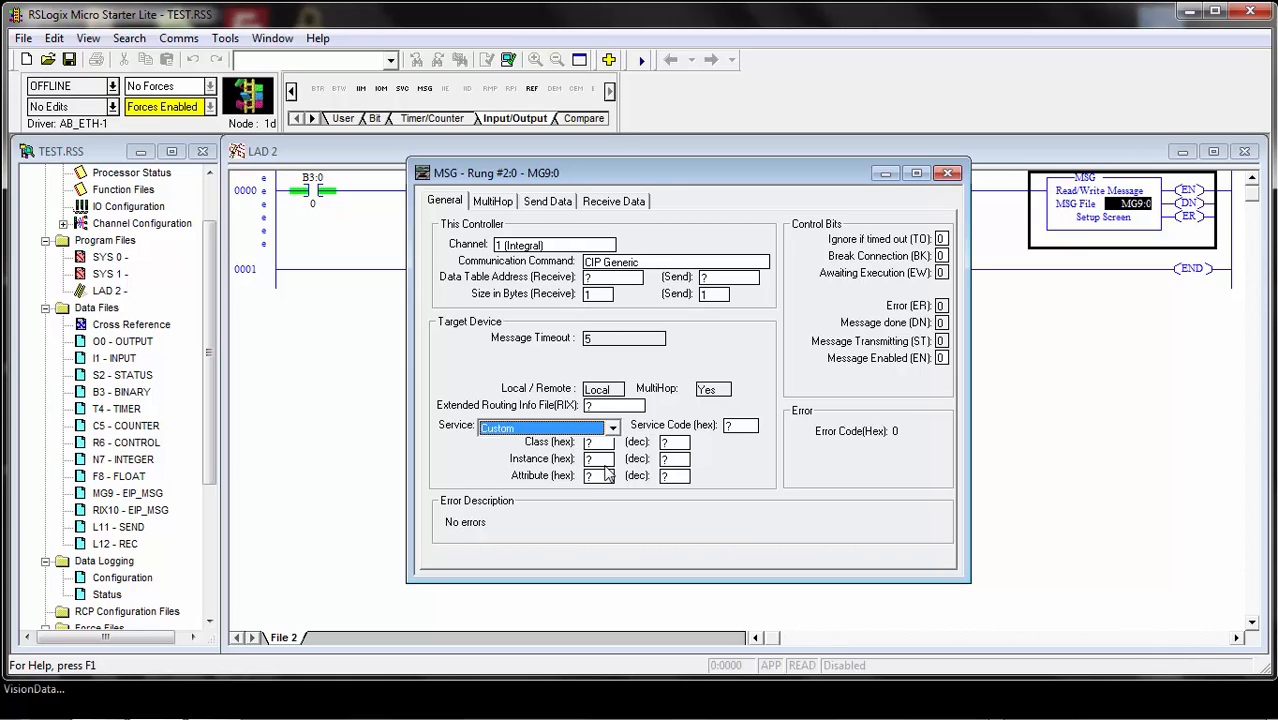
mouse_move(560, 293)
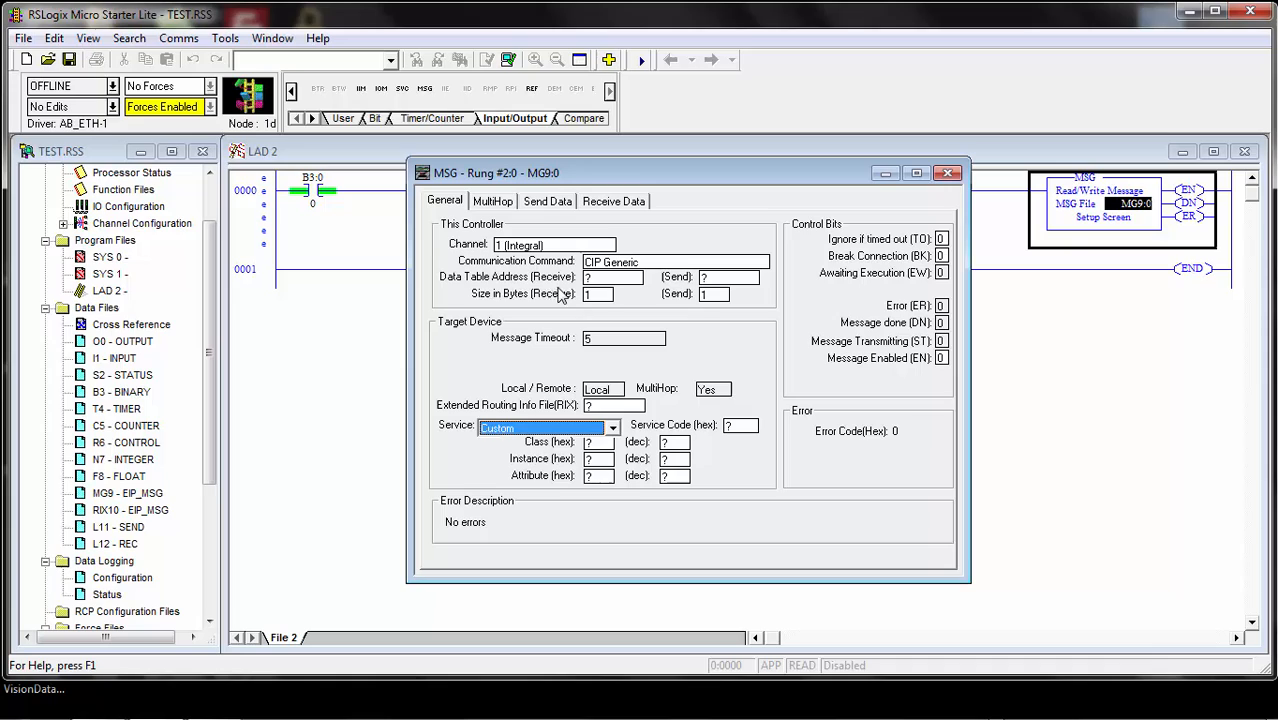
mouse_move(508, 310)
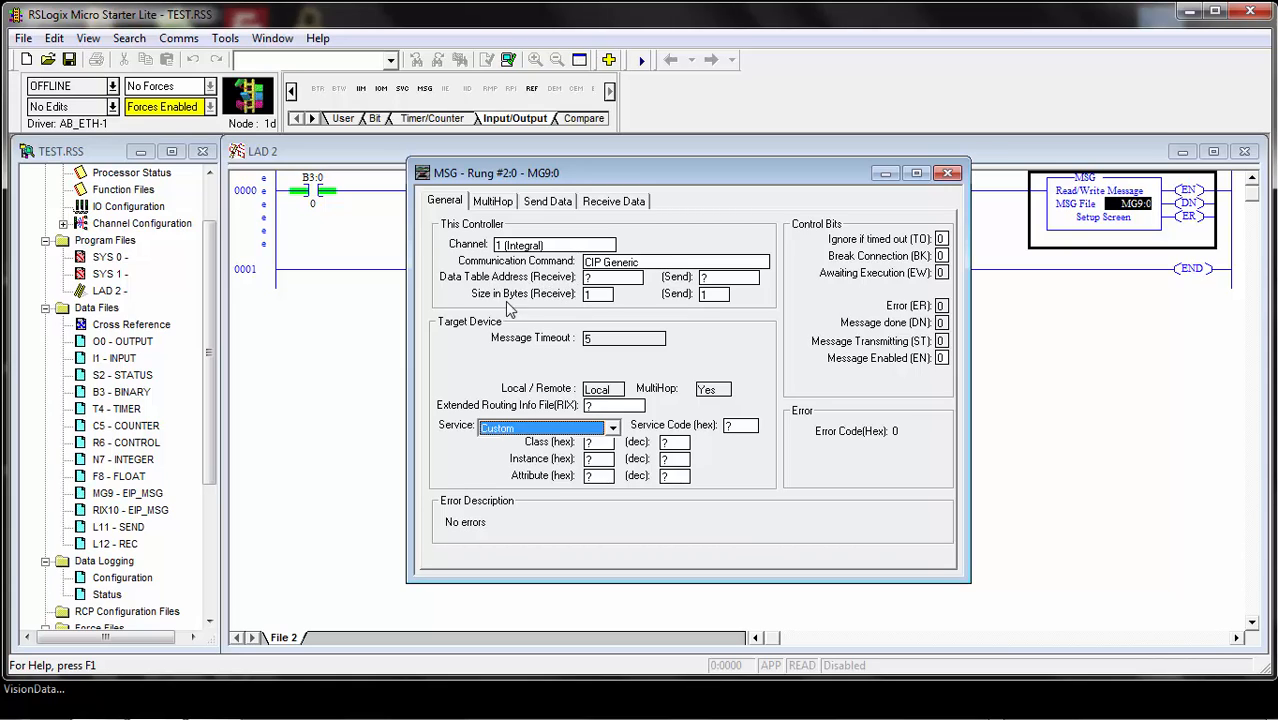
mouse_move(122, 553)
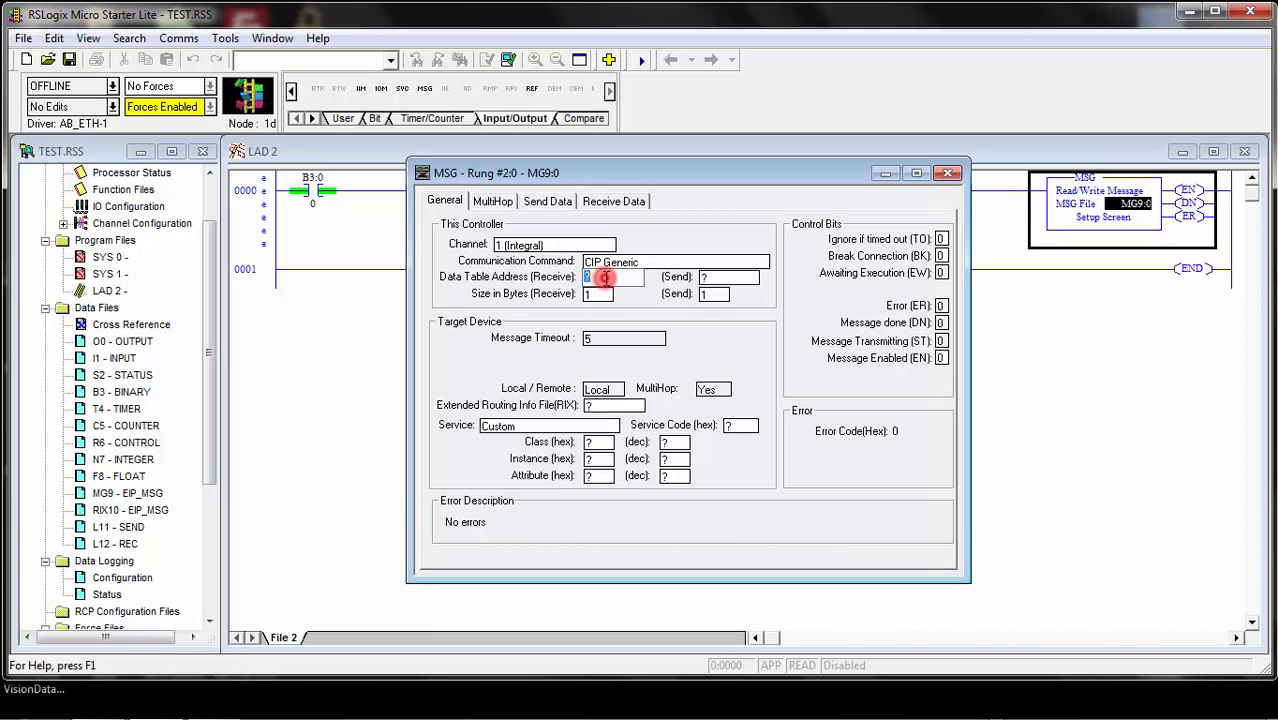
Set the message's receive data table address to L12:0
text(L12:)
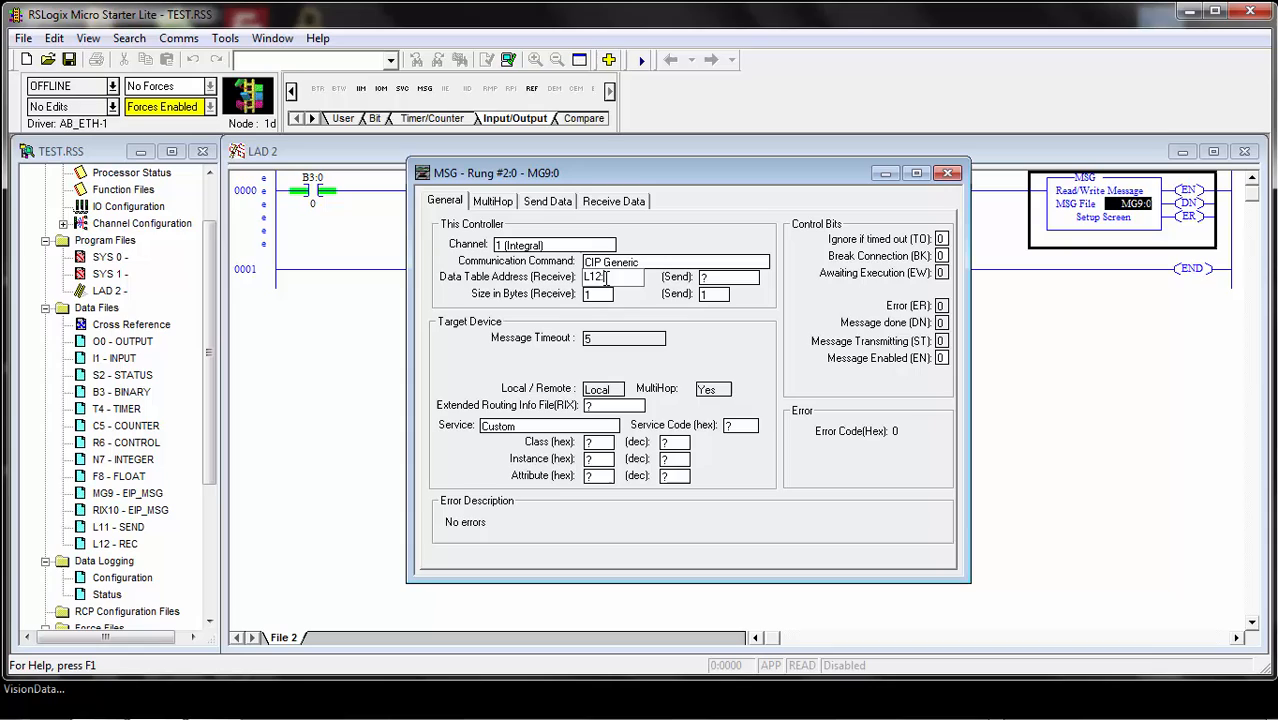
click(597, 293)
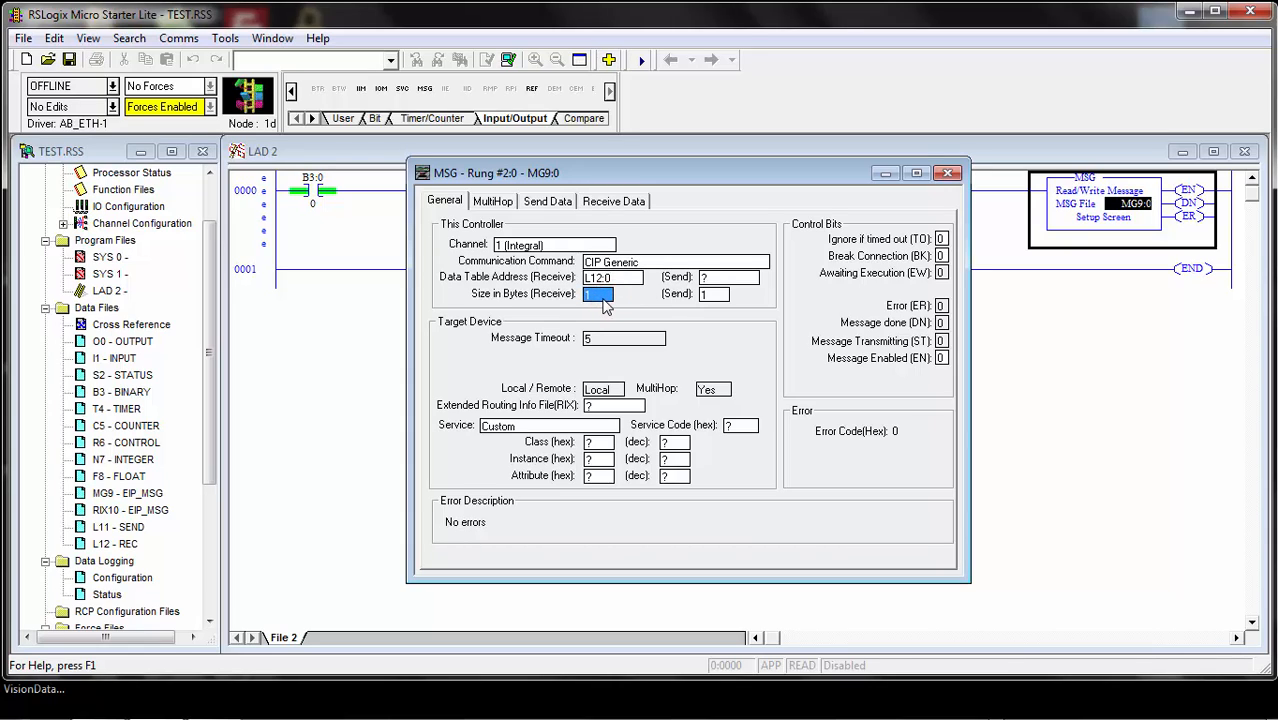
mouse_move(540, 308)
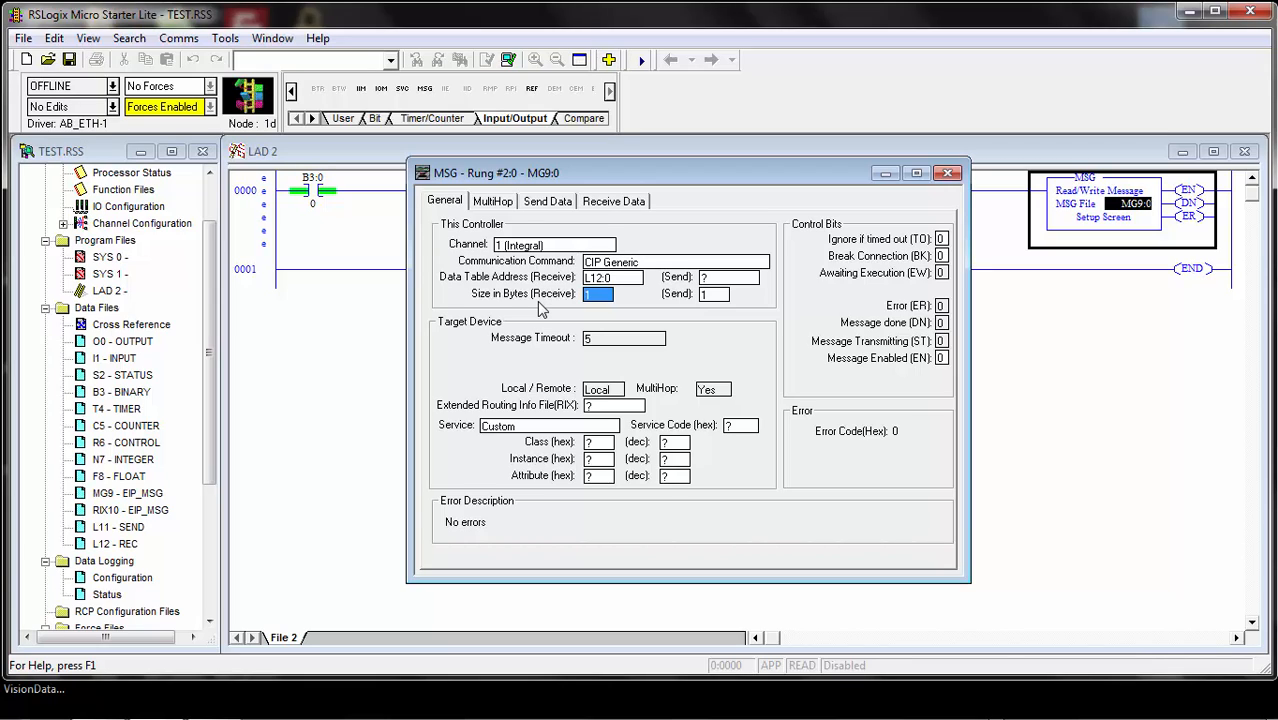
mouse_move(585, 308)
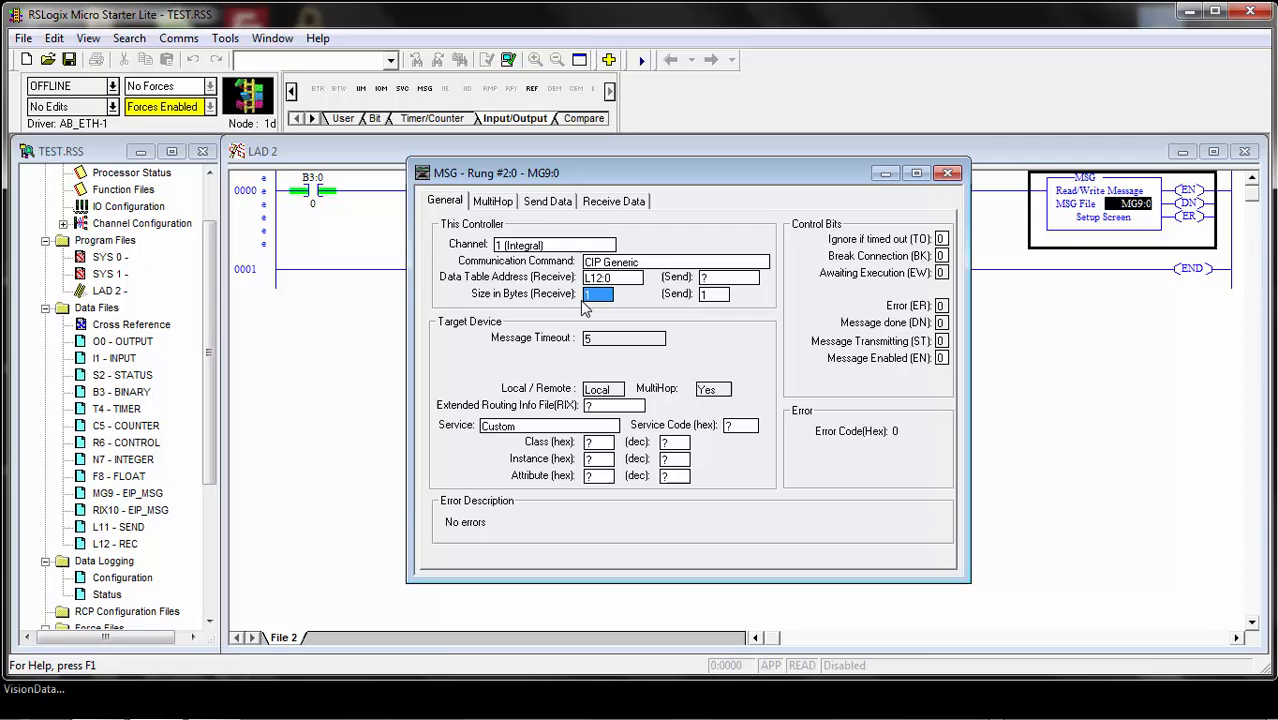
mouse_move(590, 308)
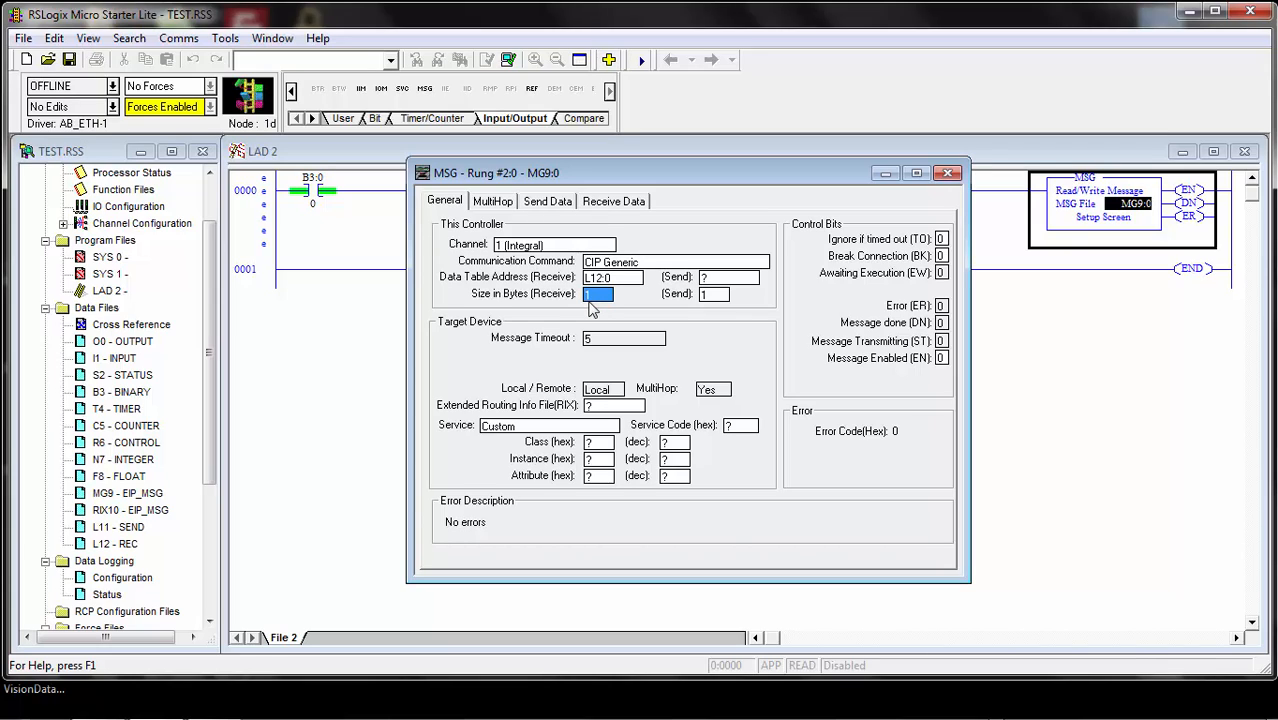
mouse_move(705, 308)
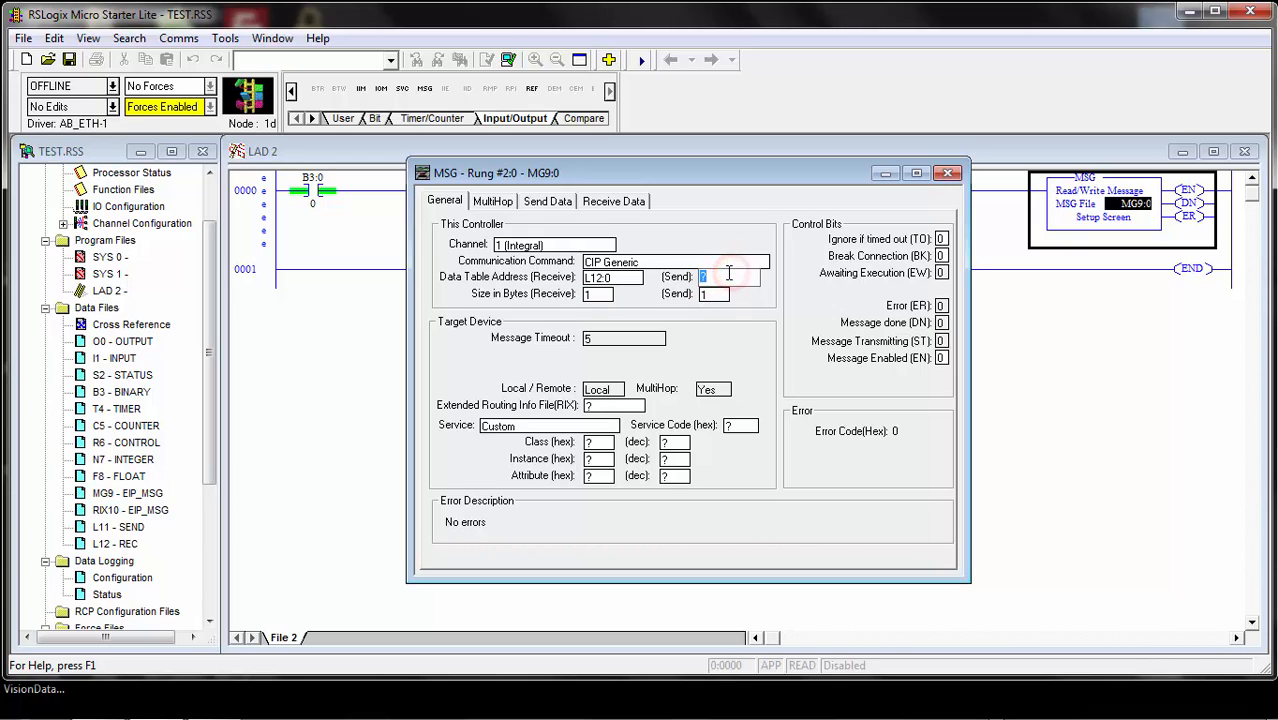
Set the message's send data table address to L11:0
text(L11:)
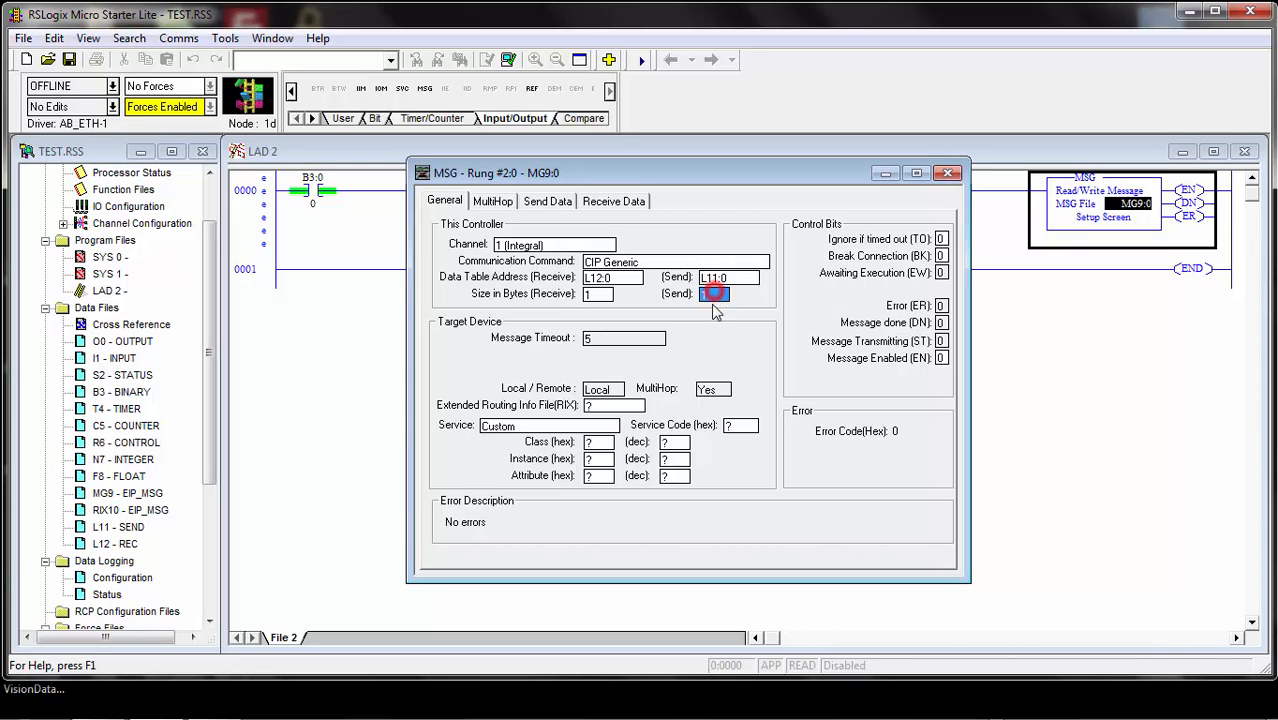
click(714, 293)
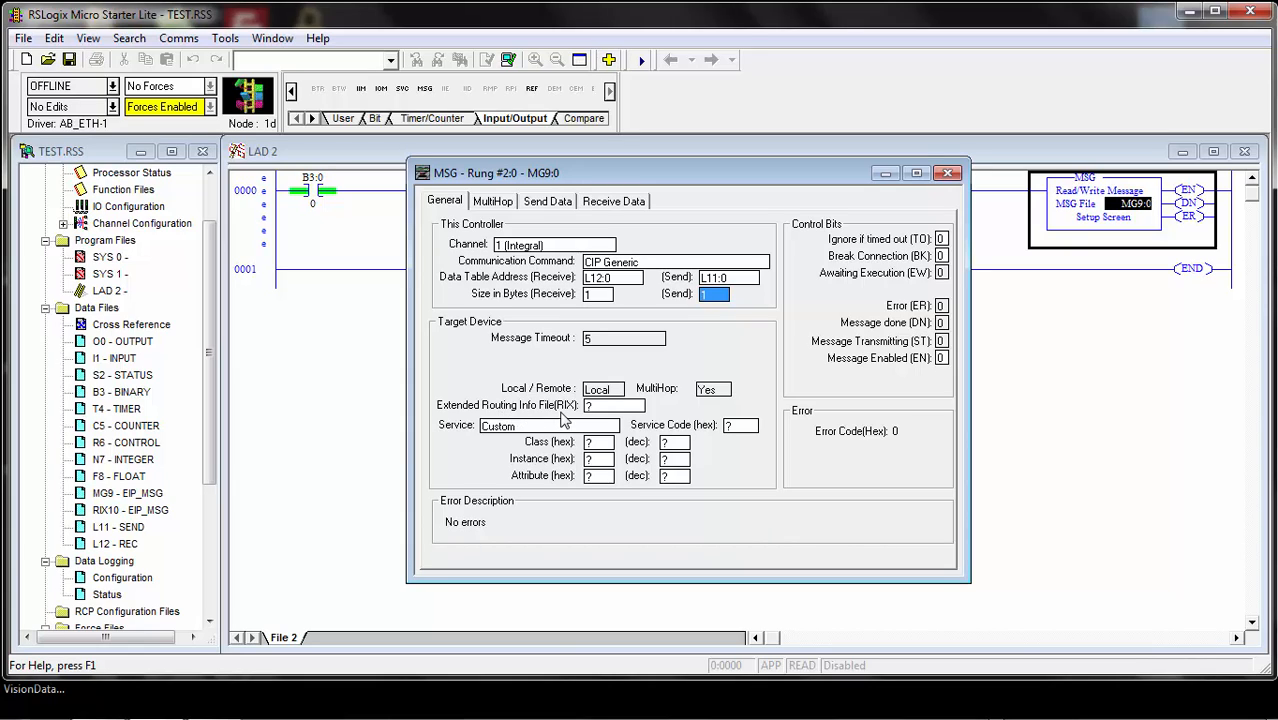
mouse_move(113, 525)
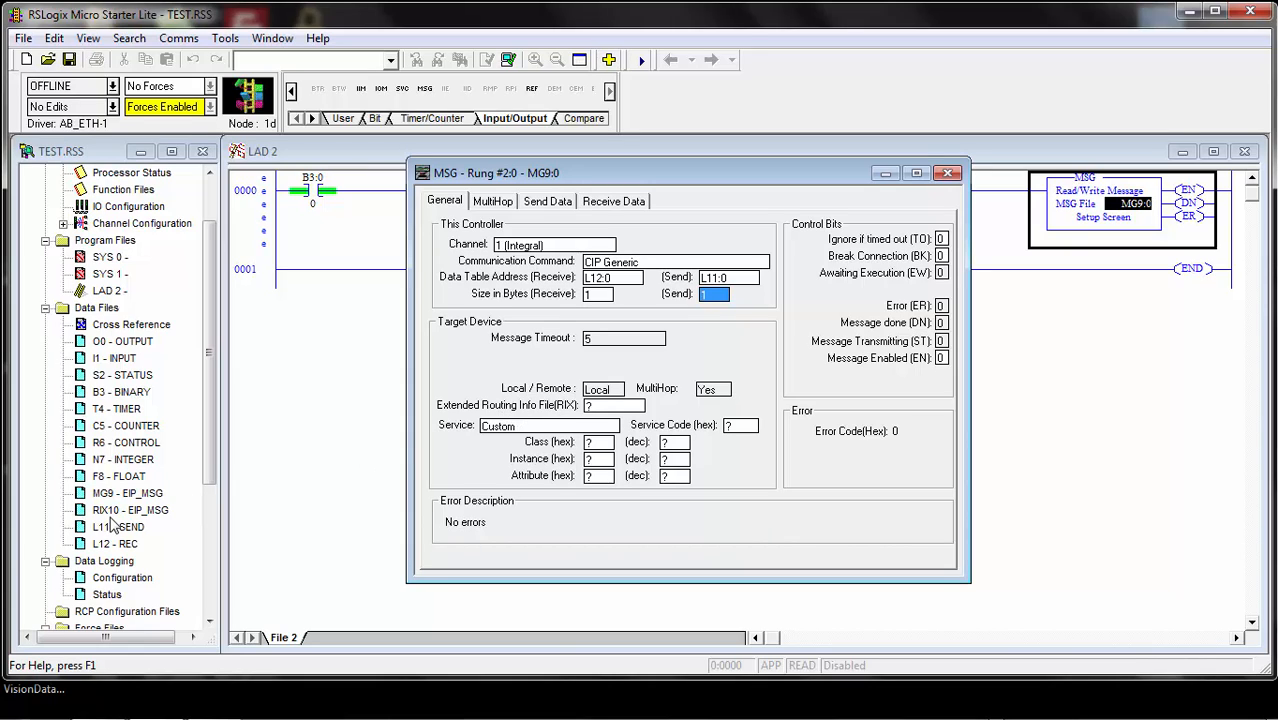
mouse_move(108, 520)
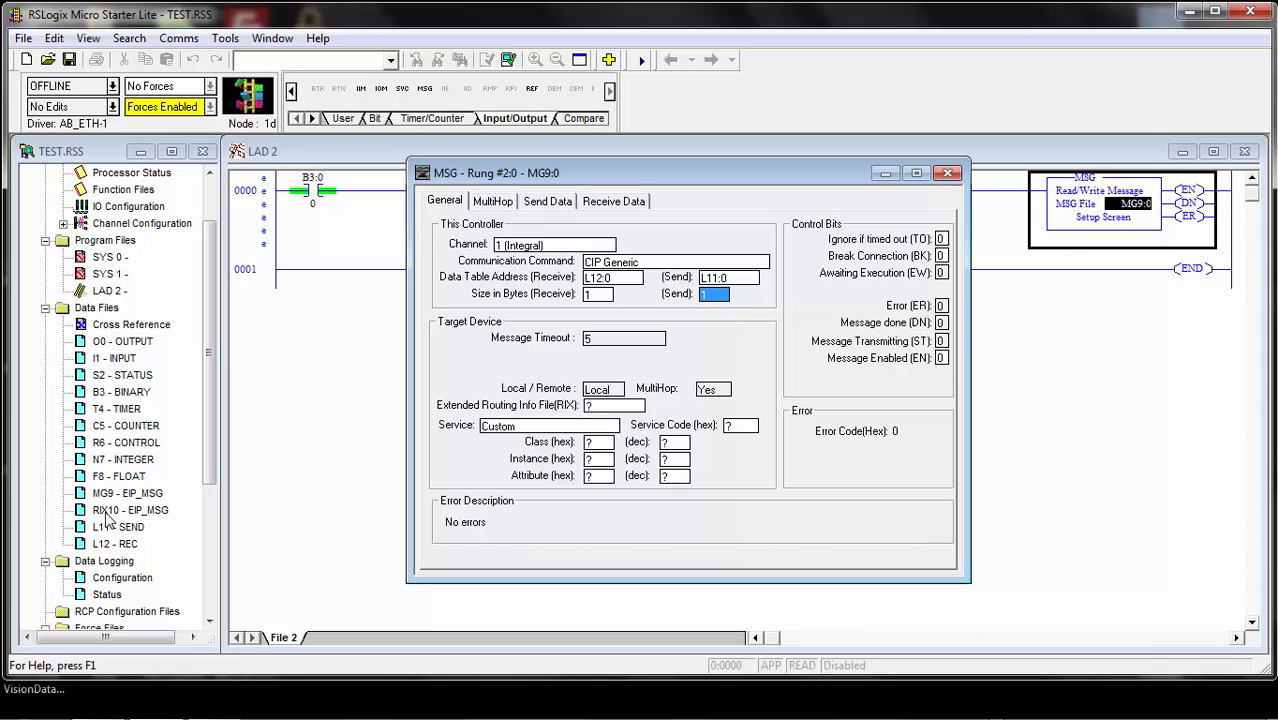
Set the Extended Routing Info File to RIX10:0
click(610, 405)
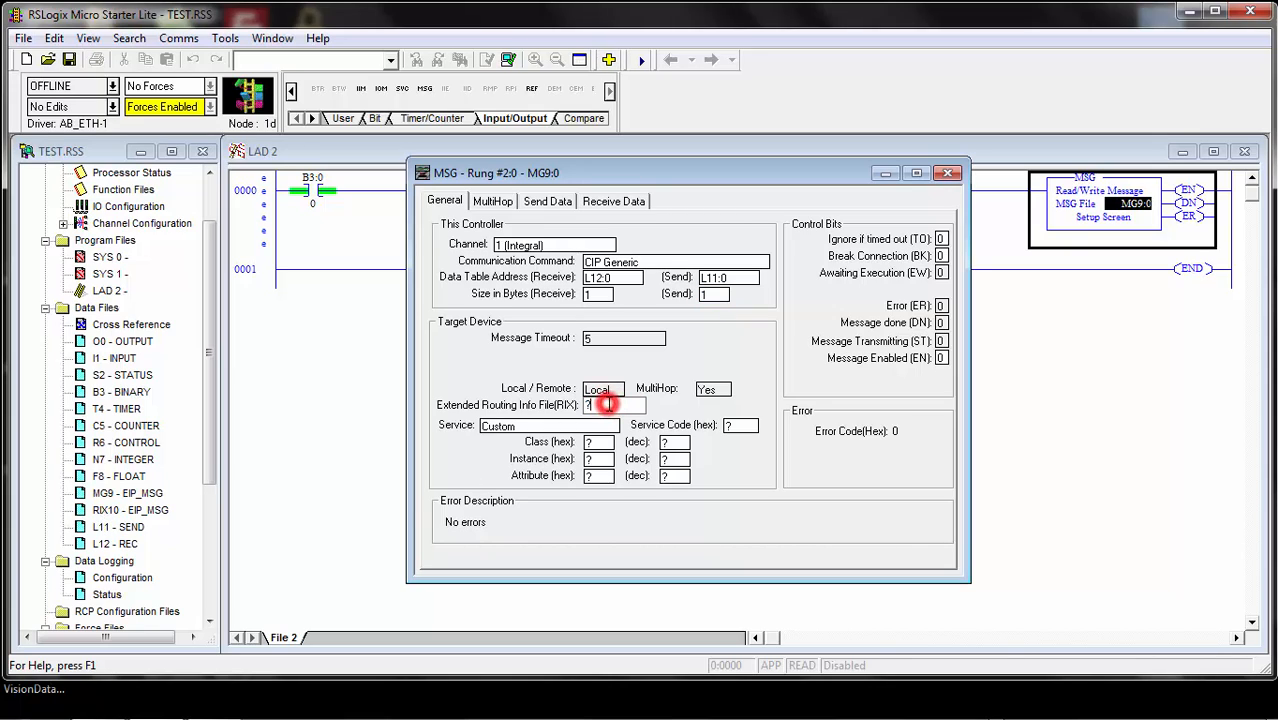
text(RIX10:0)
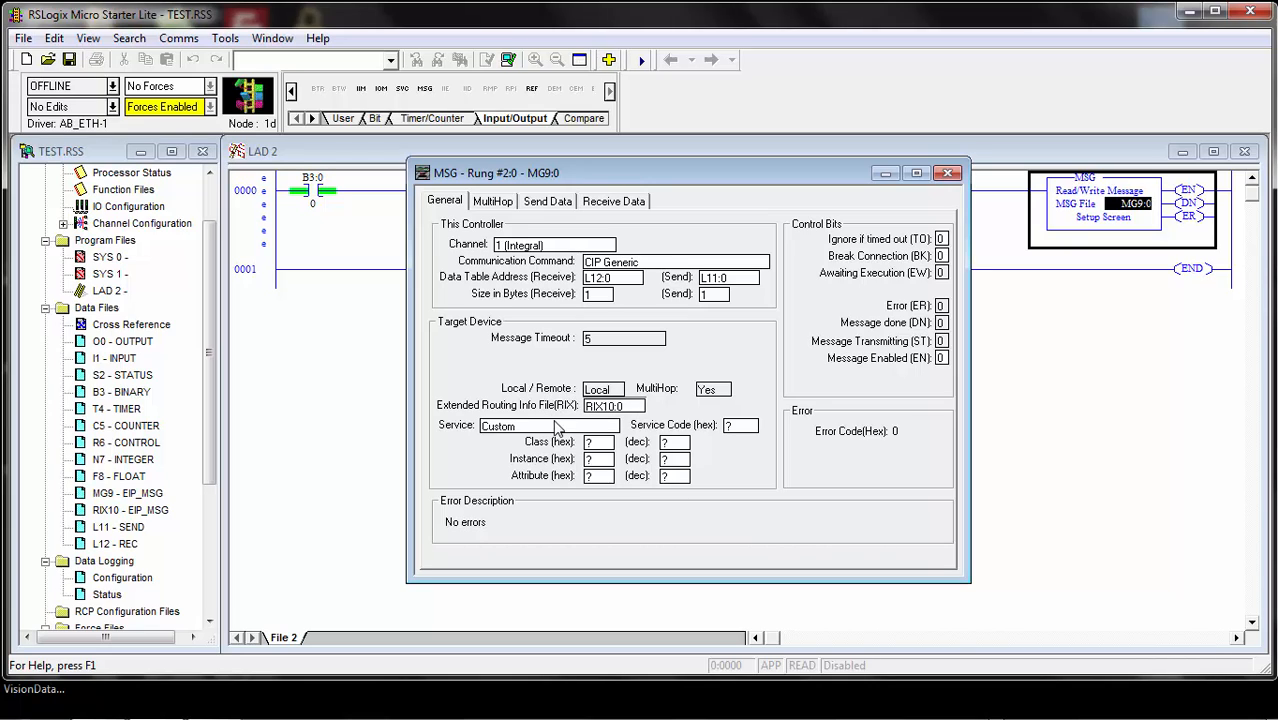
click(741, 424)
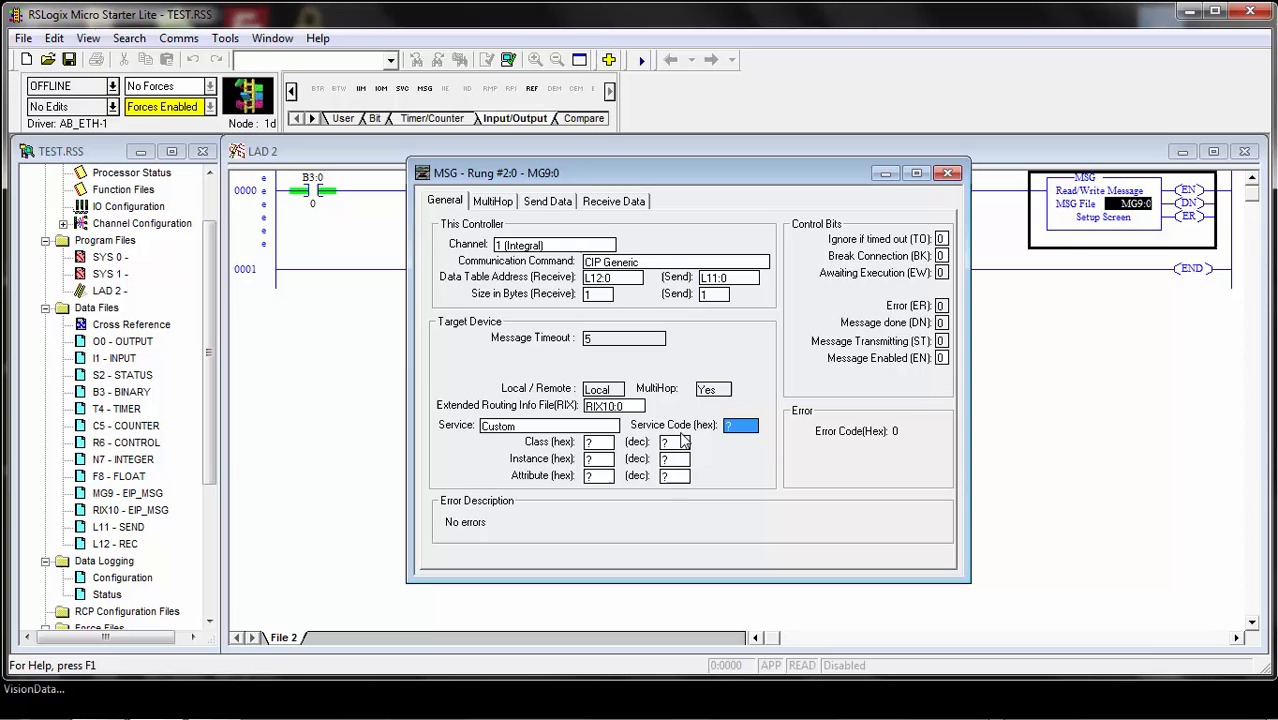
mouse_move(632, 443)
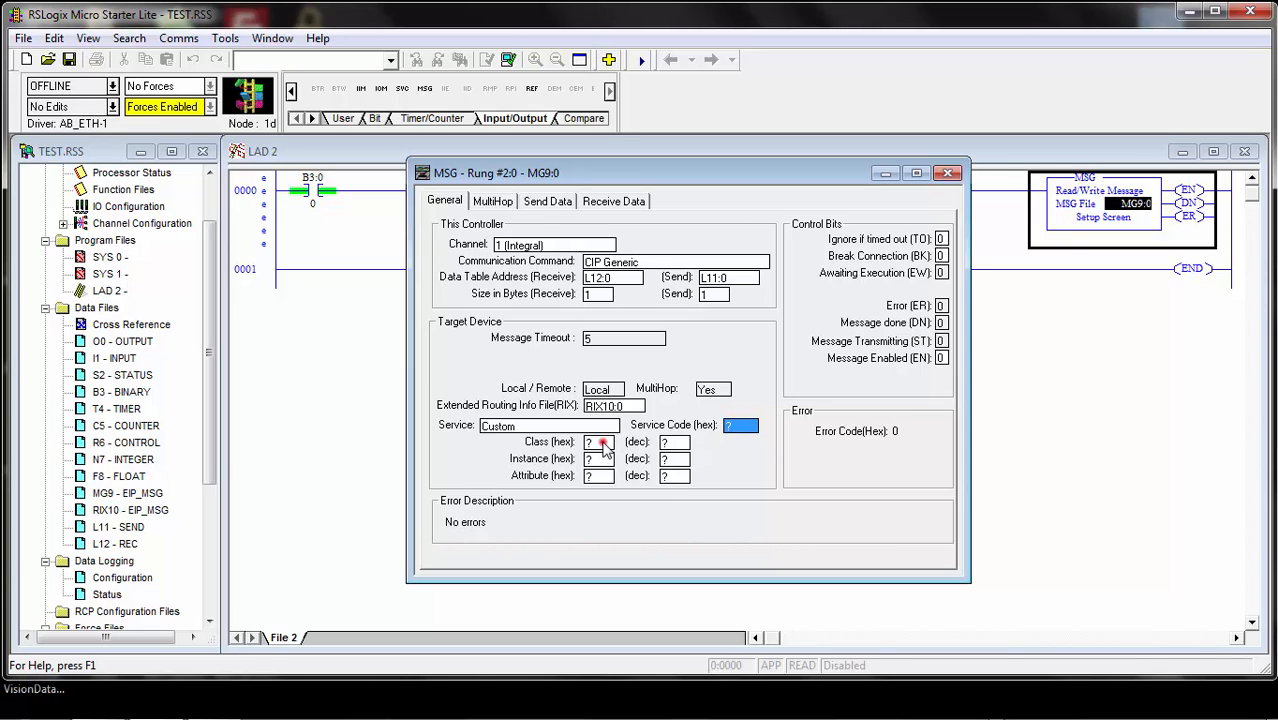
Set the custom service target to class 6A hex, instance 1, attribute 0
click(598, 442)
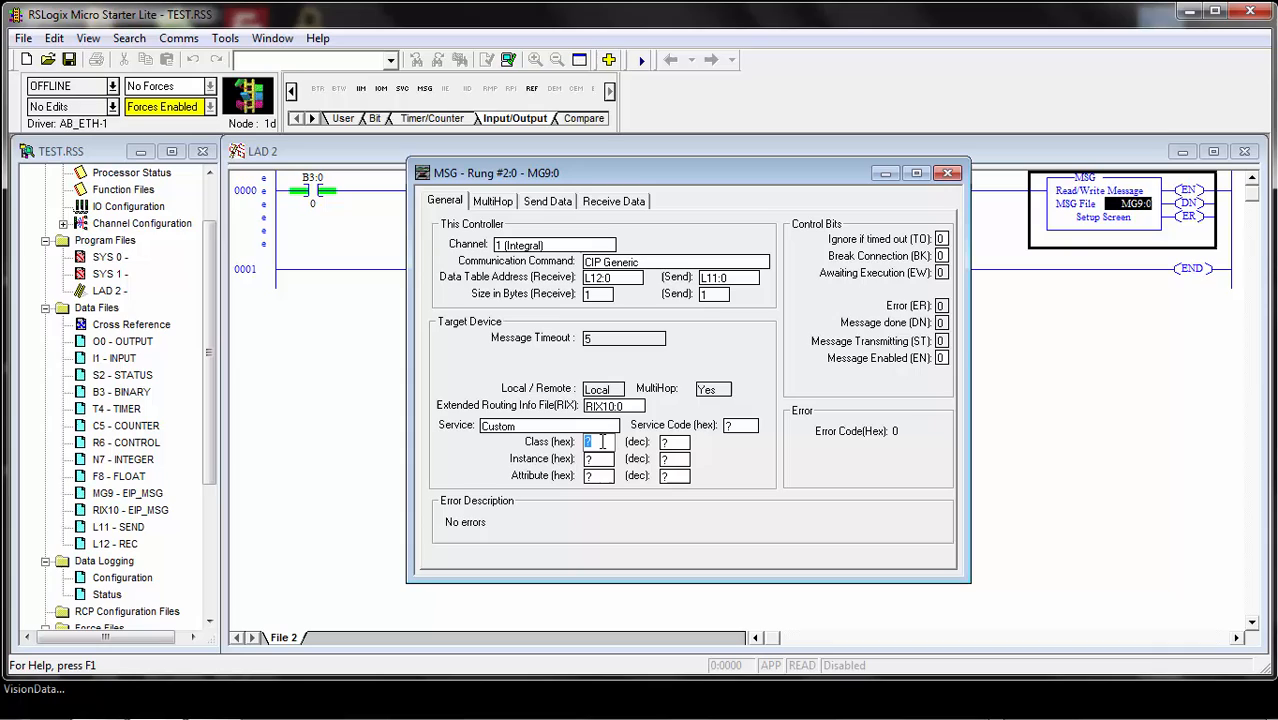
text(6A)
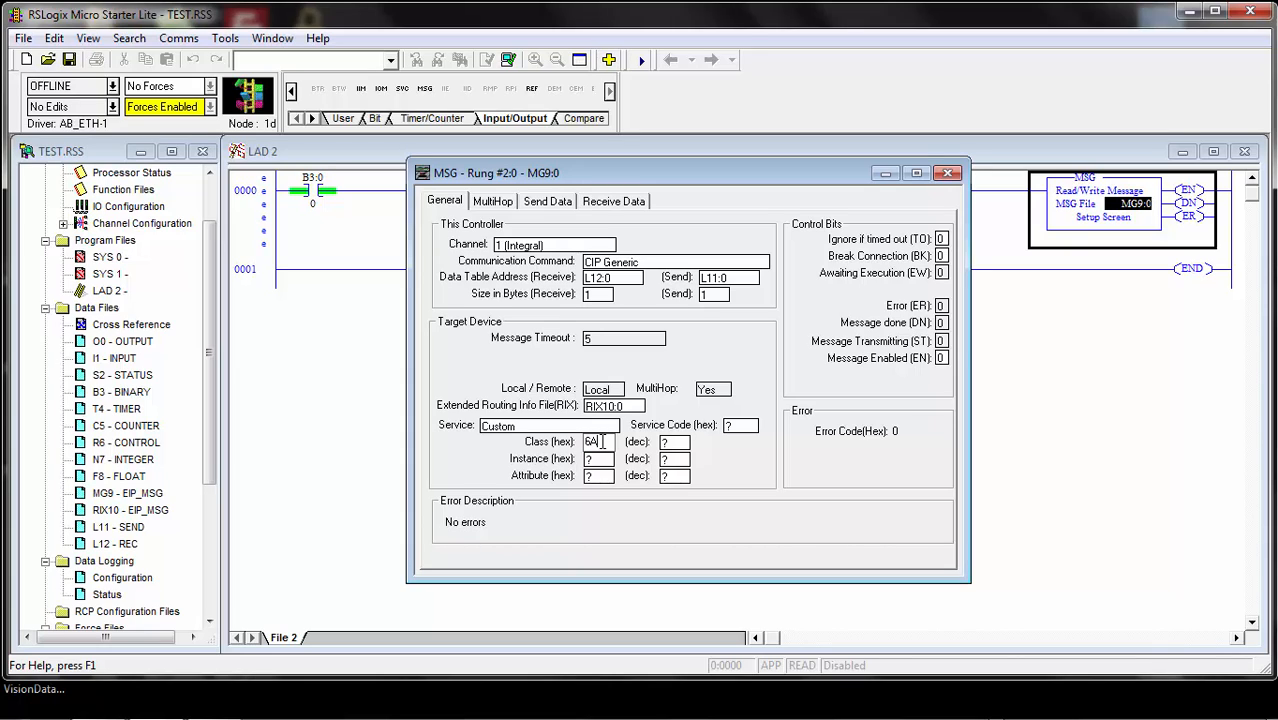
click(598, 458)
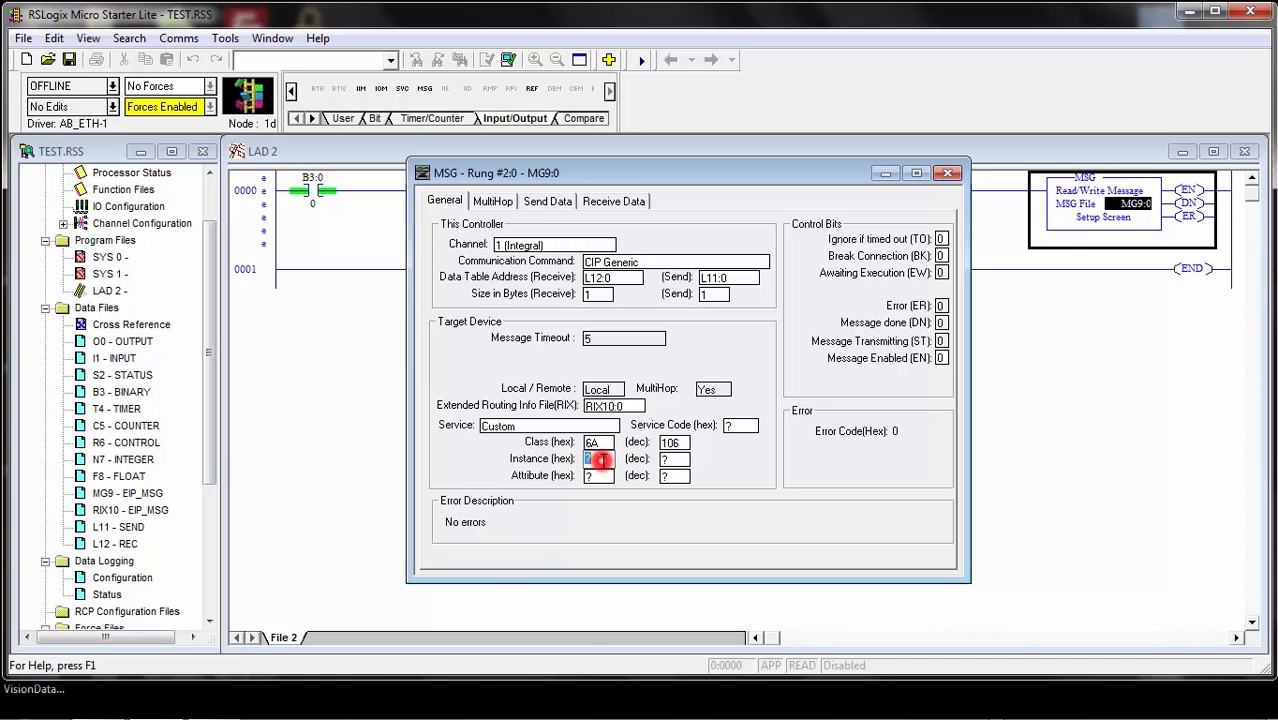
click(598, 475)
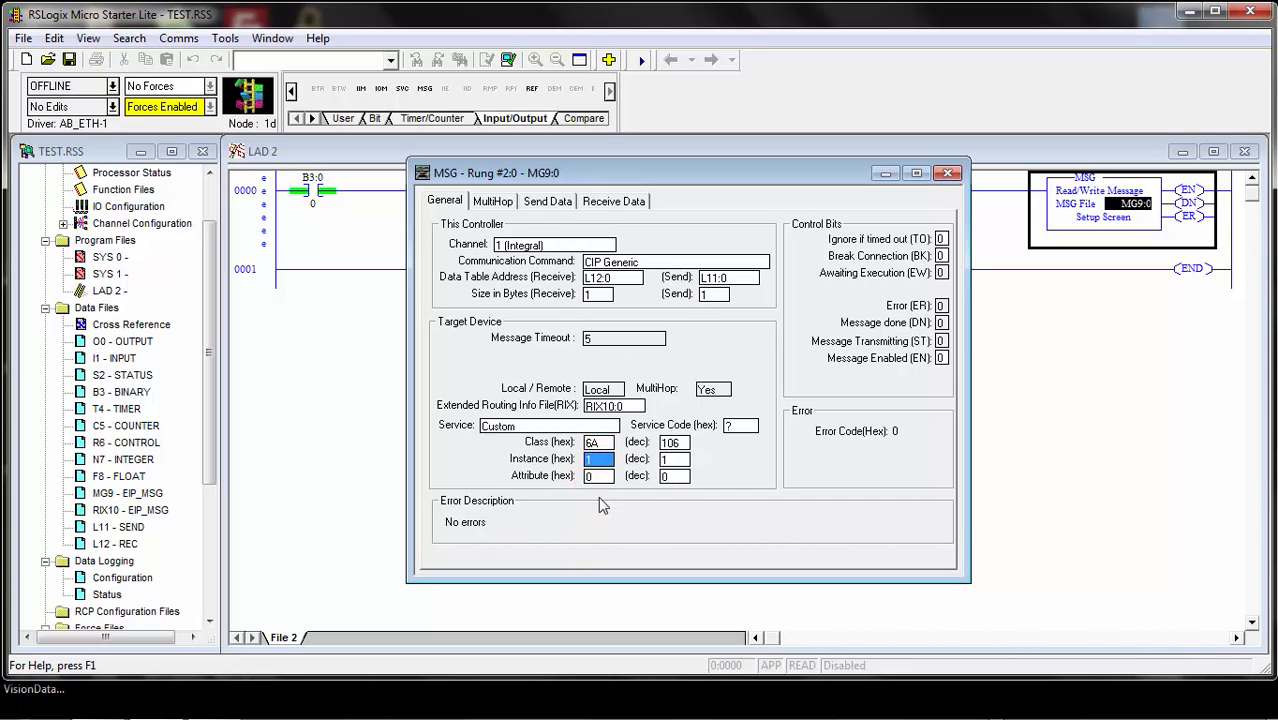
mouse_move(517, 488)
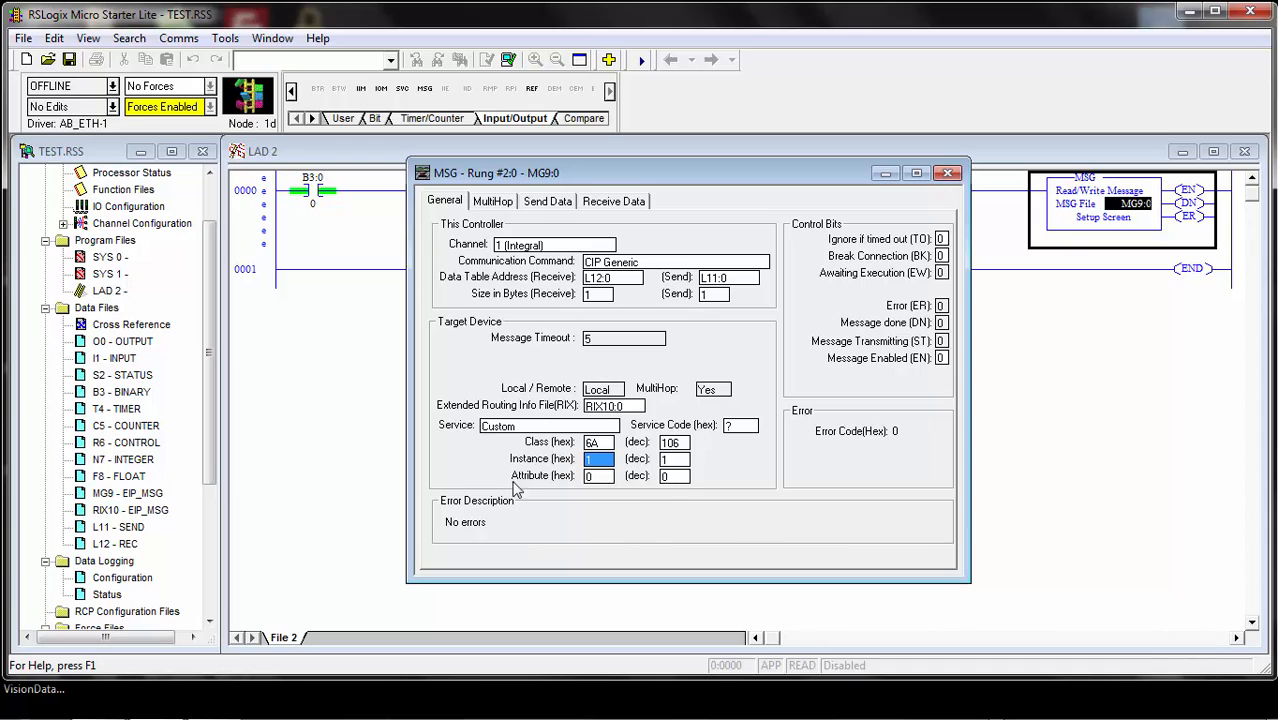
mouse_move(708, 442)
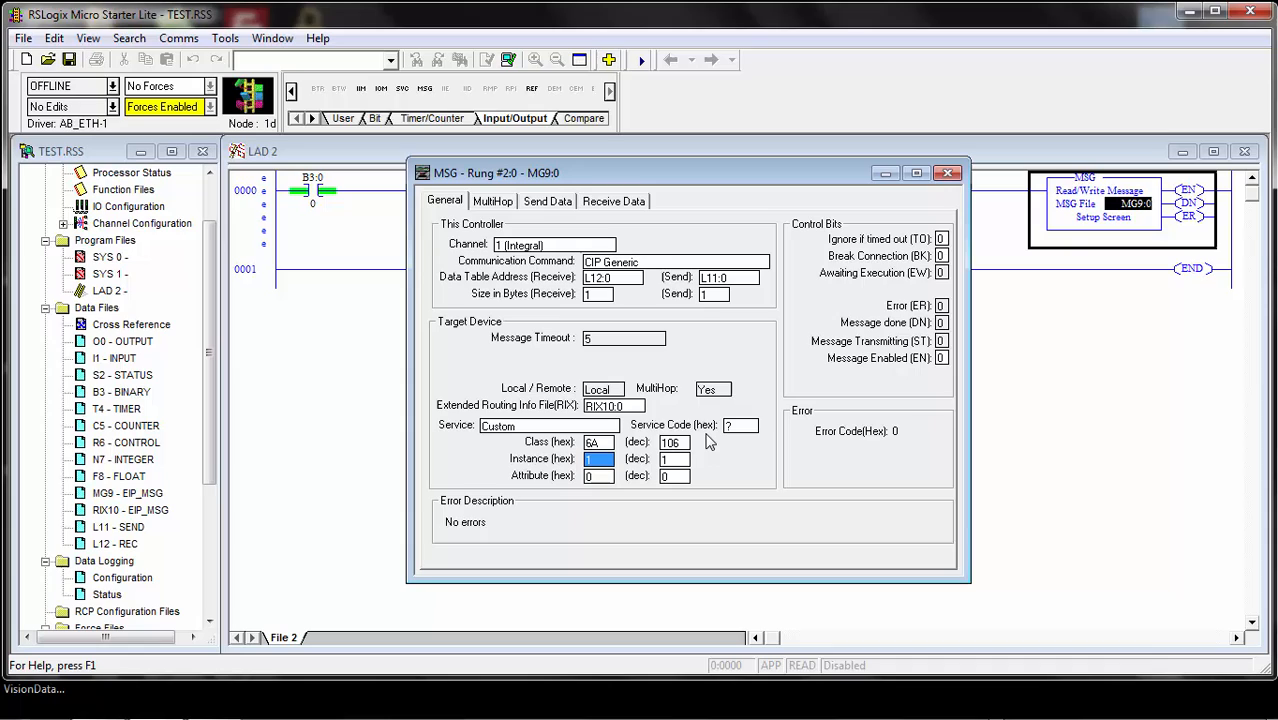
mouse_move(617, 303)
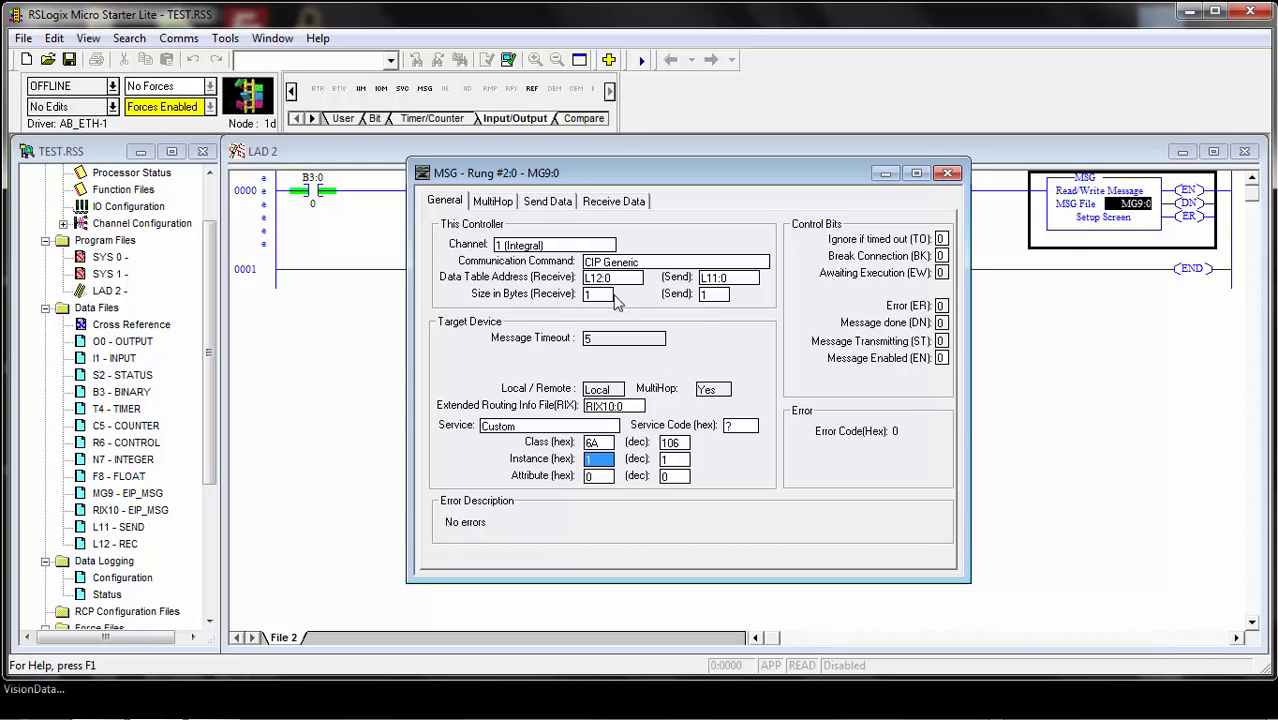
mouse_move(651, 320)
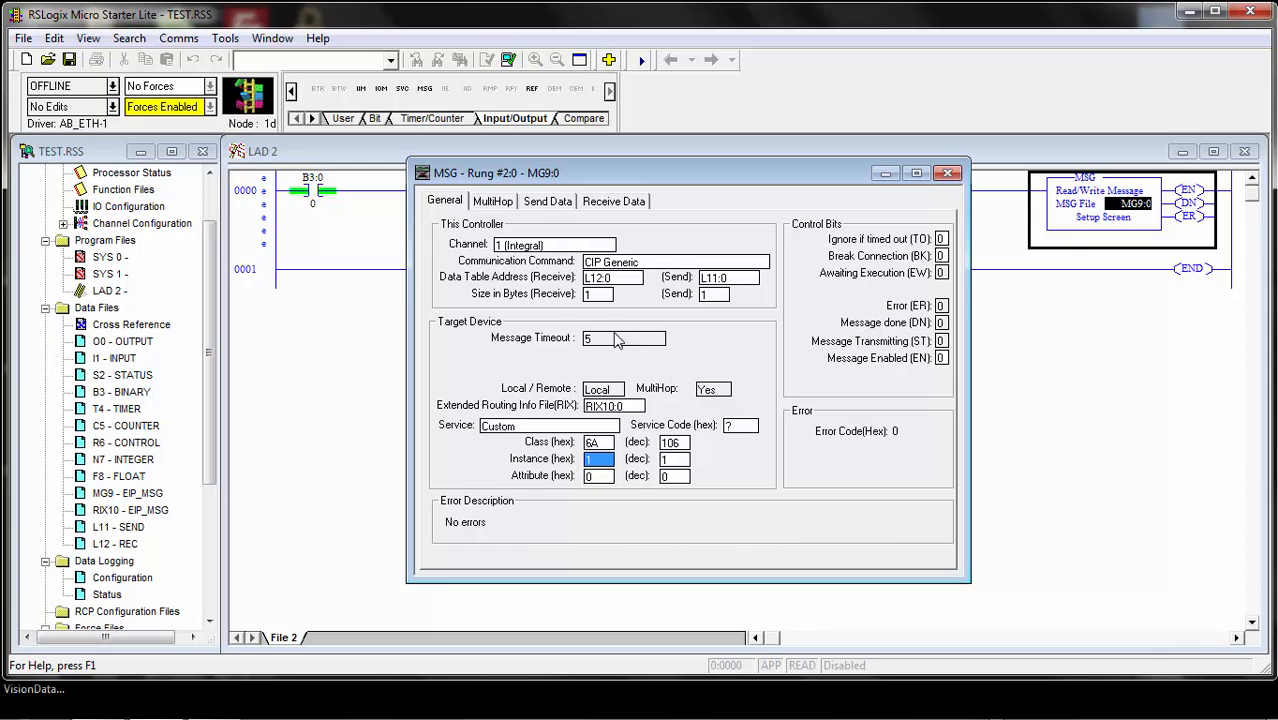
Set the MultiHop destination from This MicroLogix via Channel 1 to EtherNet/IP address 172.19.64.133
click(492, 201)
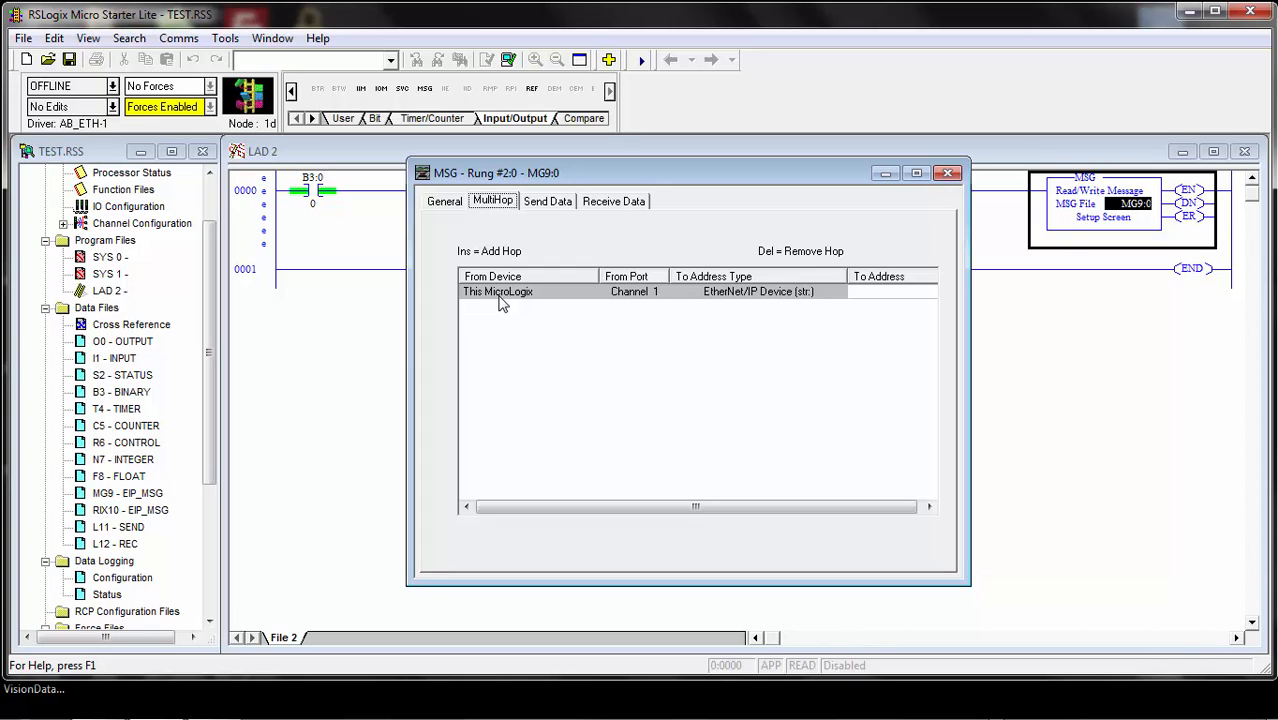
click(890, 291)
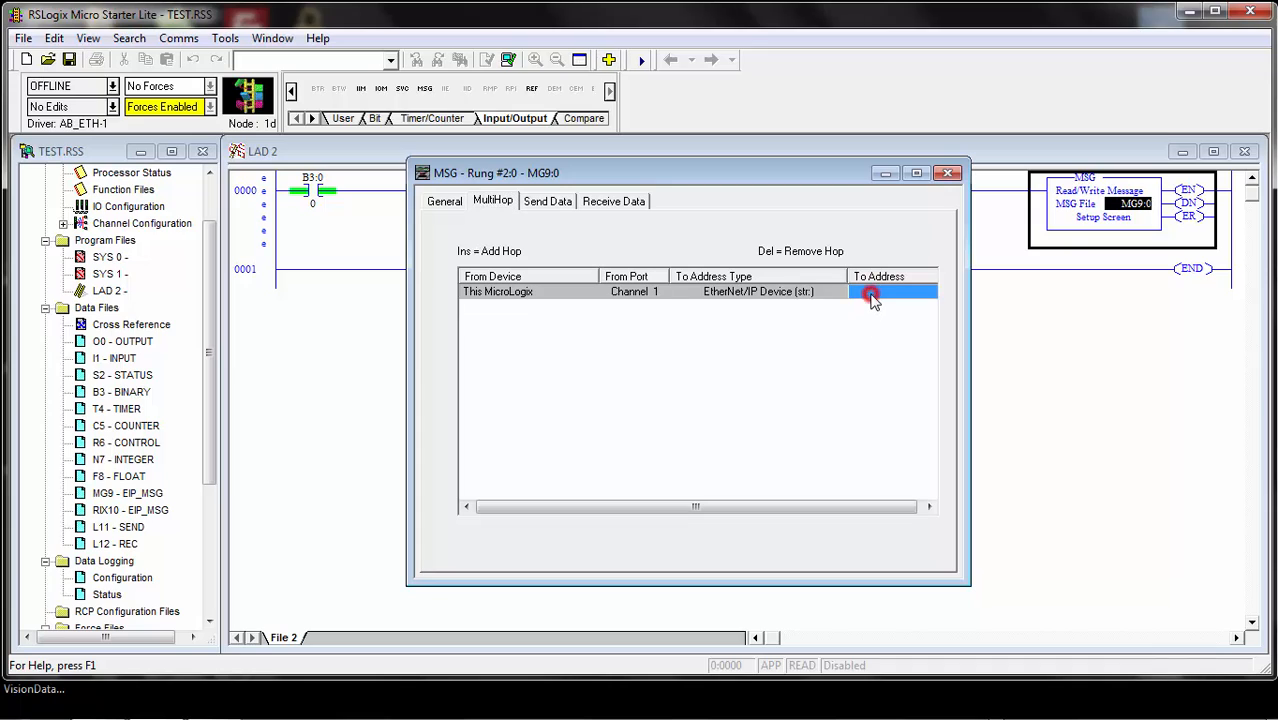
click(890, 291)
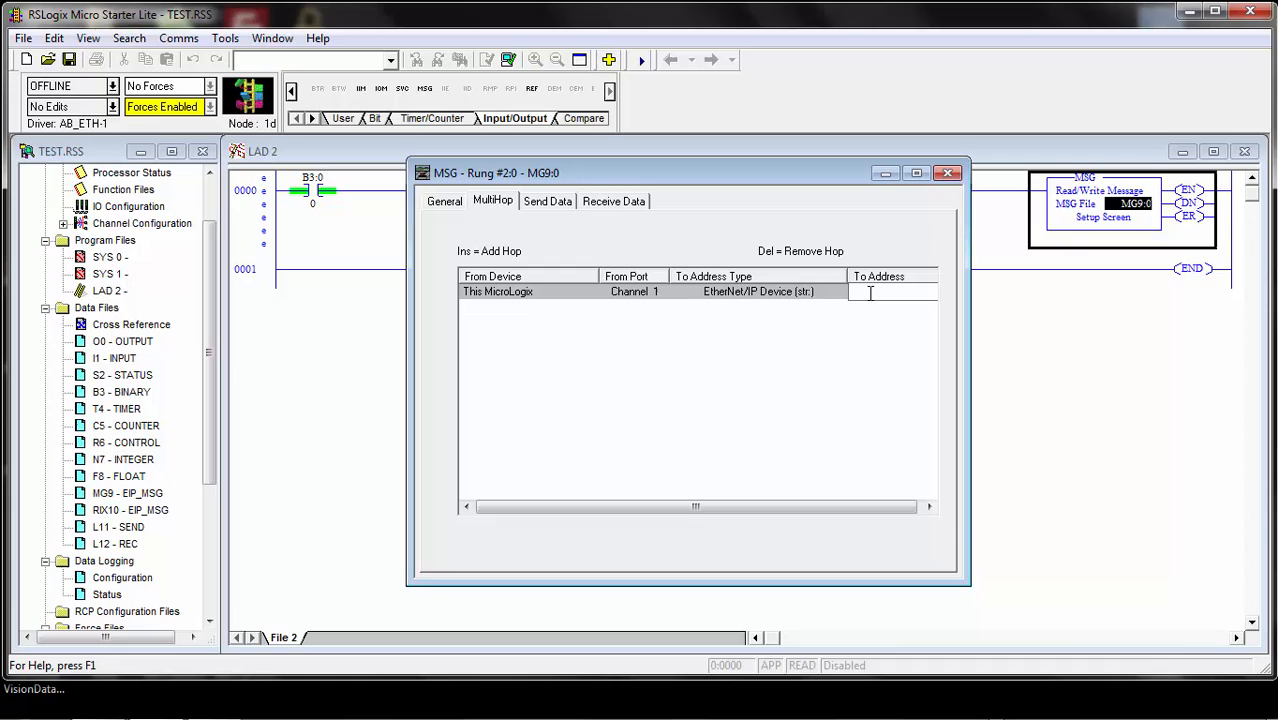
text(172)
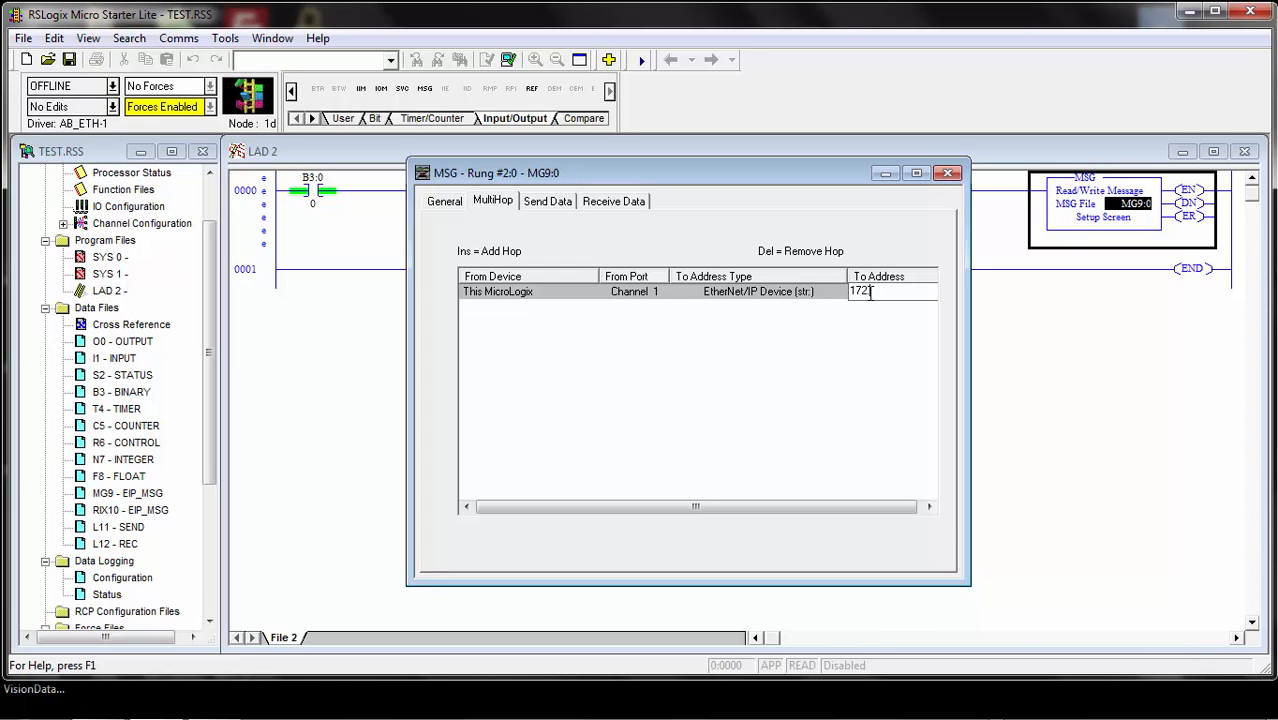
text(9.64.)
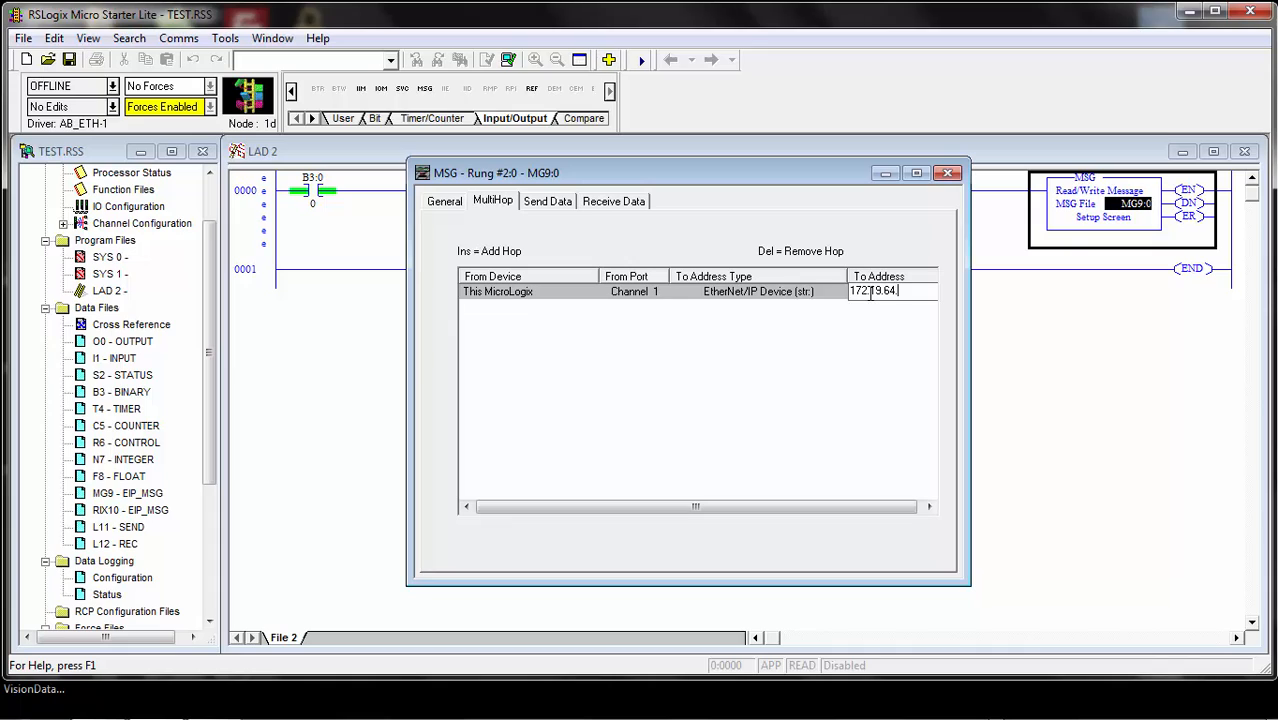
text(133)
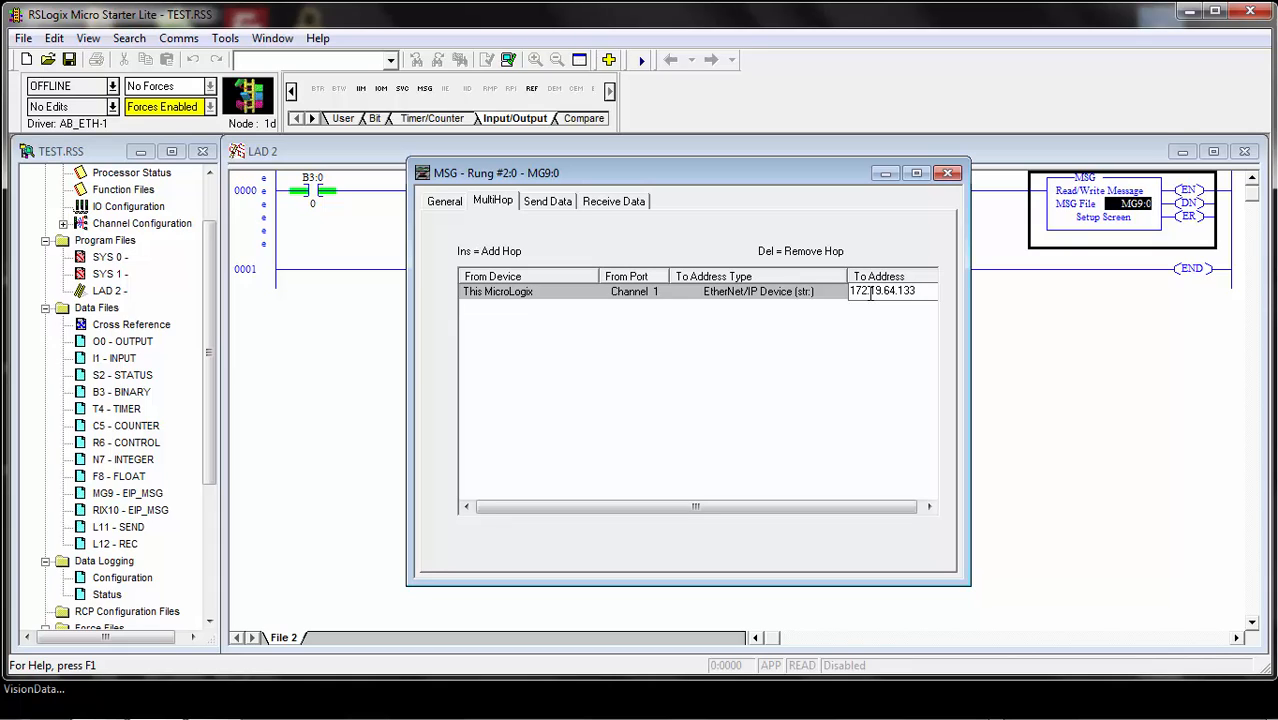
click(890, 291)
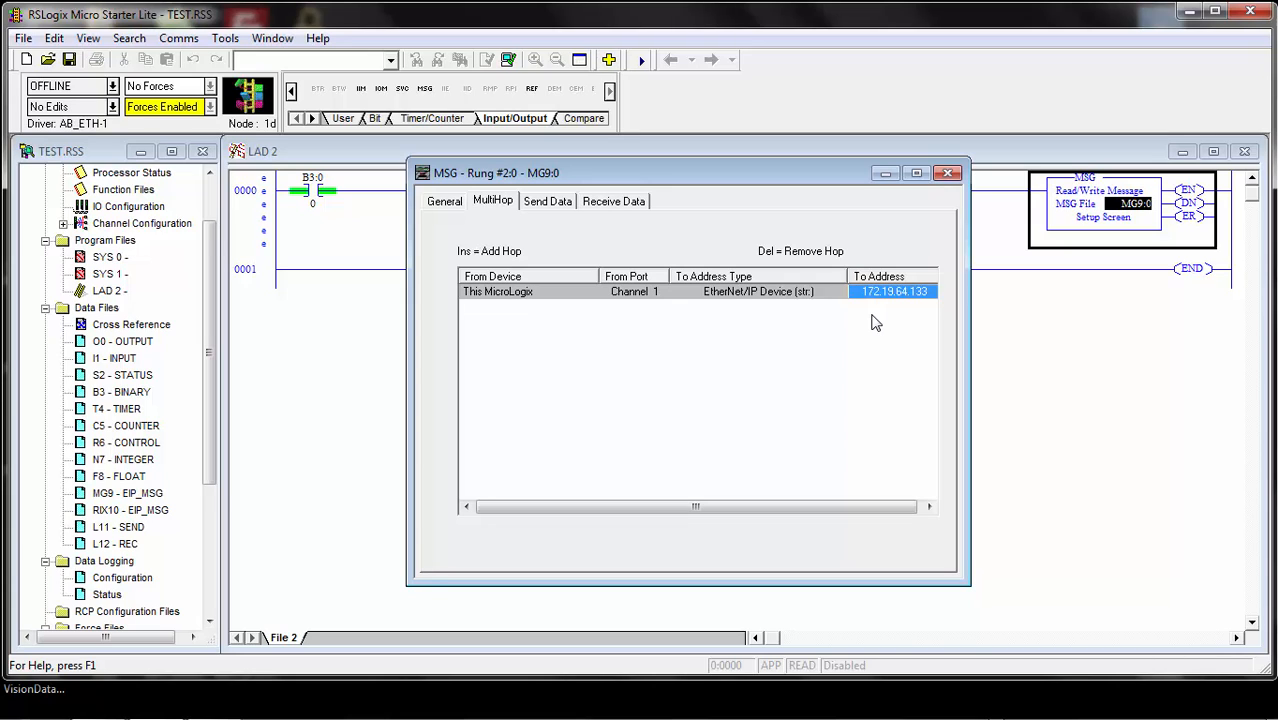
Return to the General settings to review CIP Generic, RIX10:0, class 6A and MultiHop Yes
click(444, 201)
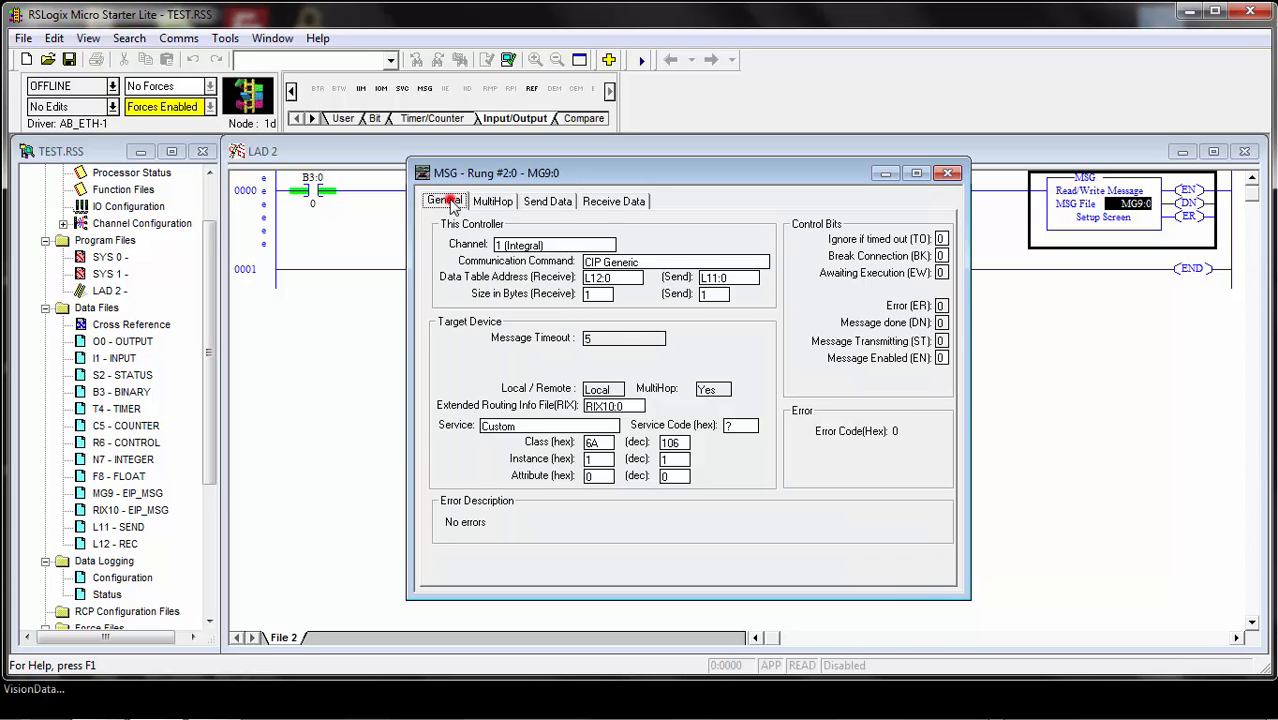
mouse_move(573, 433)
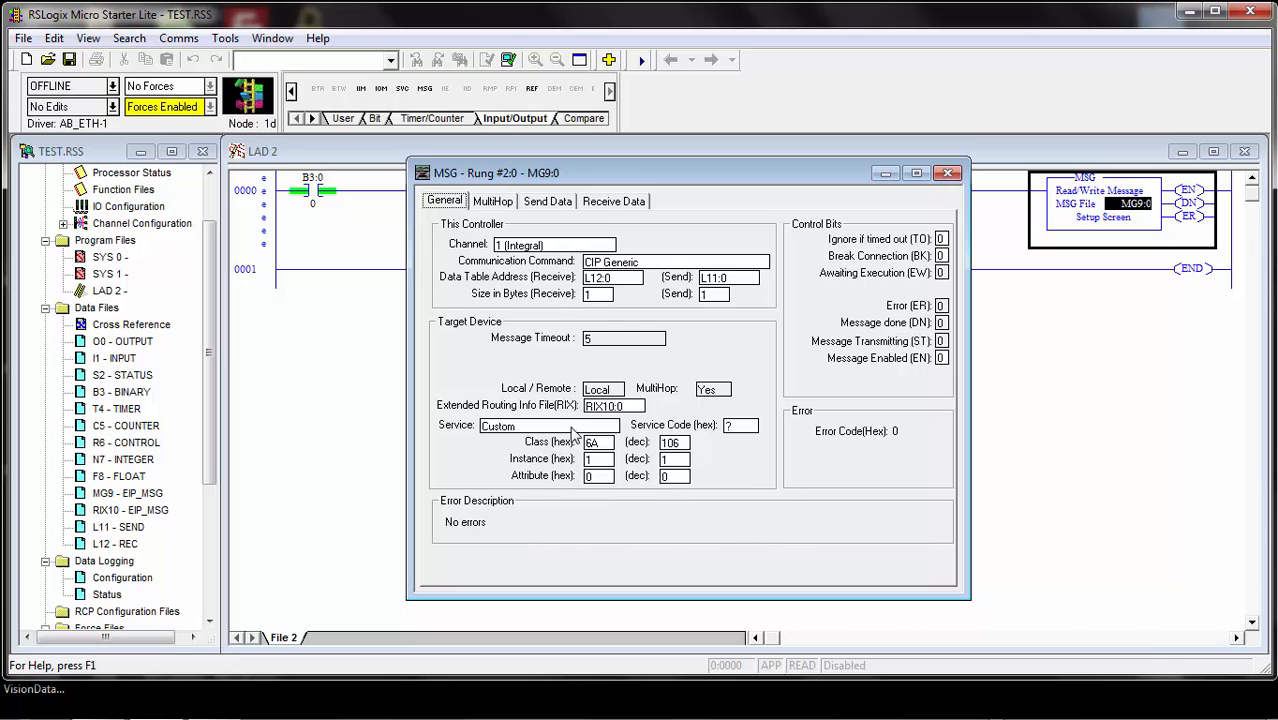
mouse_move(588, 452)
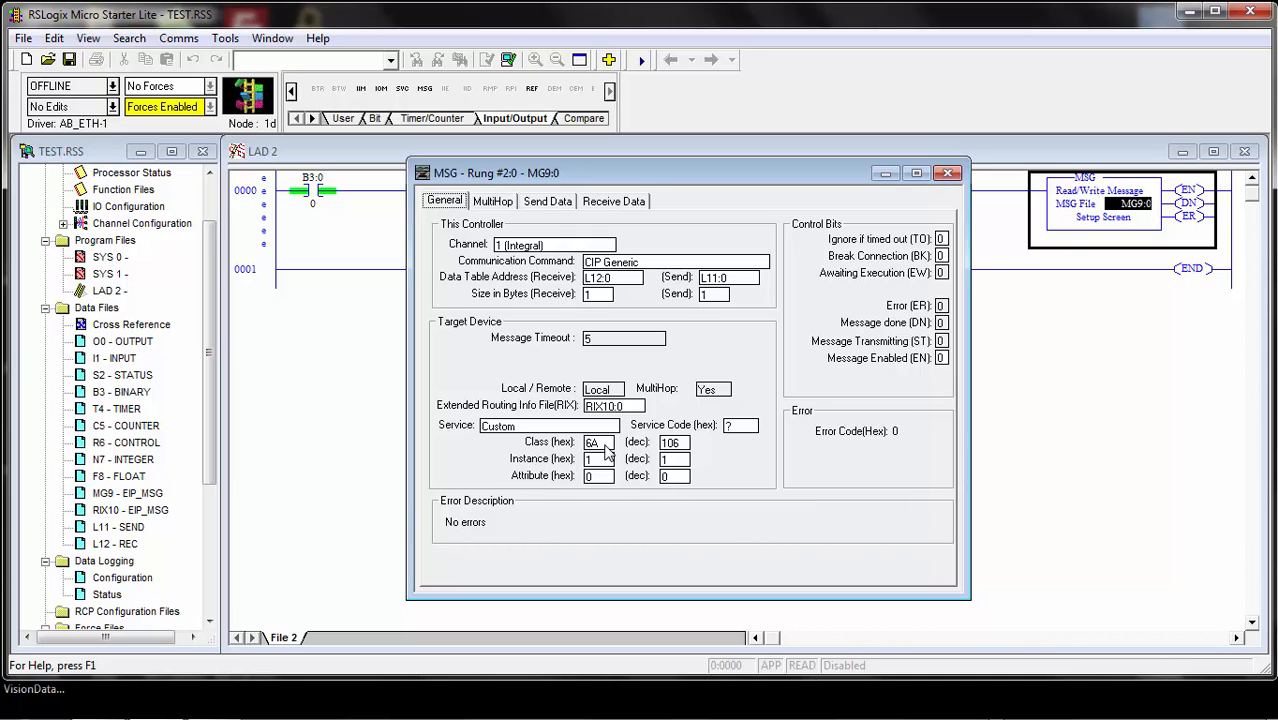
mouse_move(717, 440)
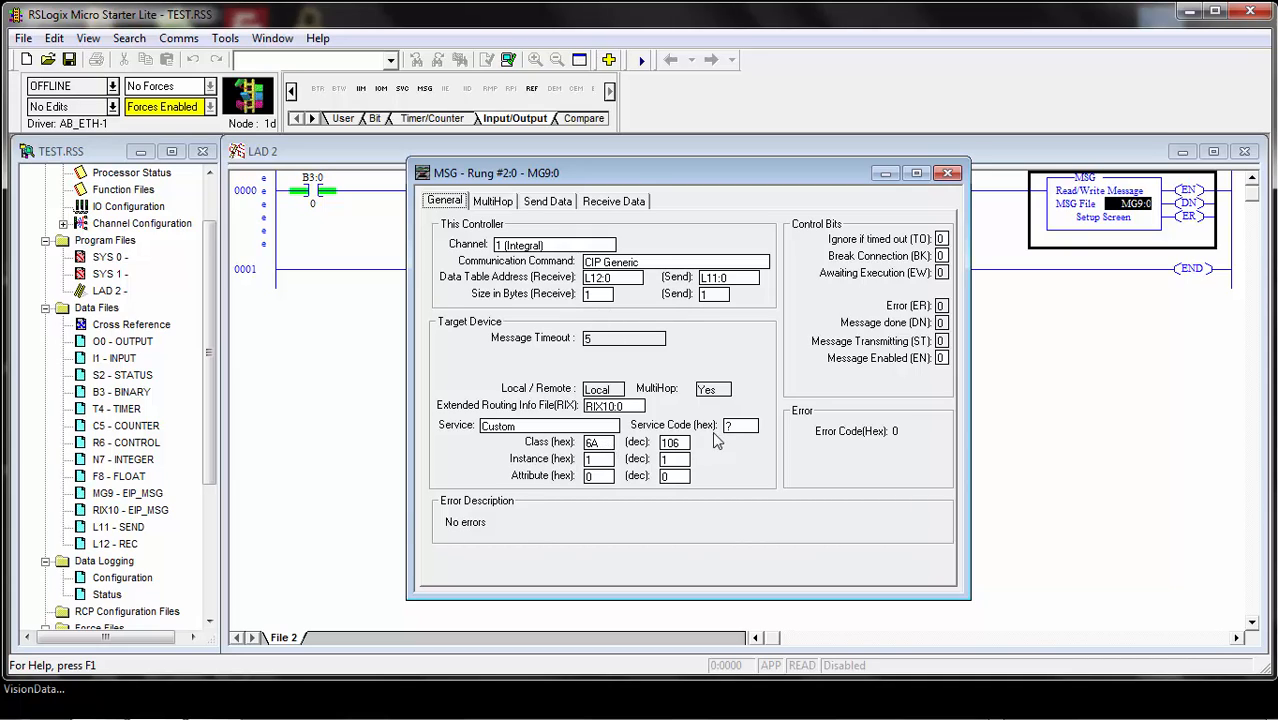
mouse_move(648, 369)
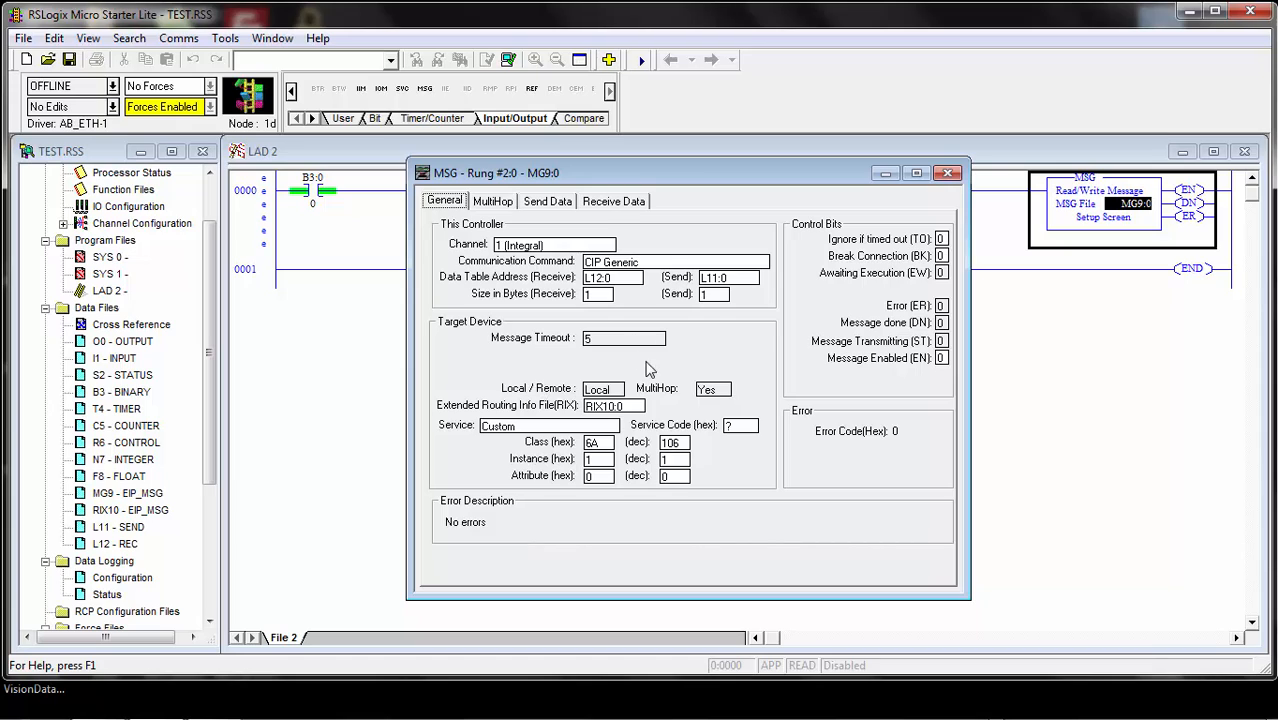
mouse_move(936, 189)
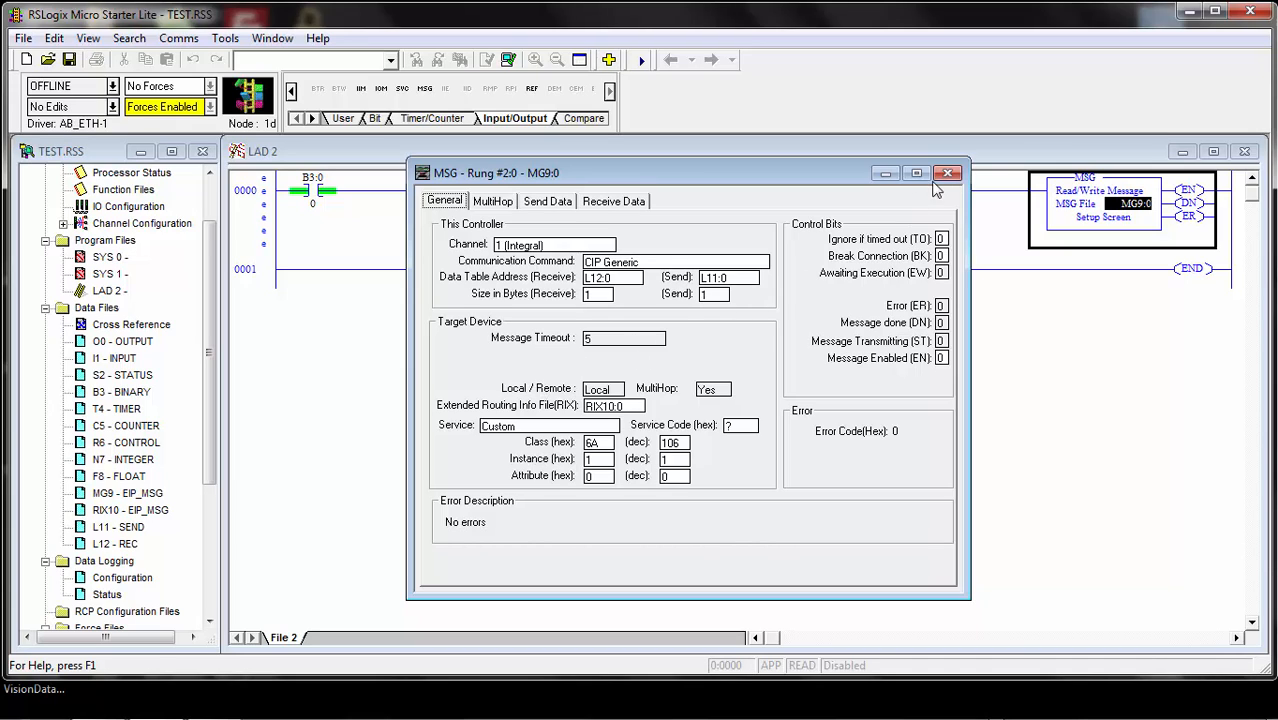